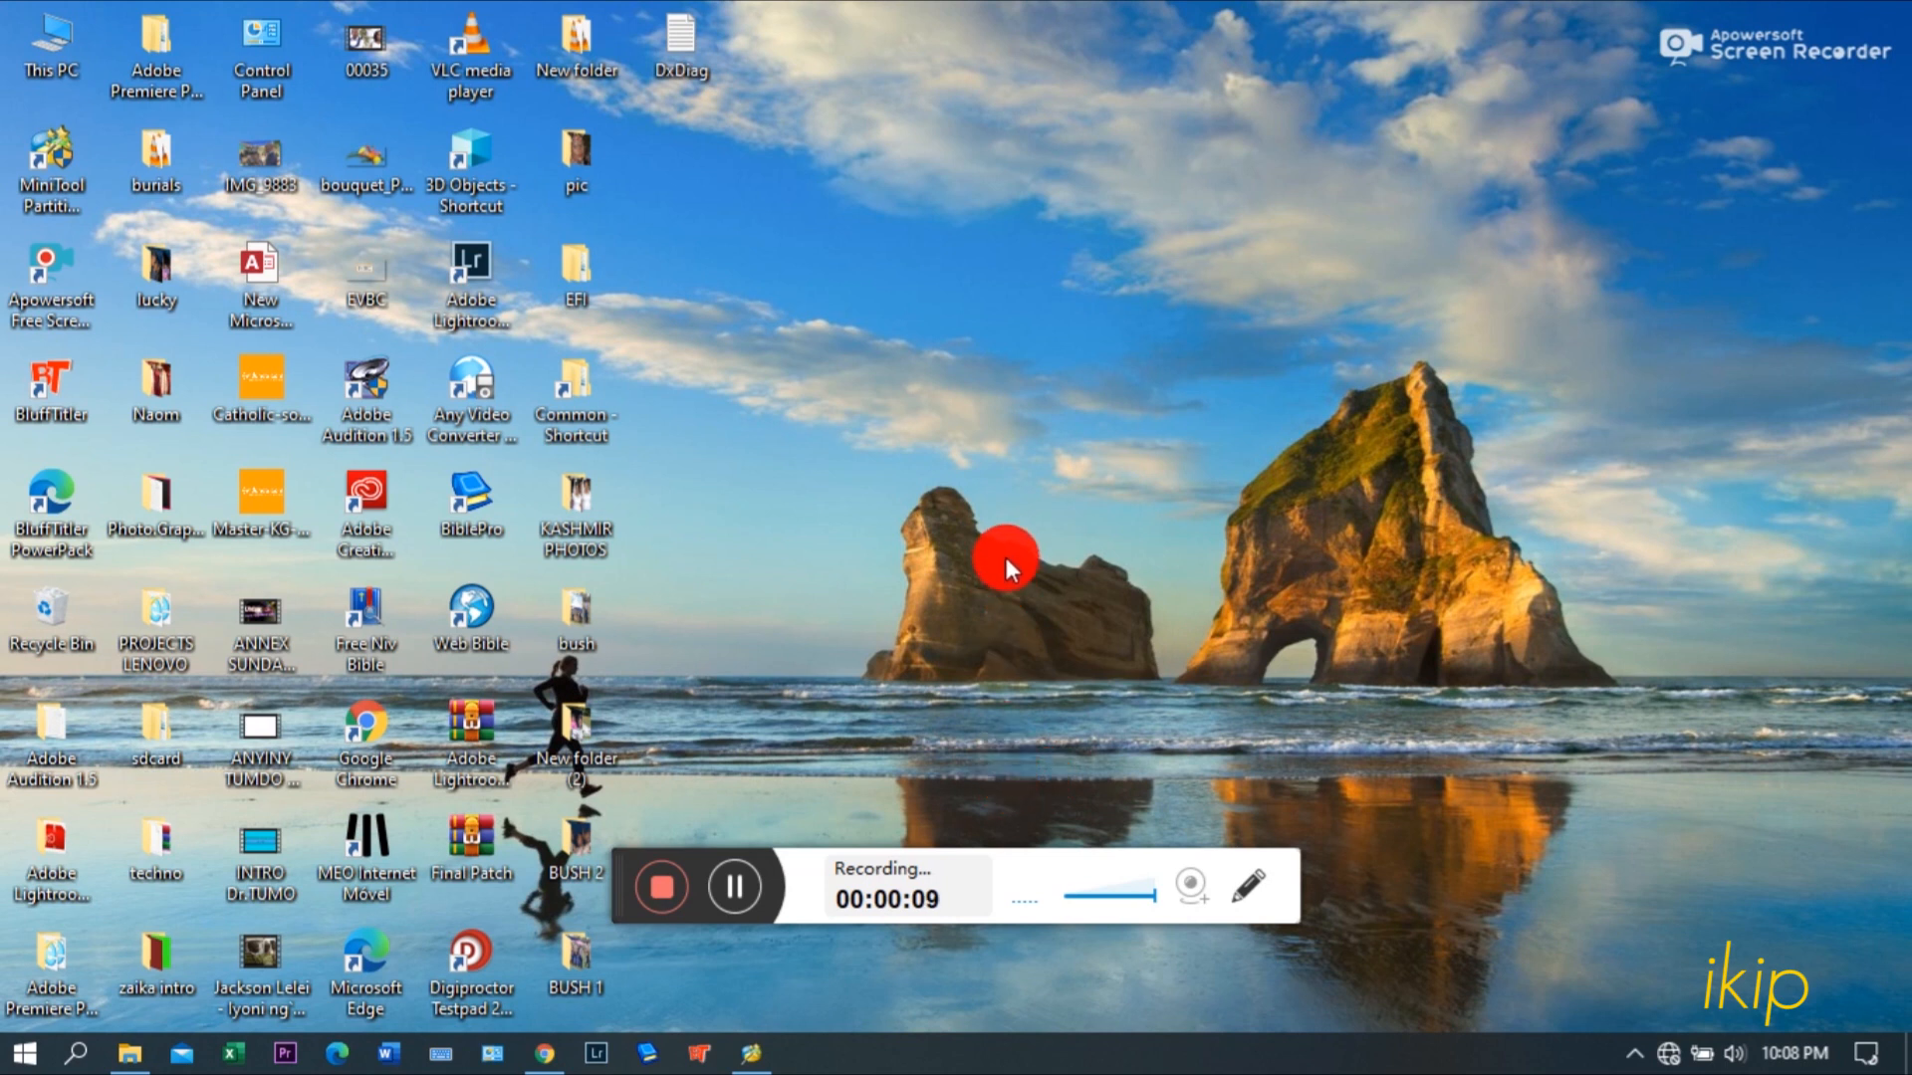
mouse_move(1055, 251)
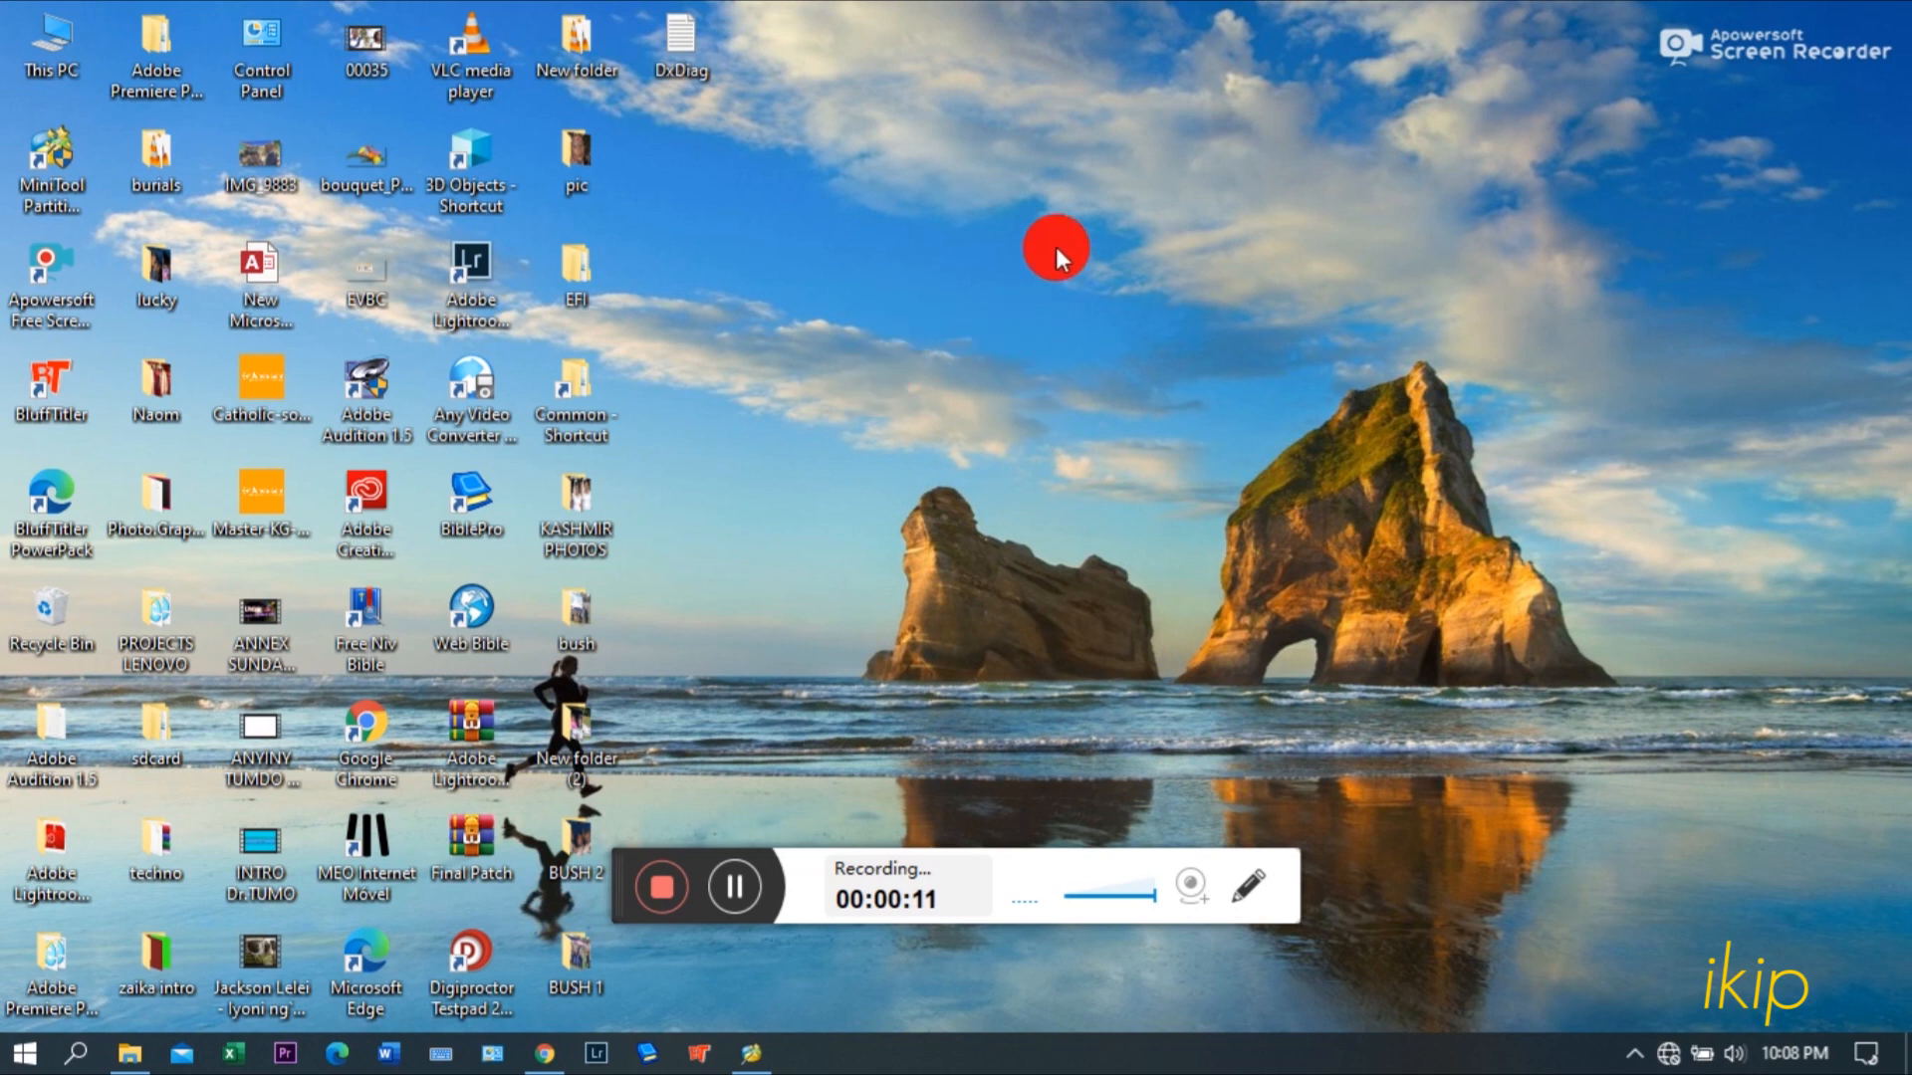
mouse_move(1724, 175)
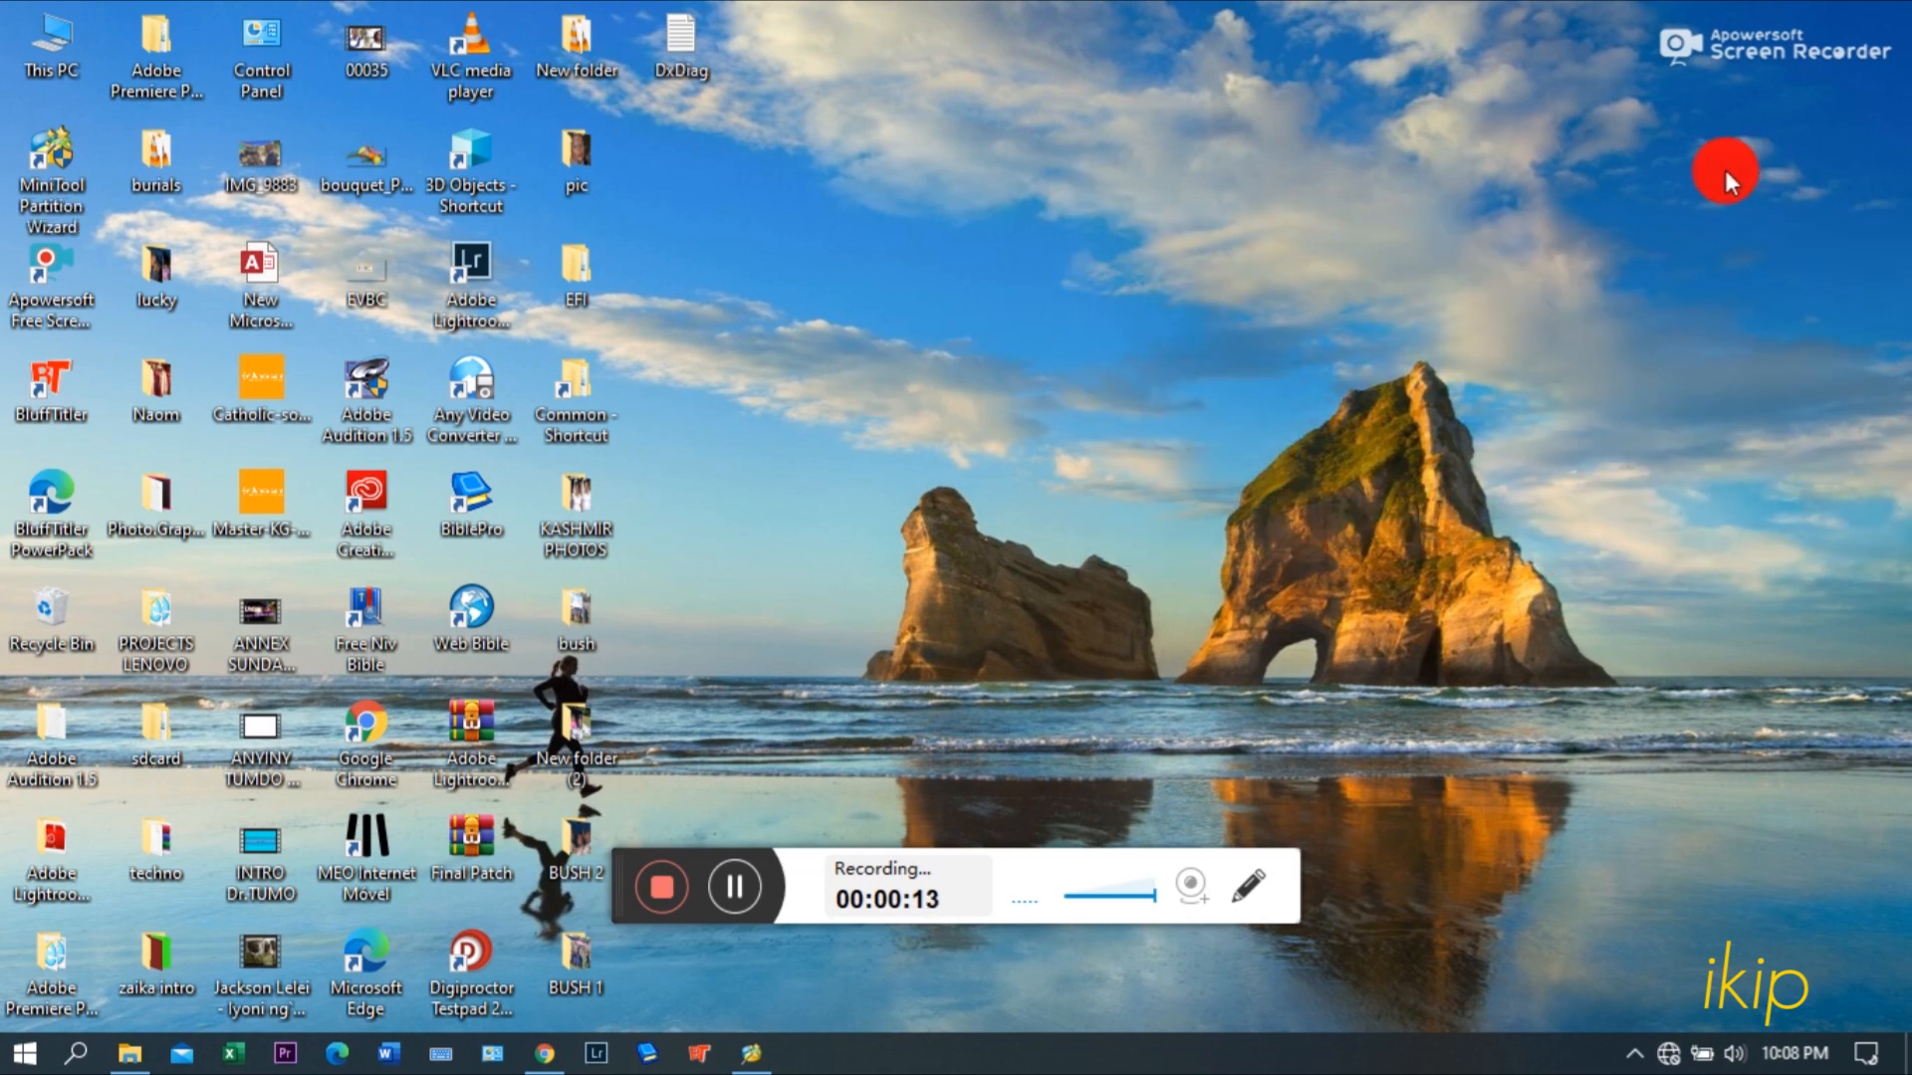
mouse_move(834, 261)
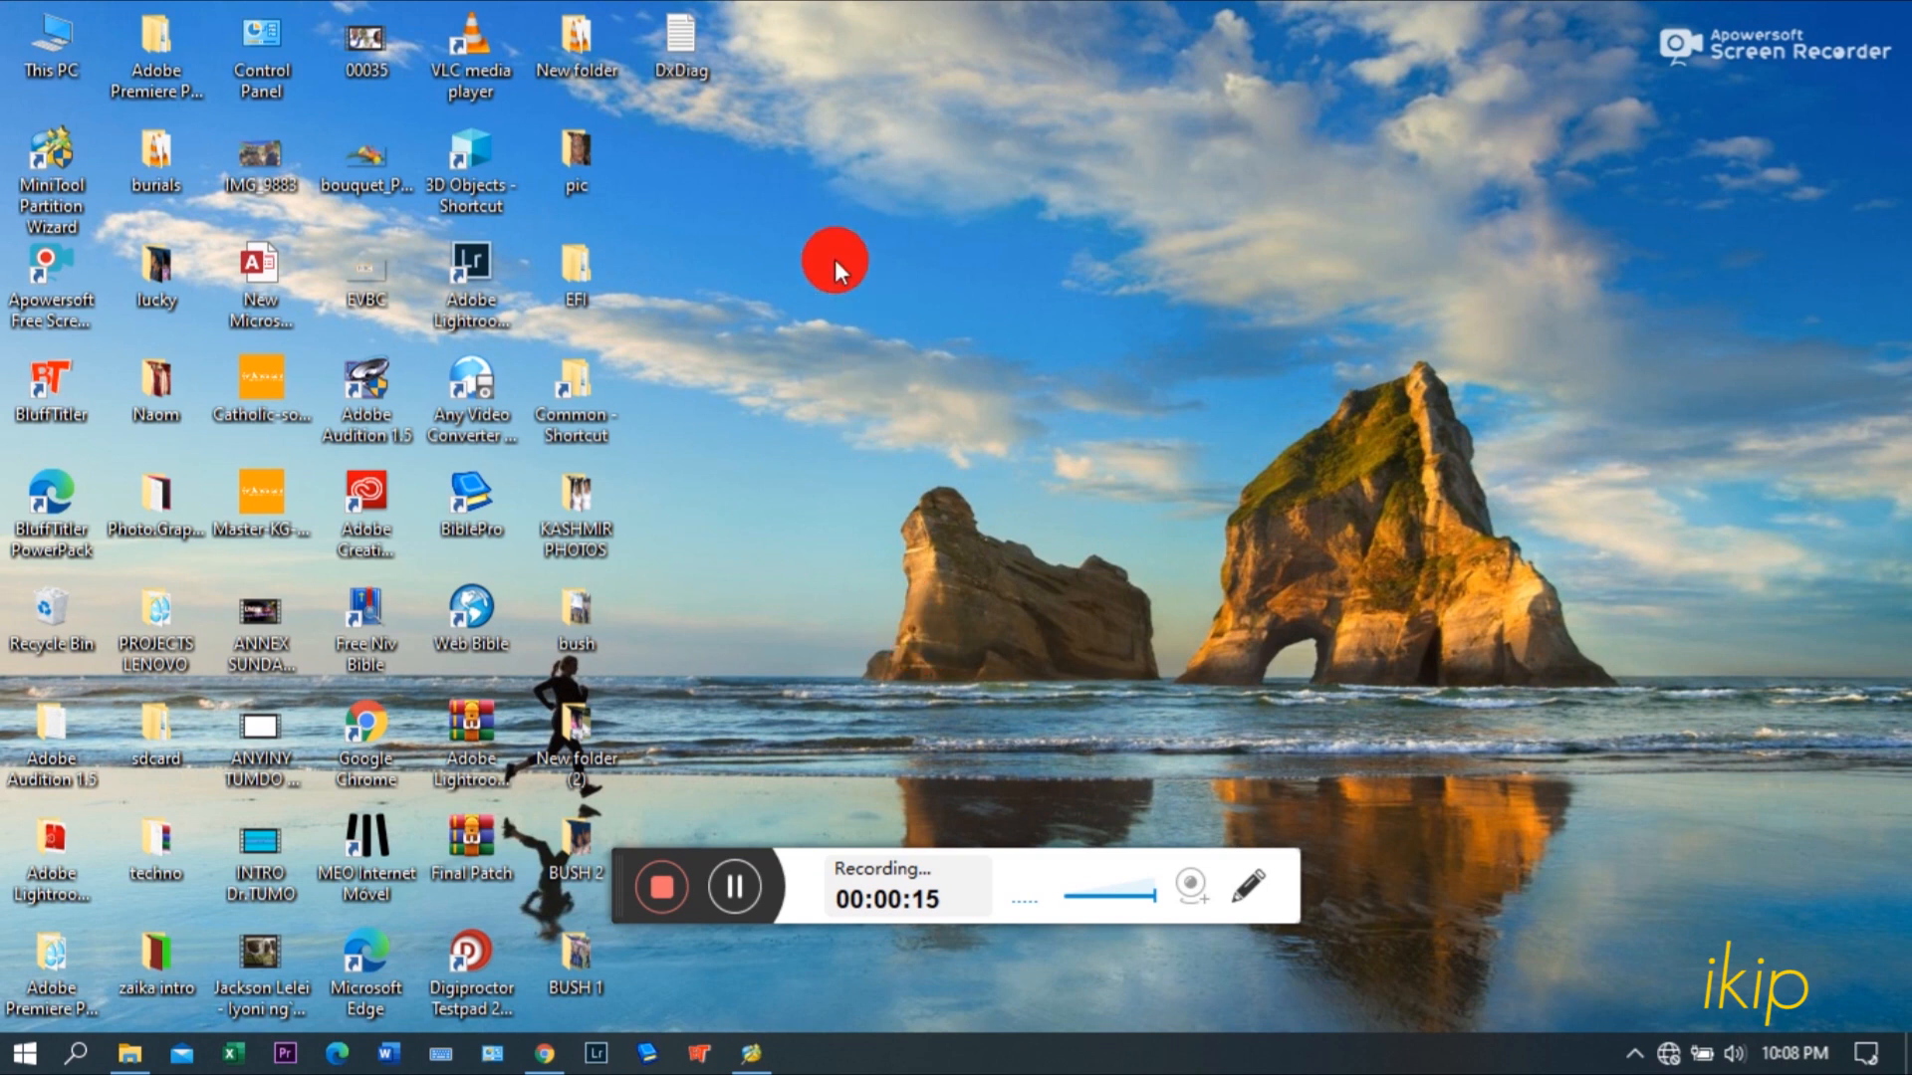
mouse_move(796, 277)
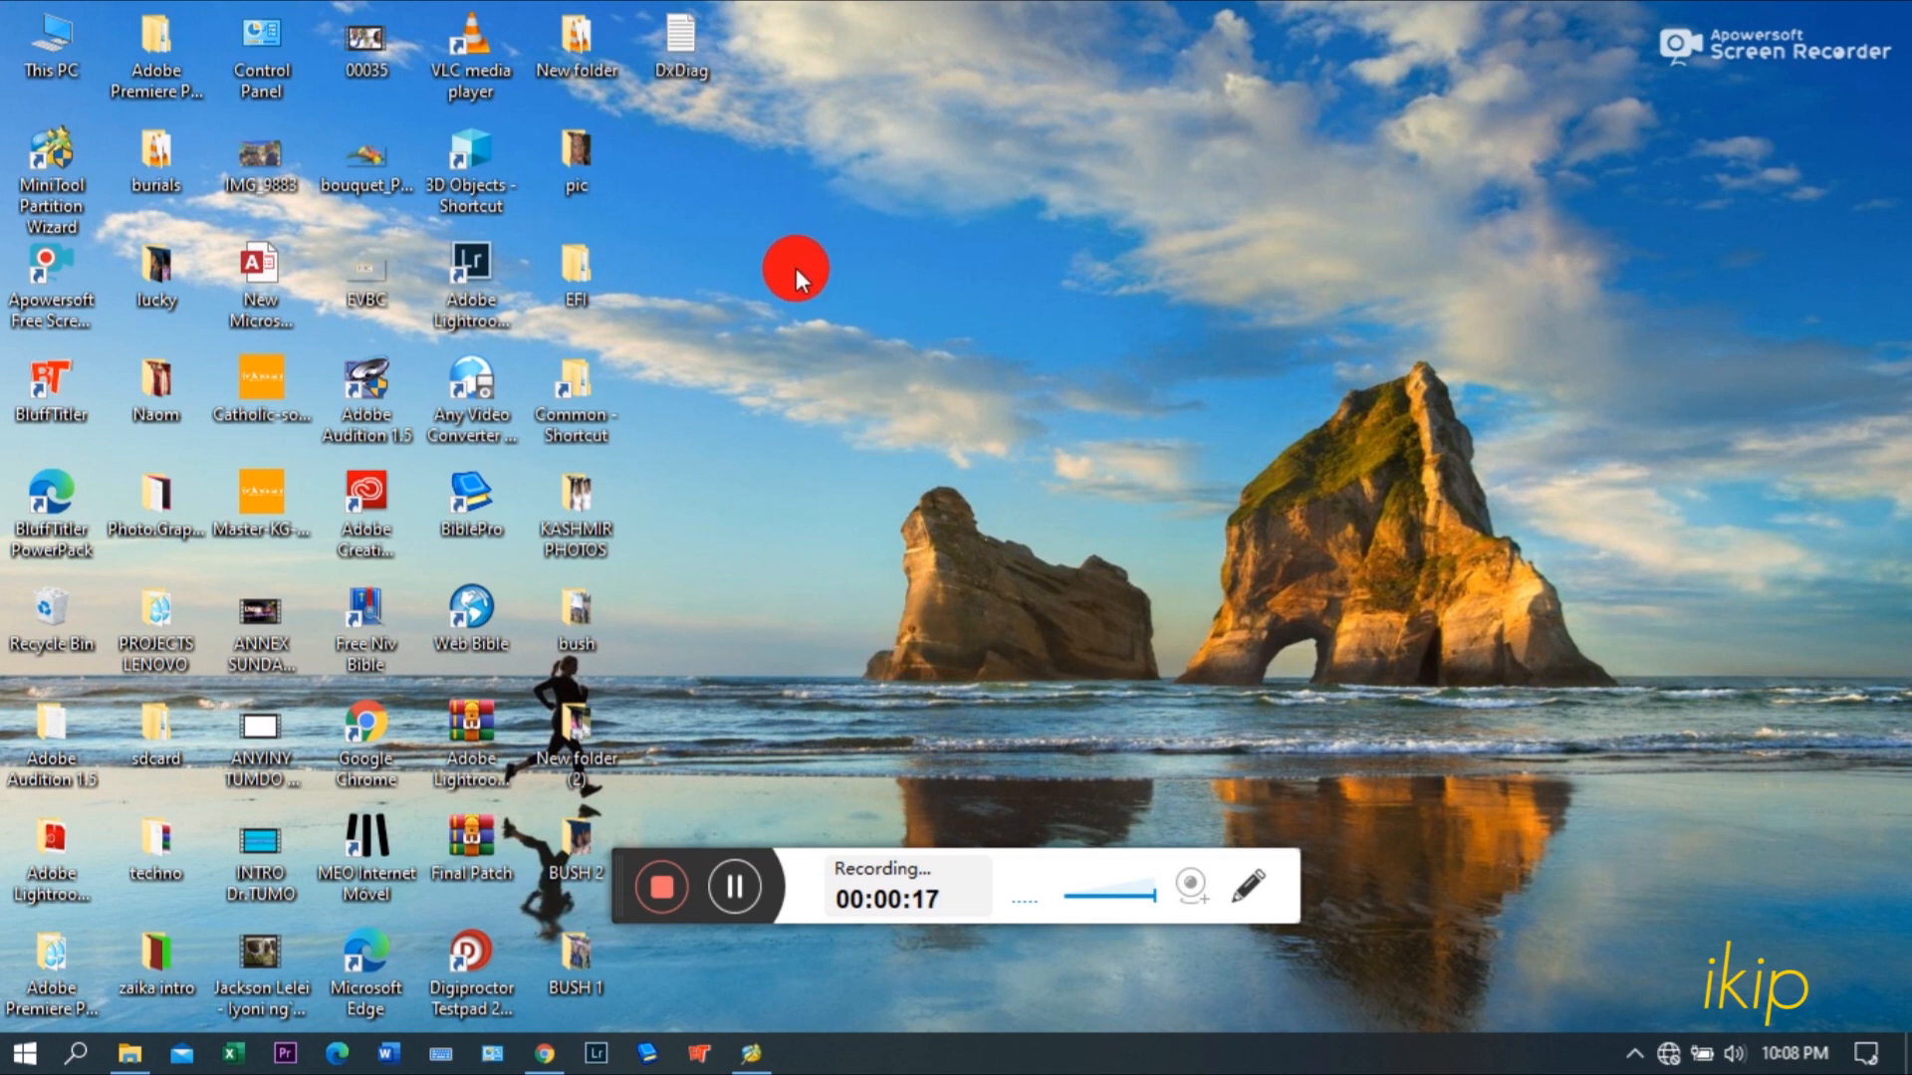
Step: Launch MiniTool Partition Wizard and select the USB disk's 200 MB FAT32 EFI partition (Q:)
drag(799, 271, 1639, 603)
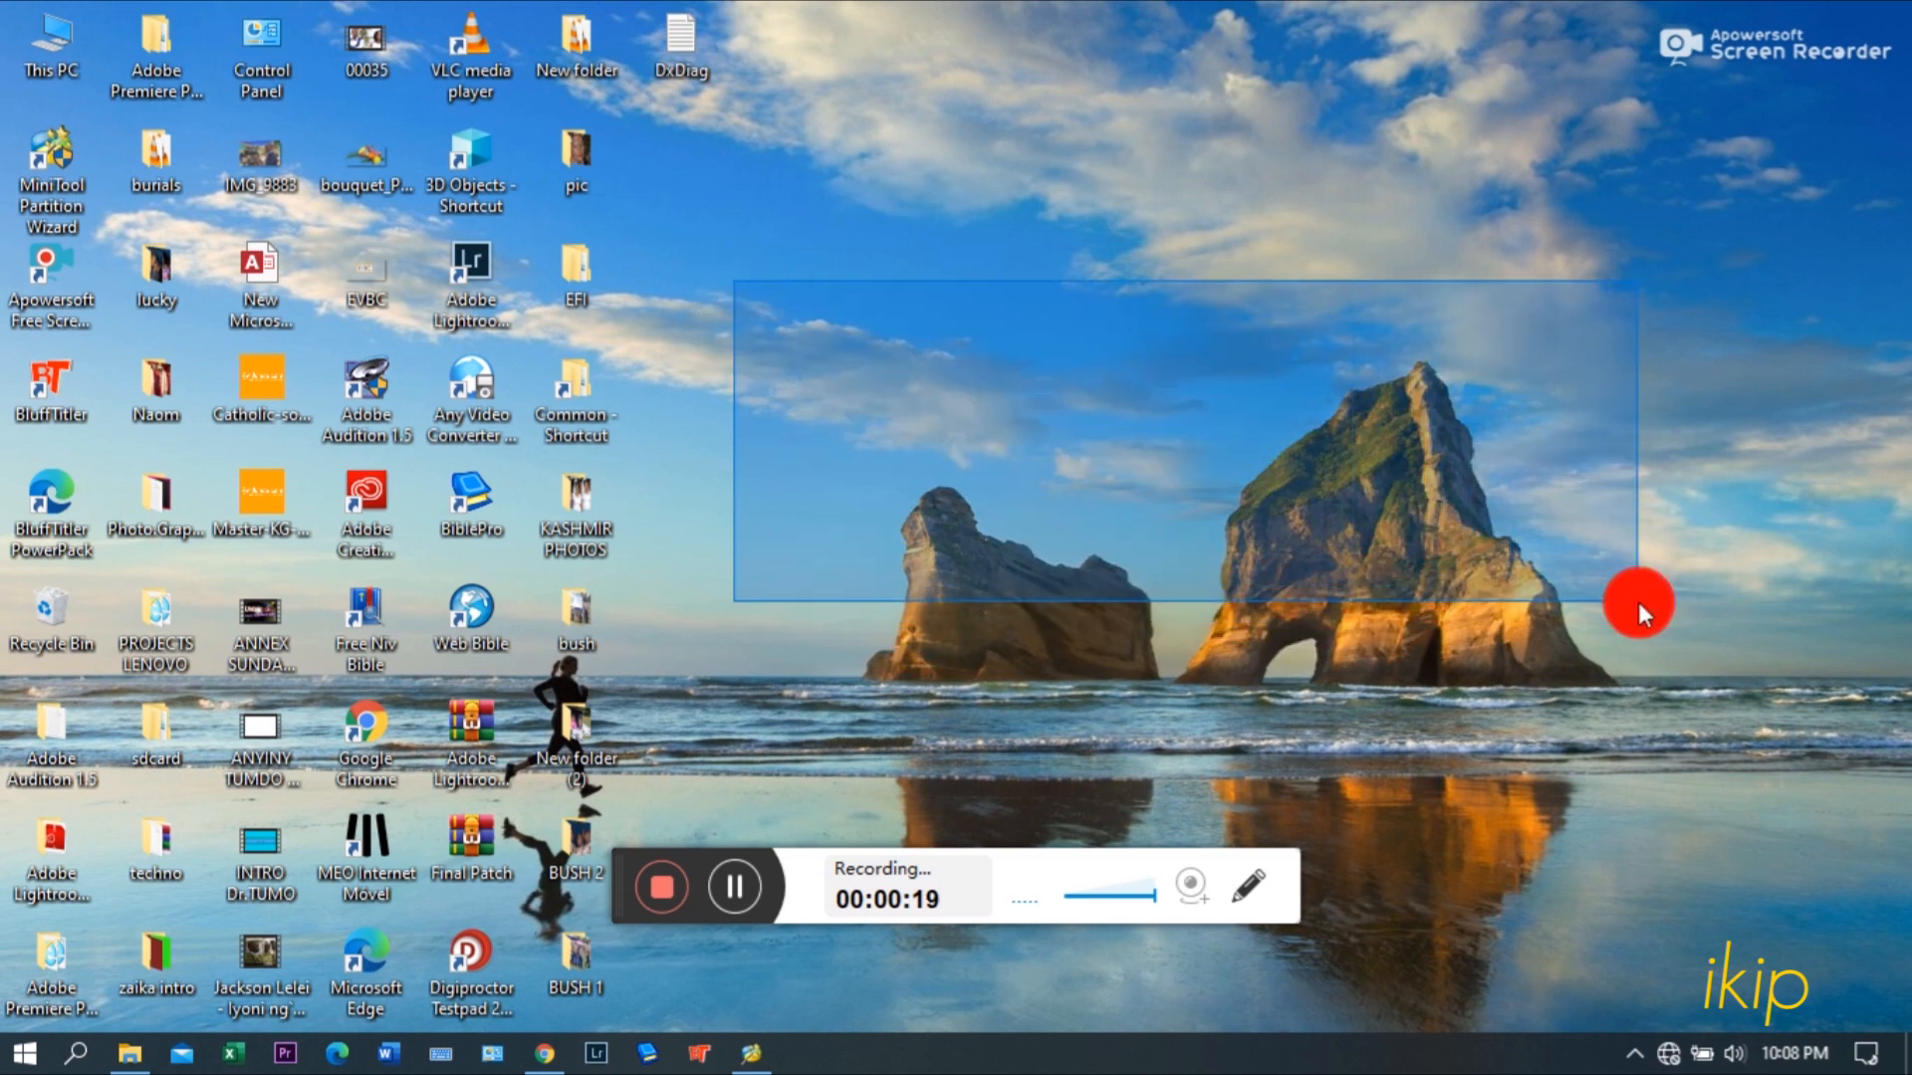
mouse_move(958, 464)
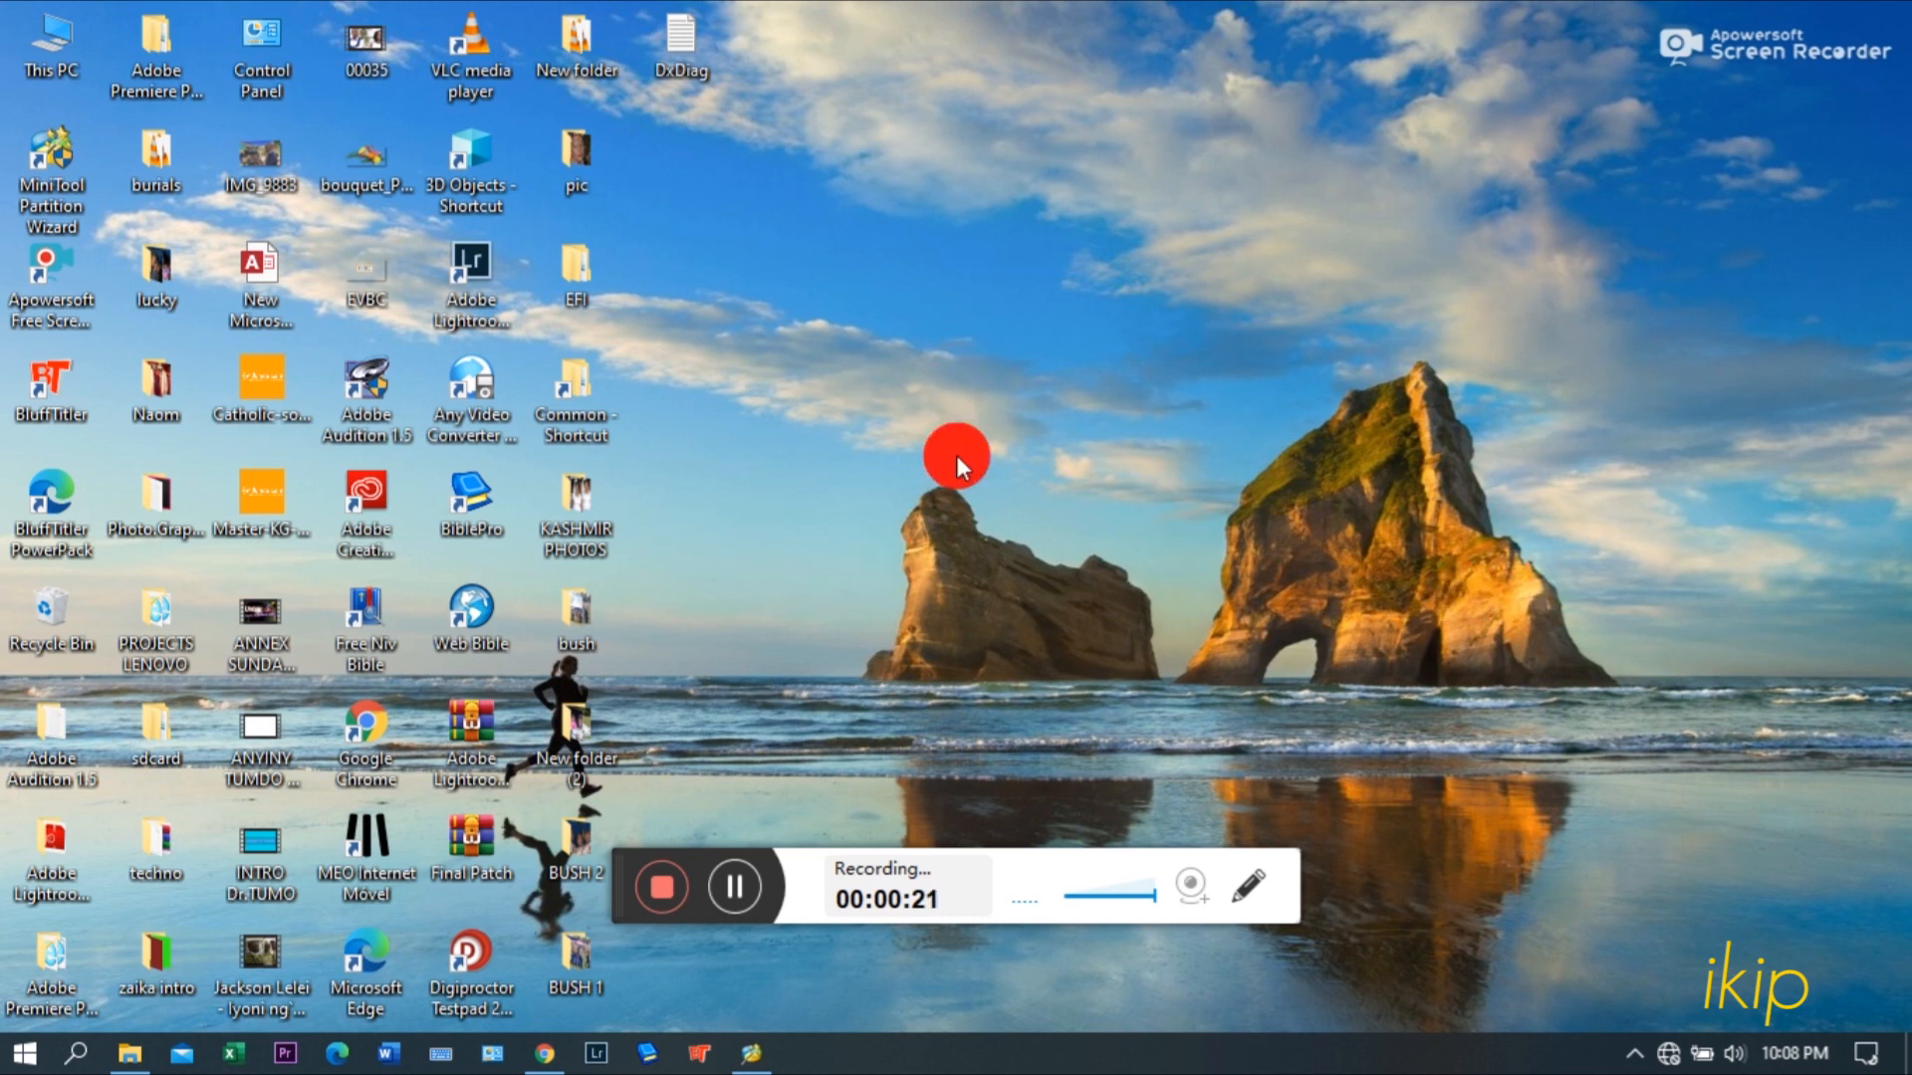
mouse_move(1725, 751)
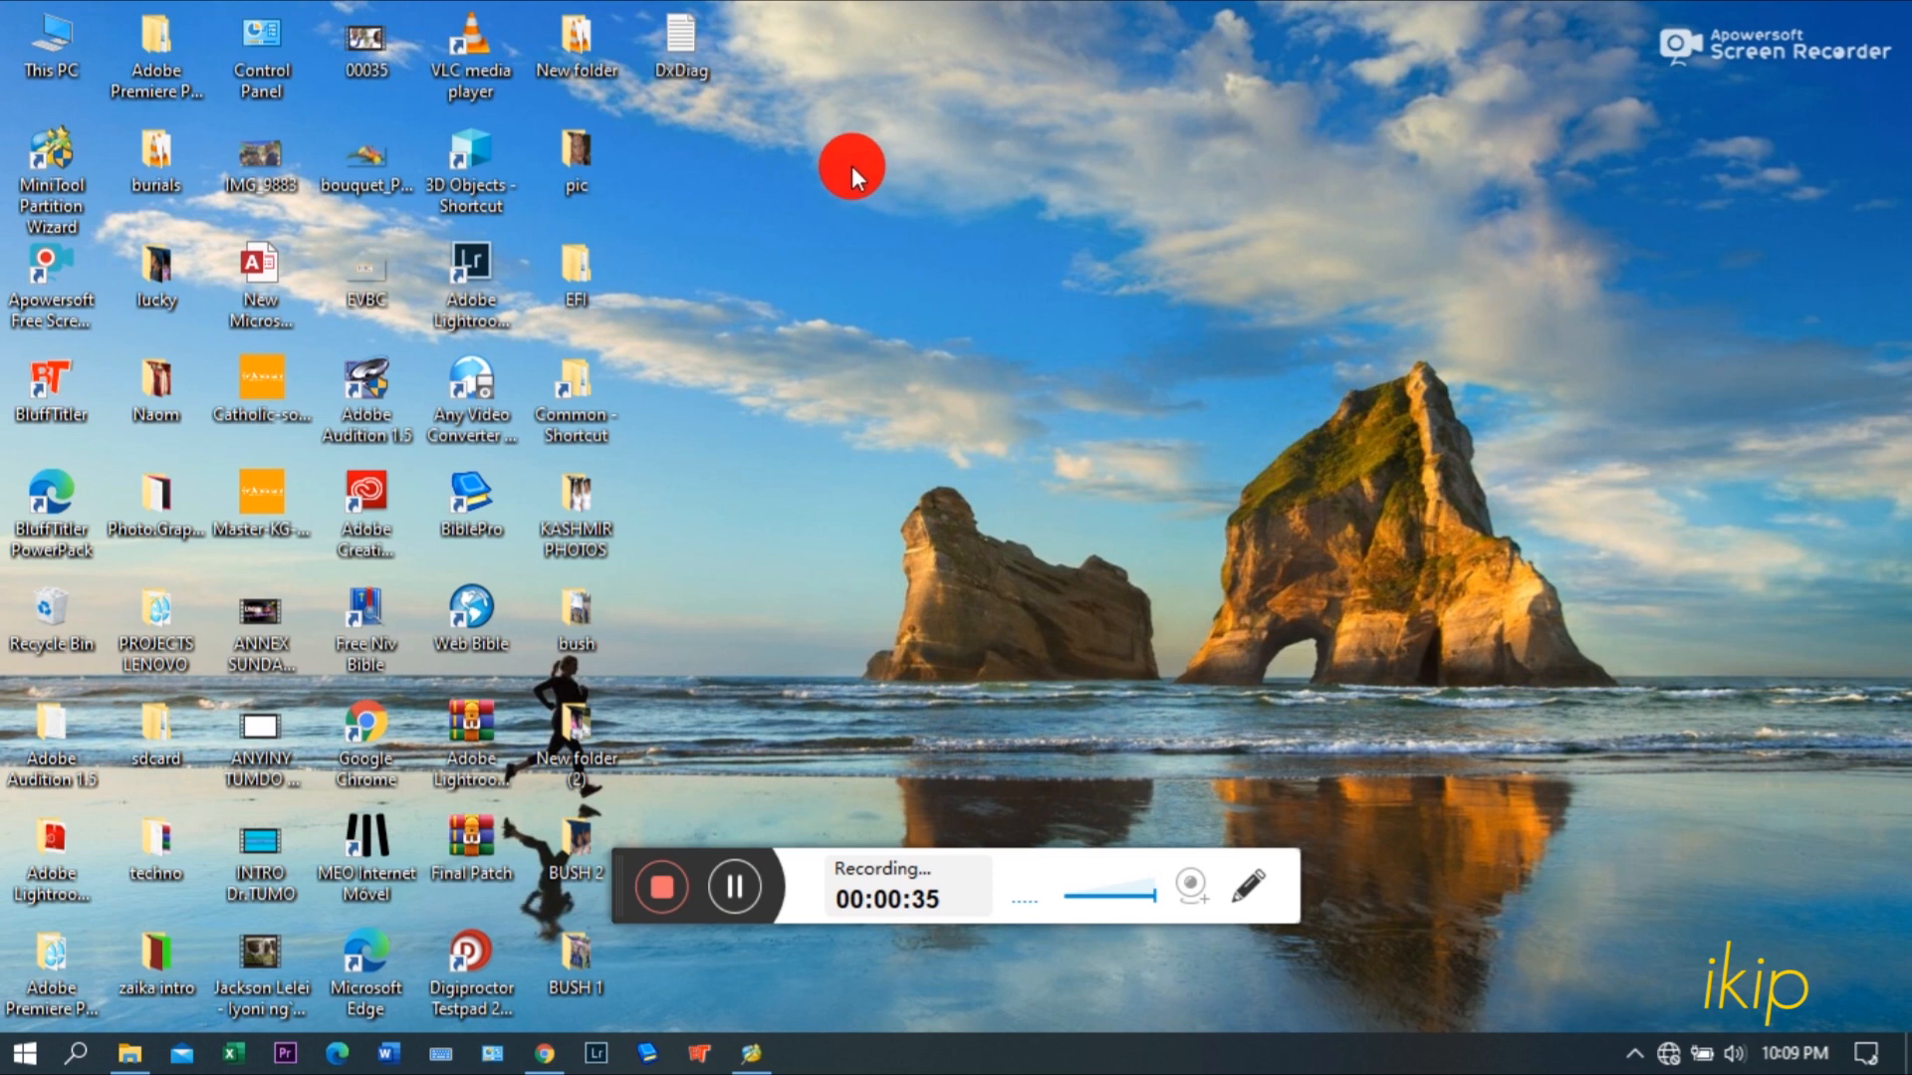
mouse_move(1107, 363)
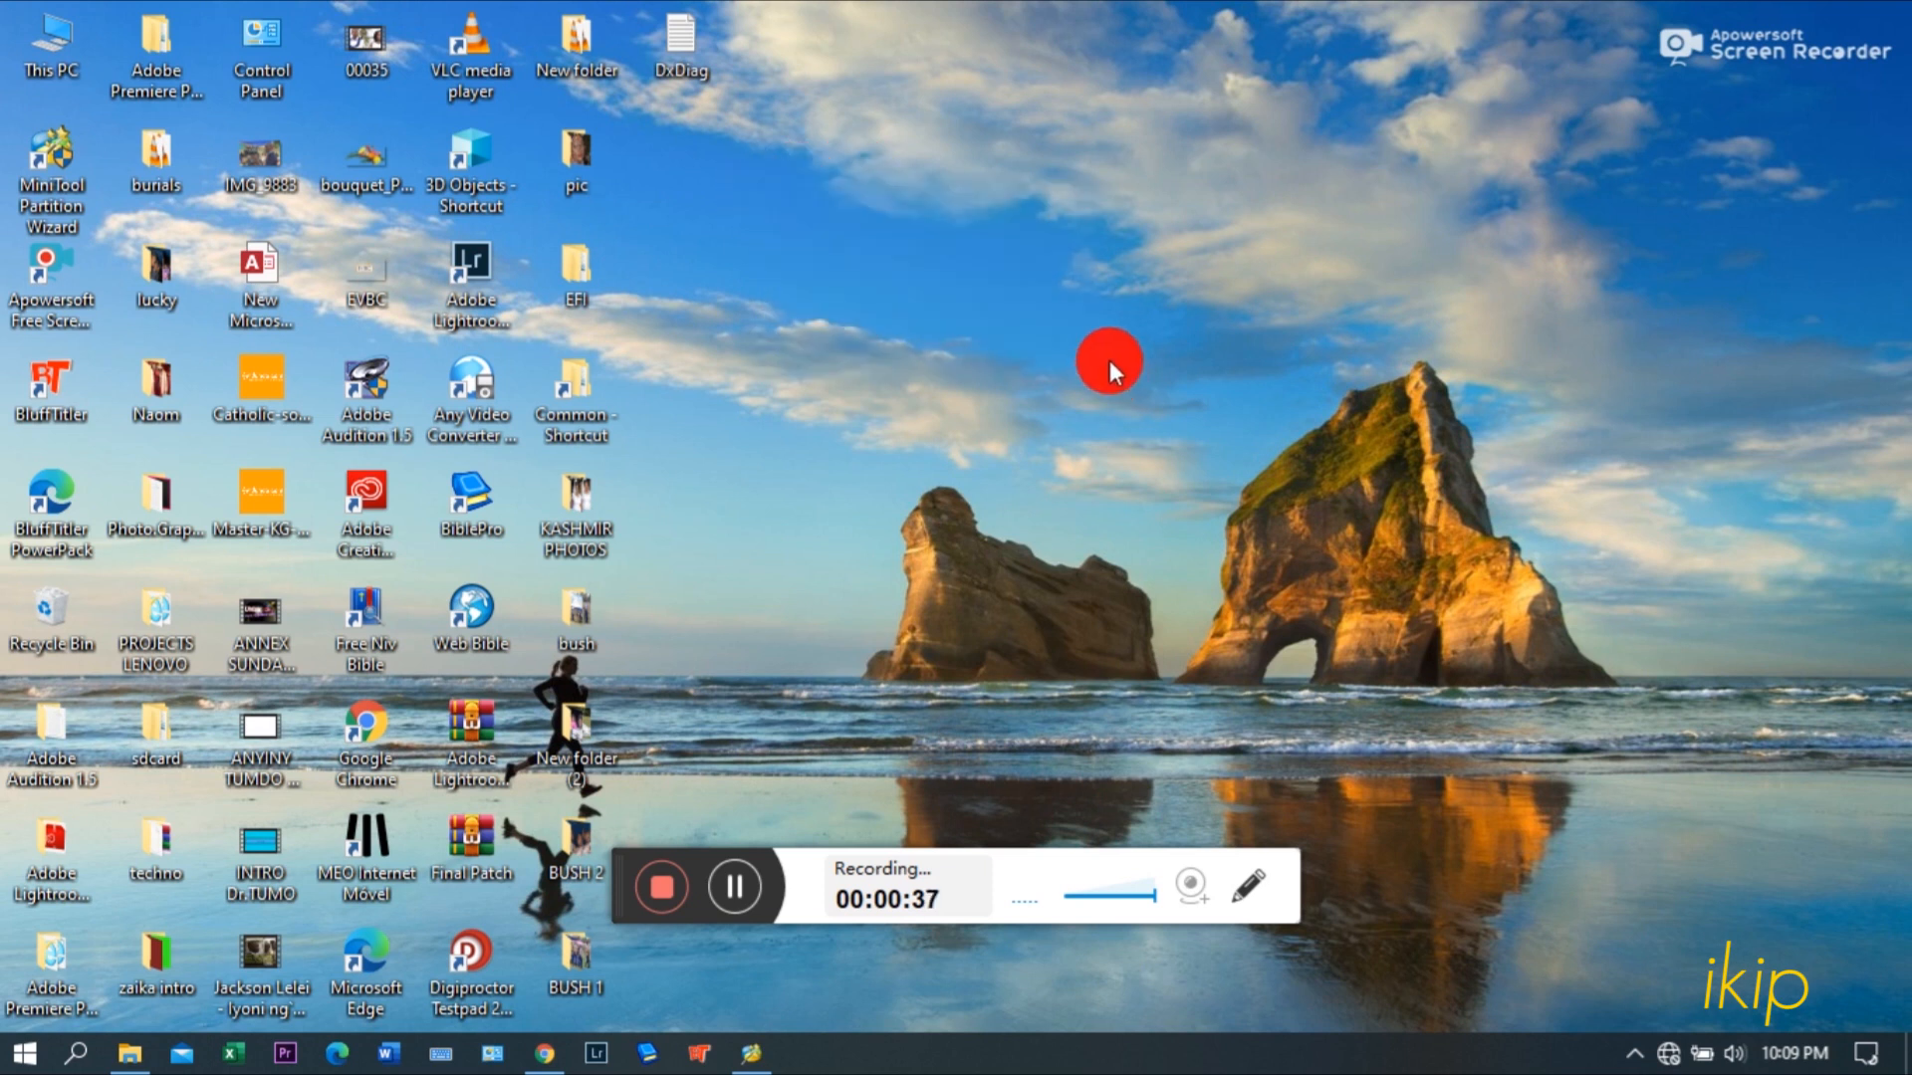
mouse_move(787, 952)
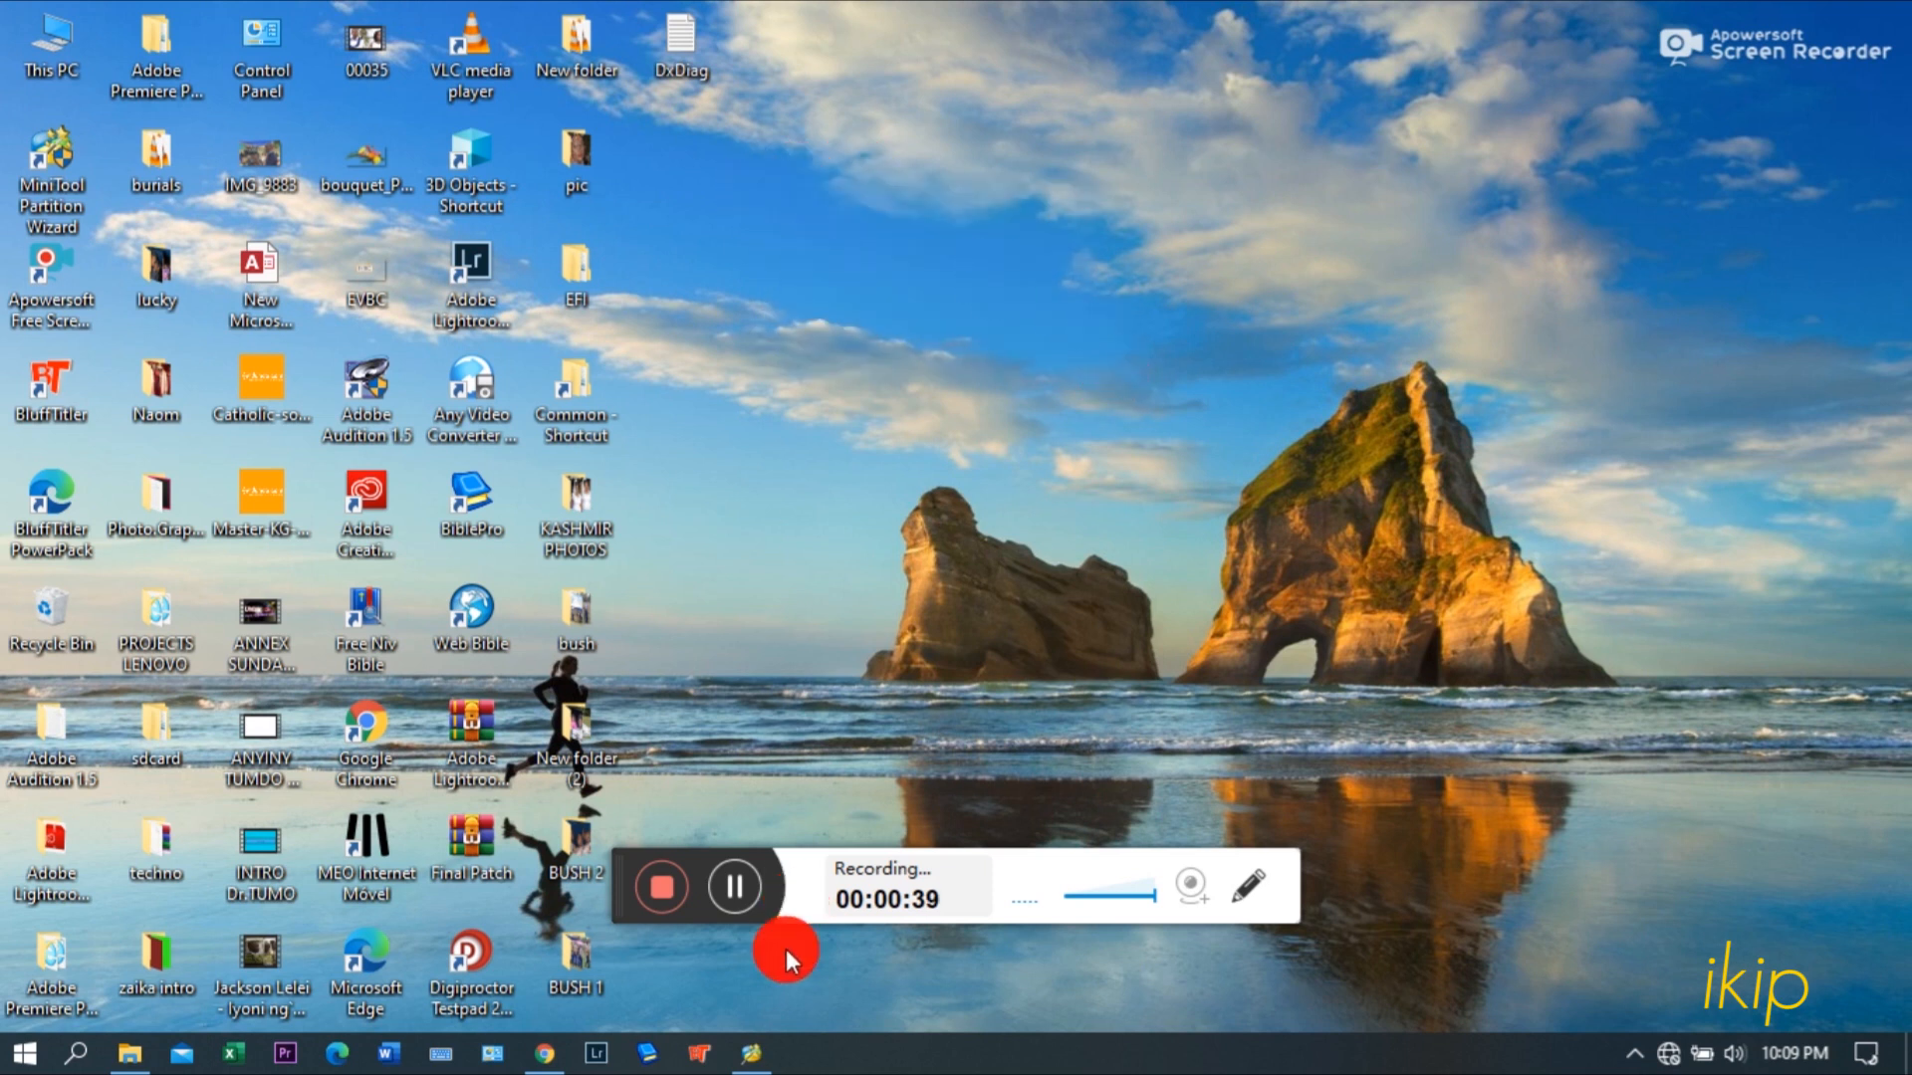
double_click(52, 165)
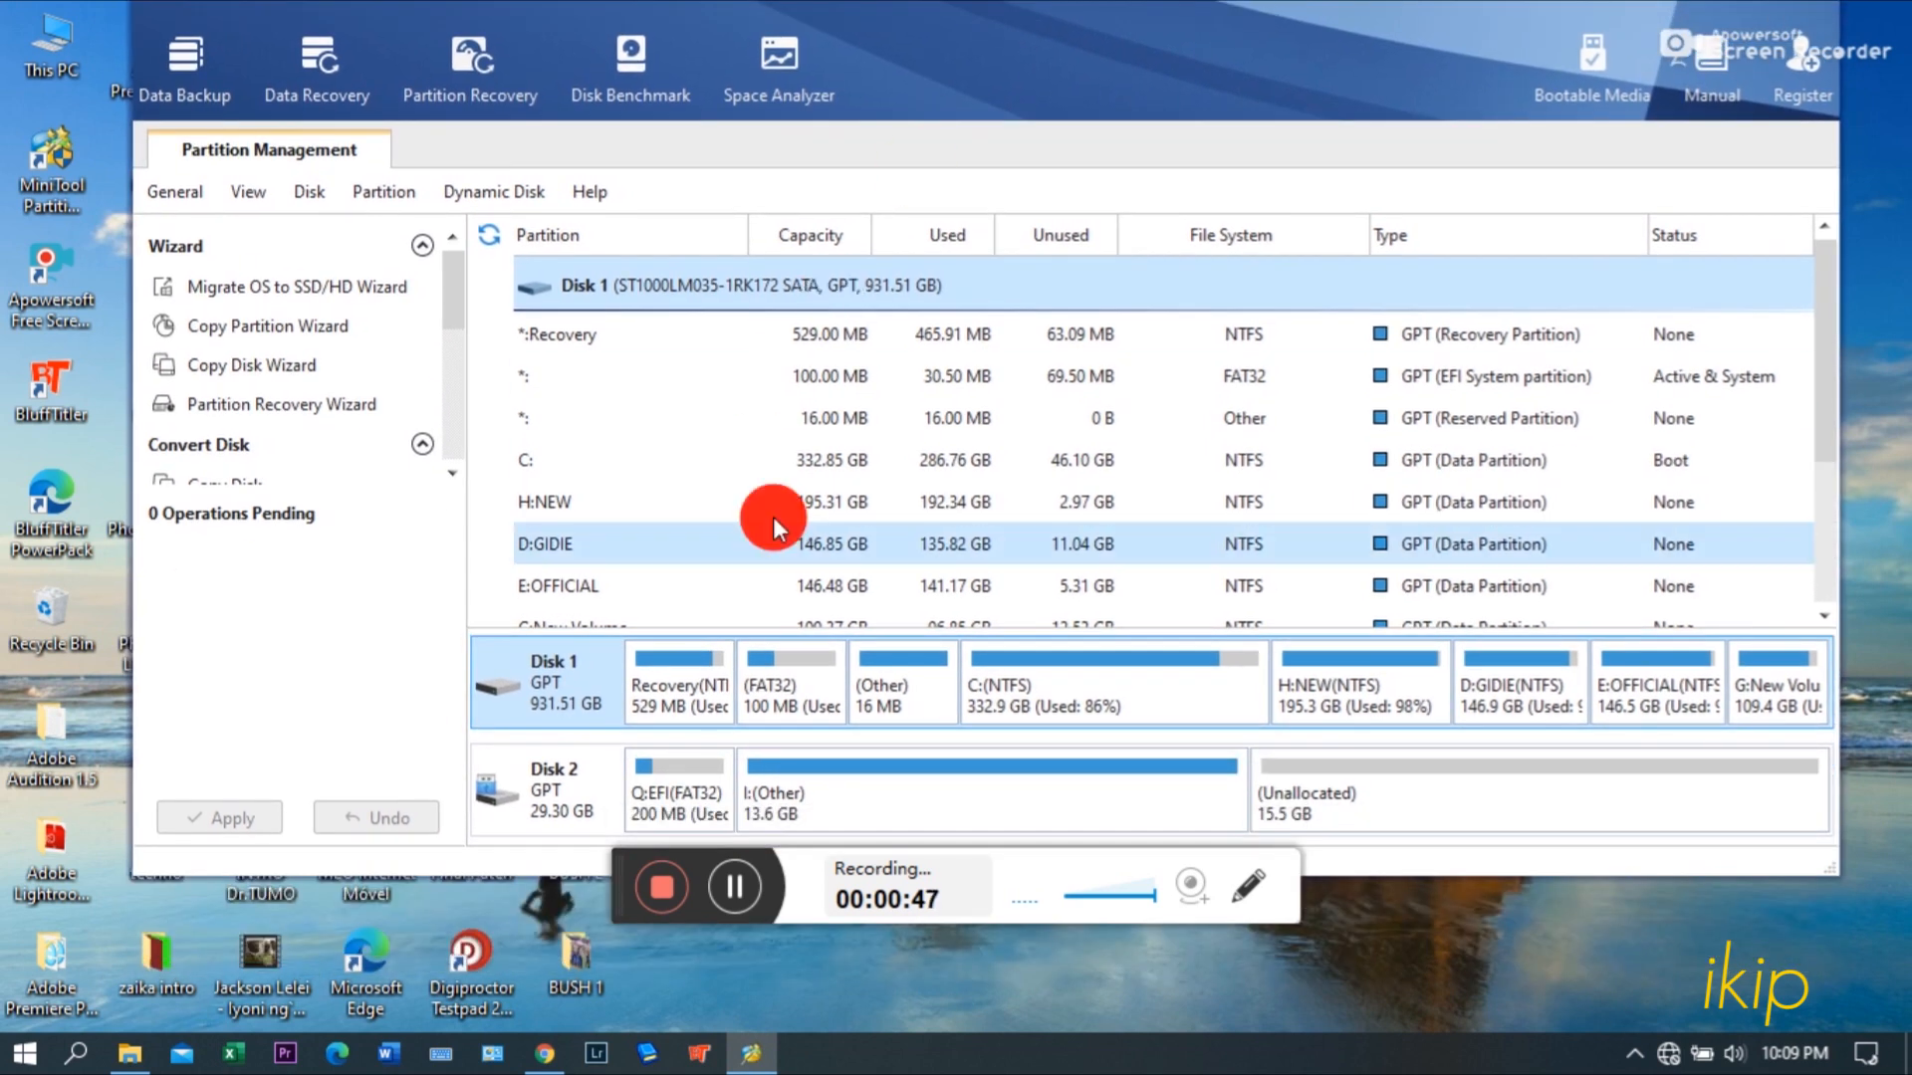
click(914, 799)
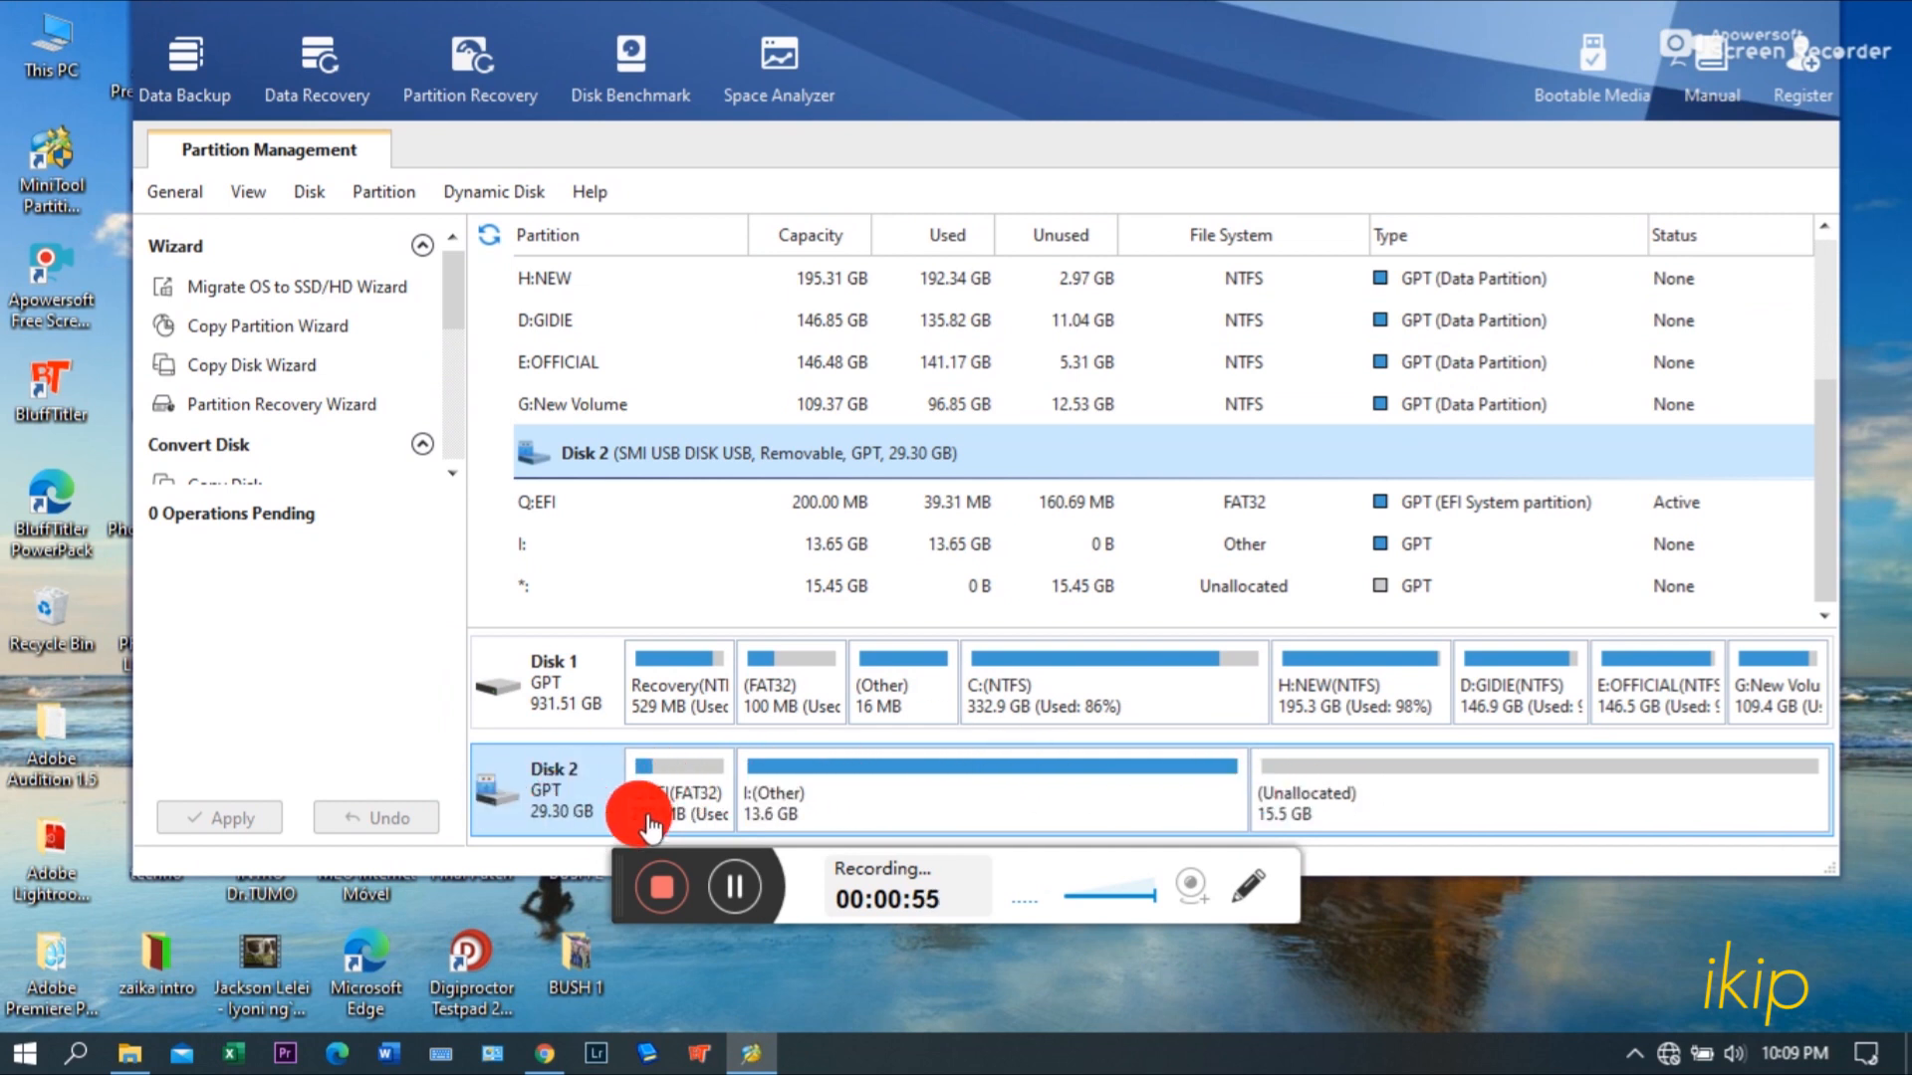
mouse_move(677, 793)
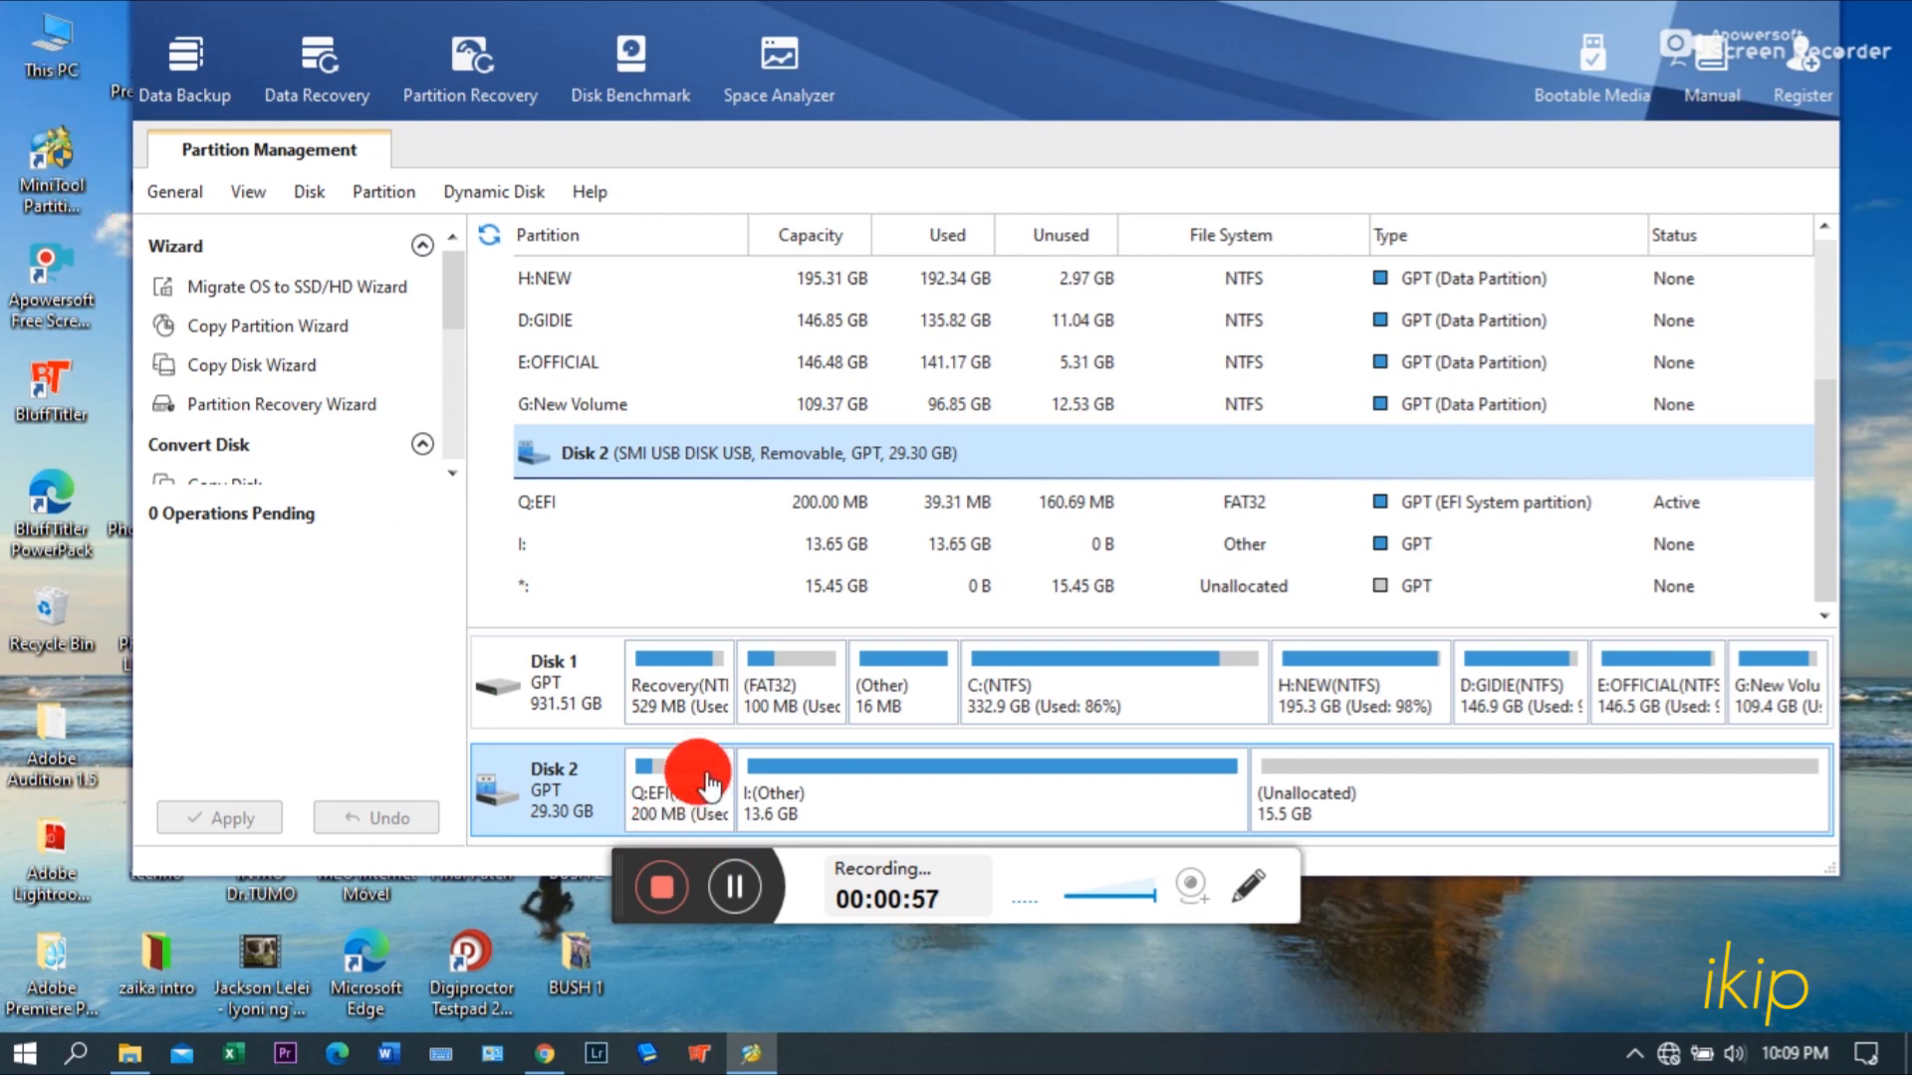
click(677, 789)
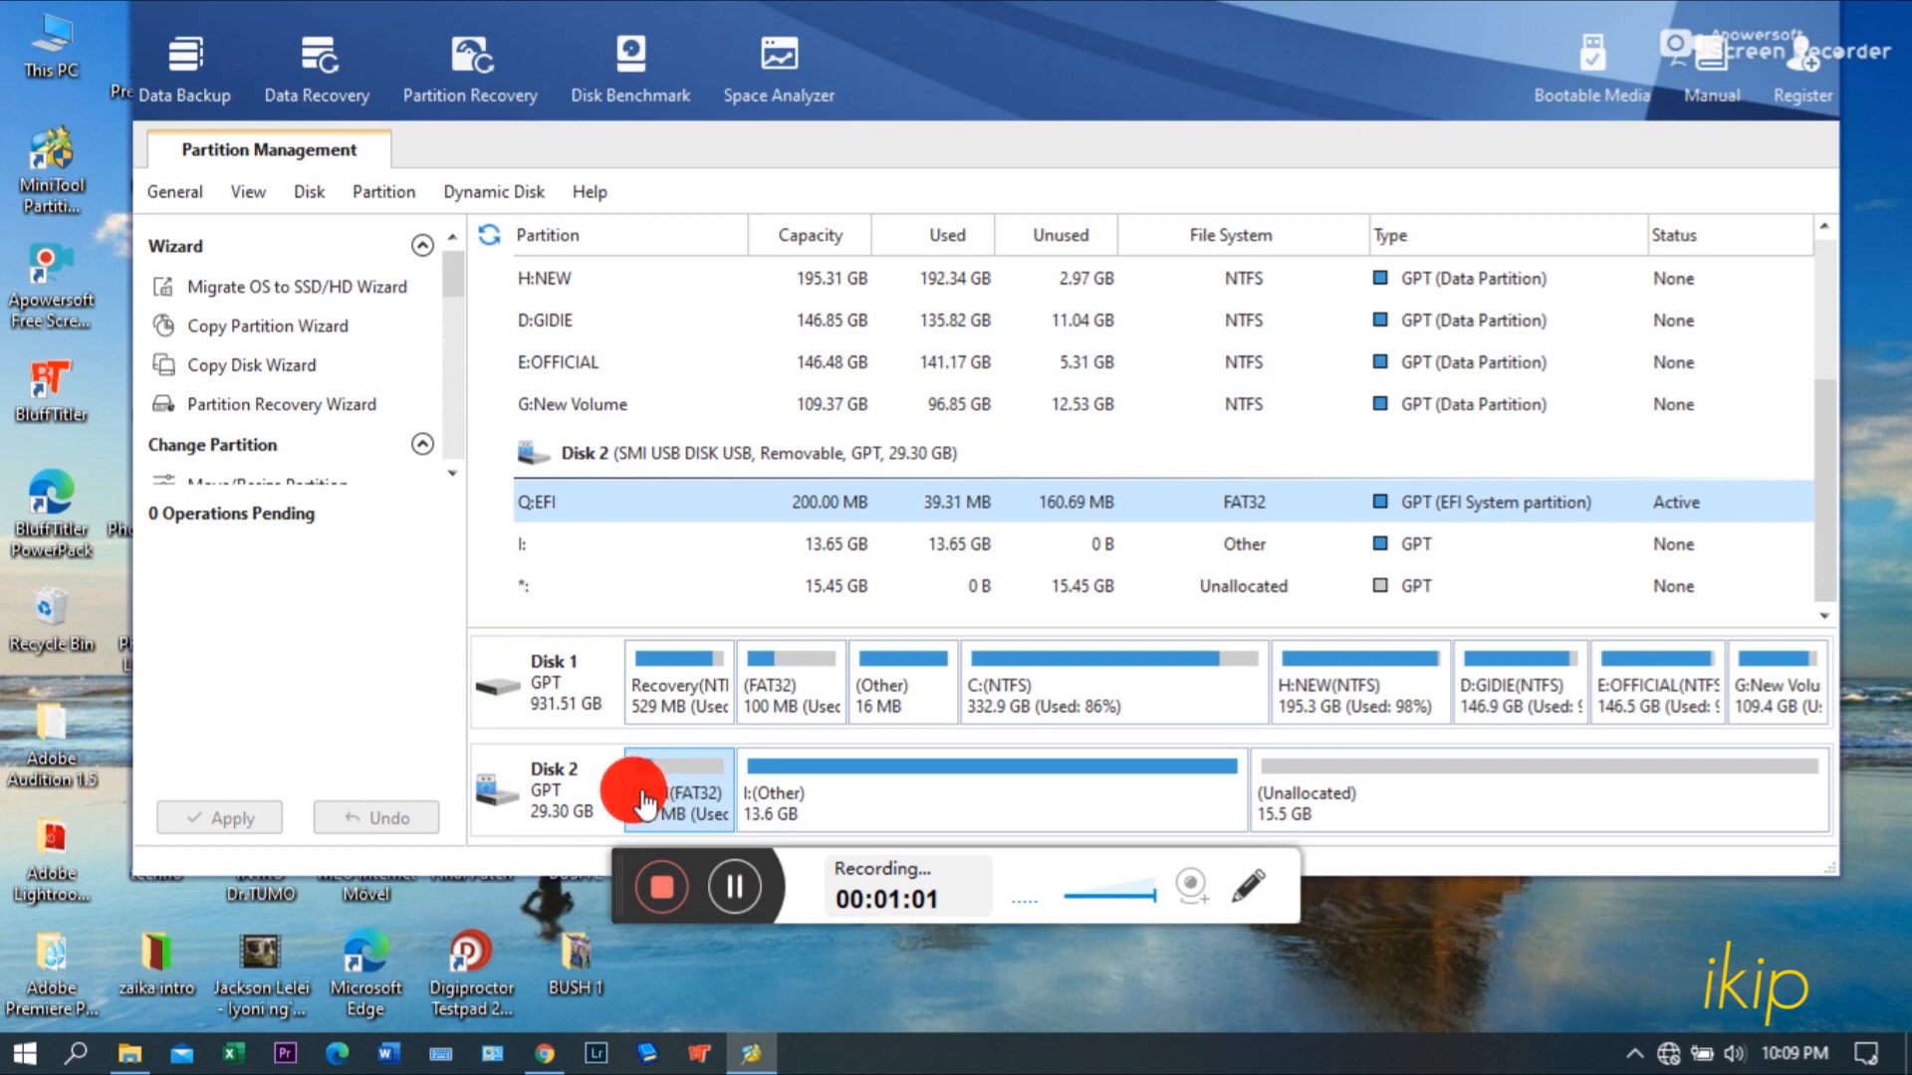
mouse_move(671, 793)
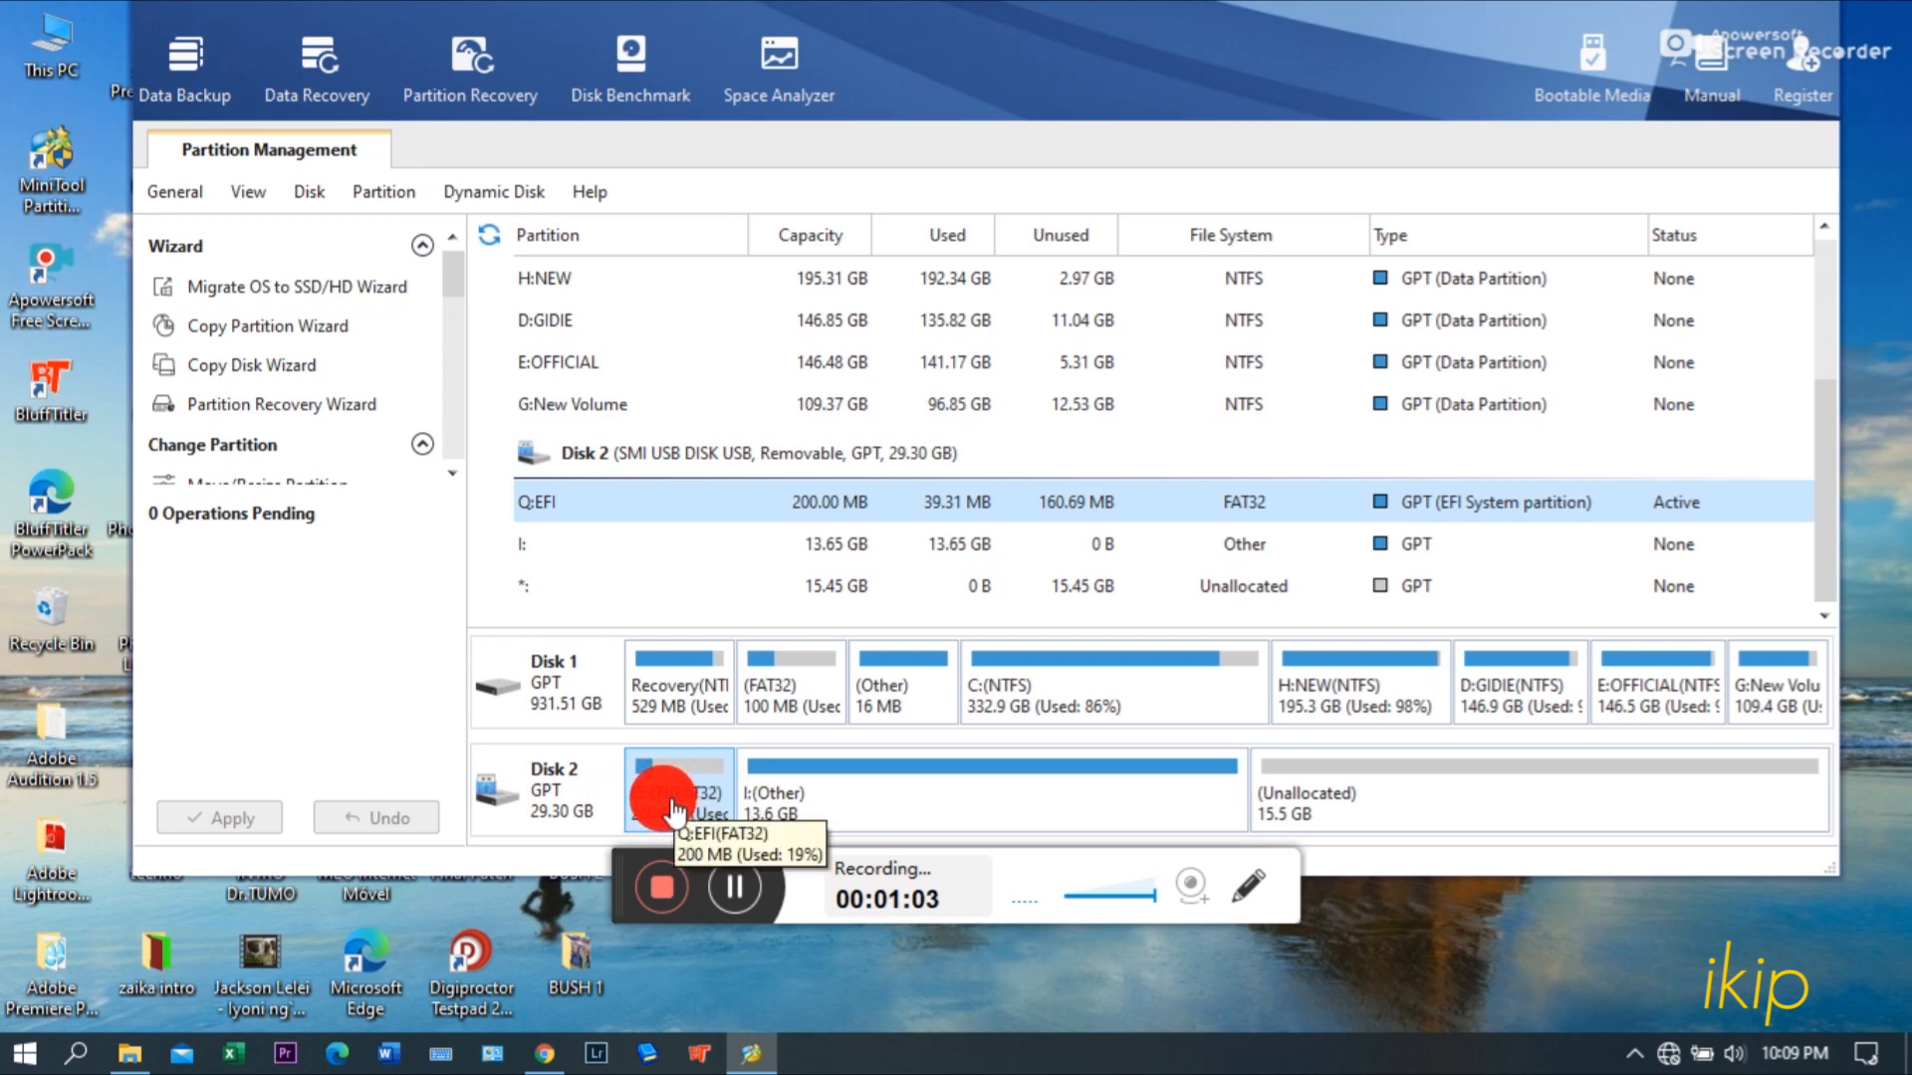
Step: Change the EFI partition's drive letter from Q to P and apply the pending change
right_click(678, 792)
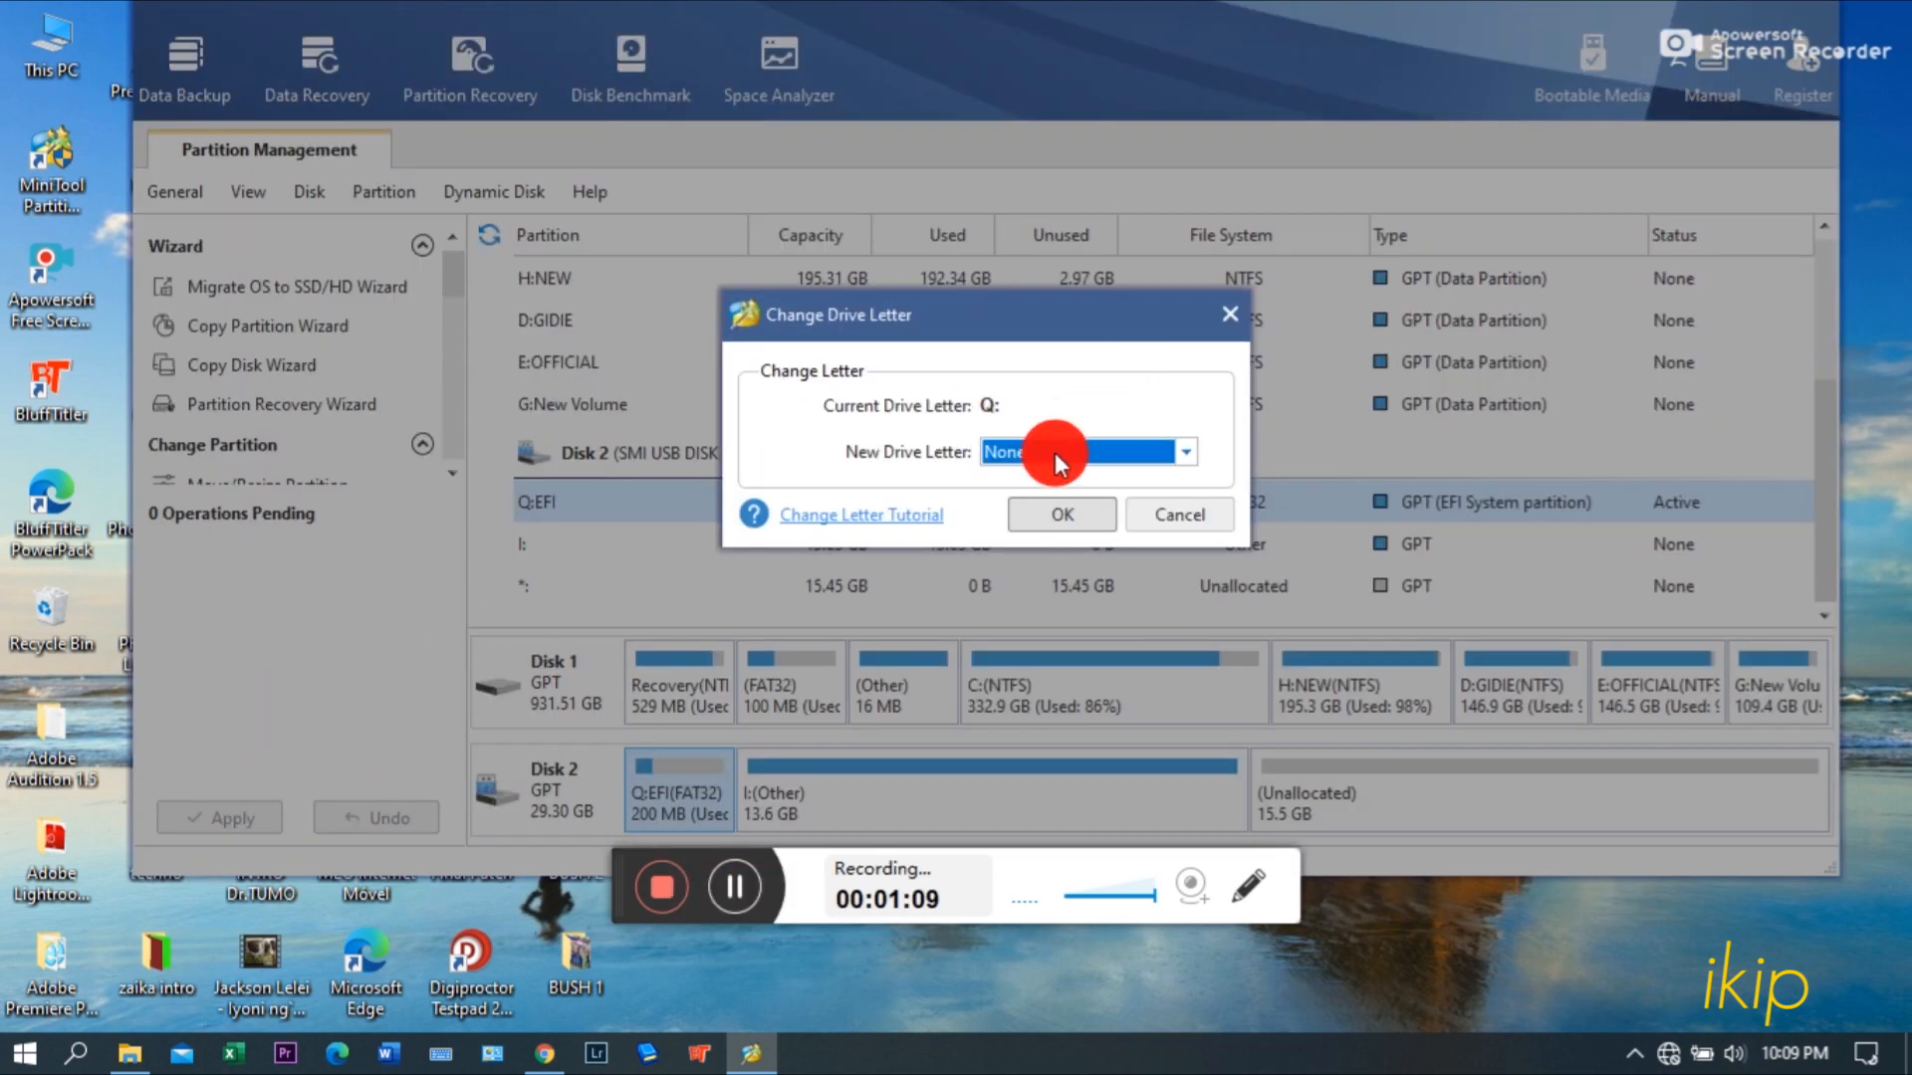
click(1181, 452)
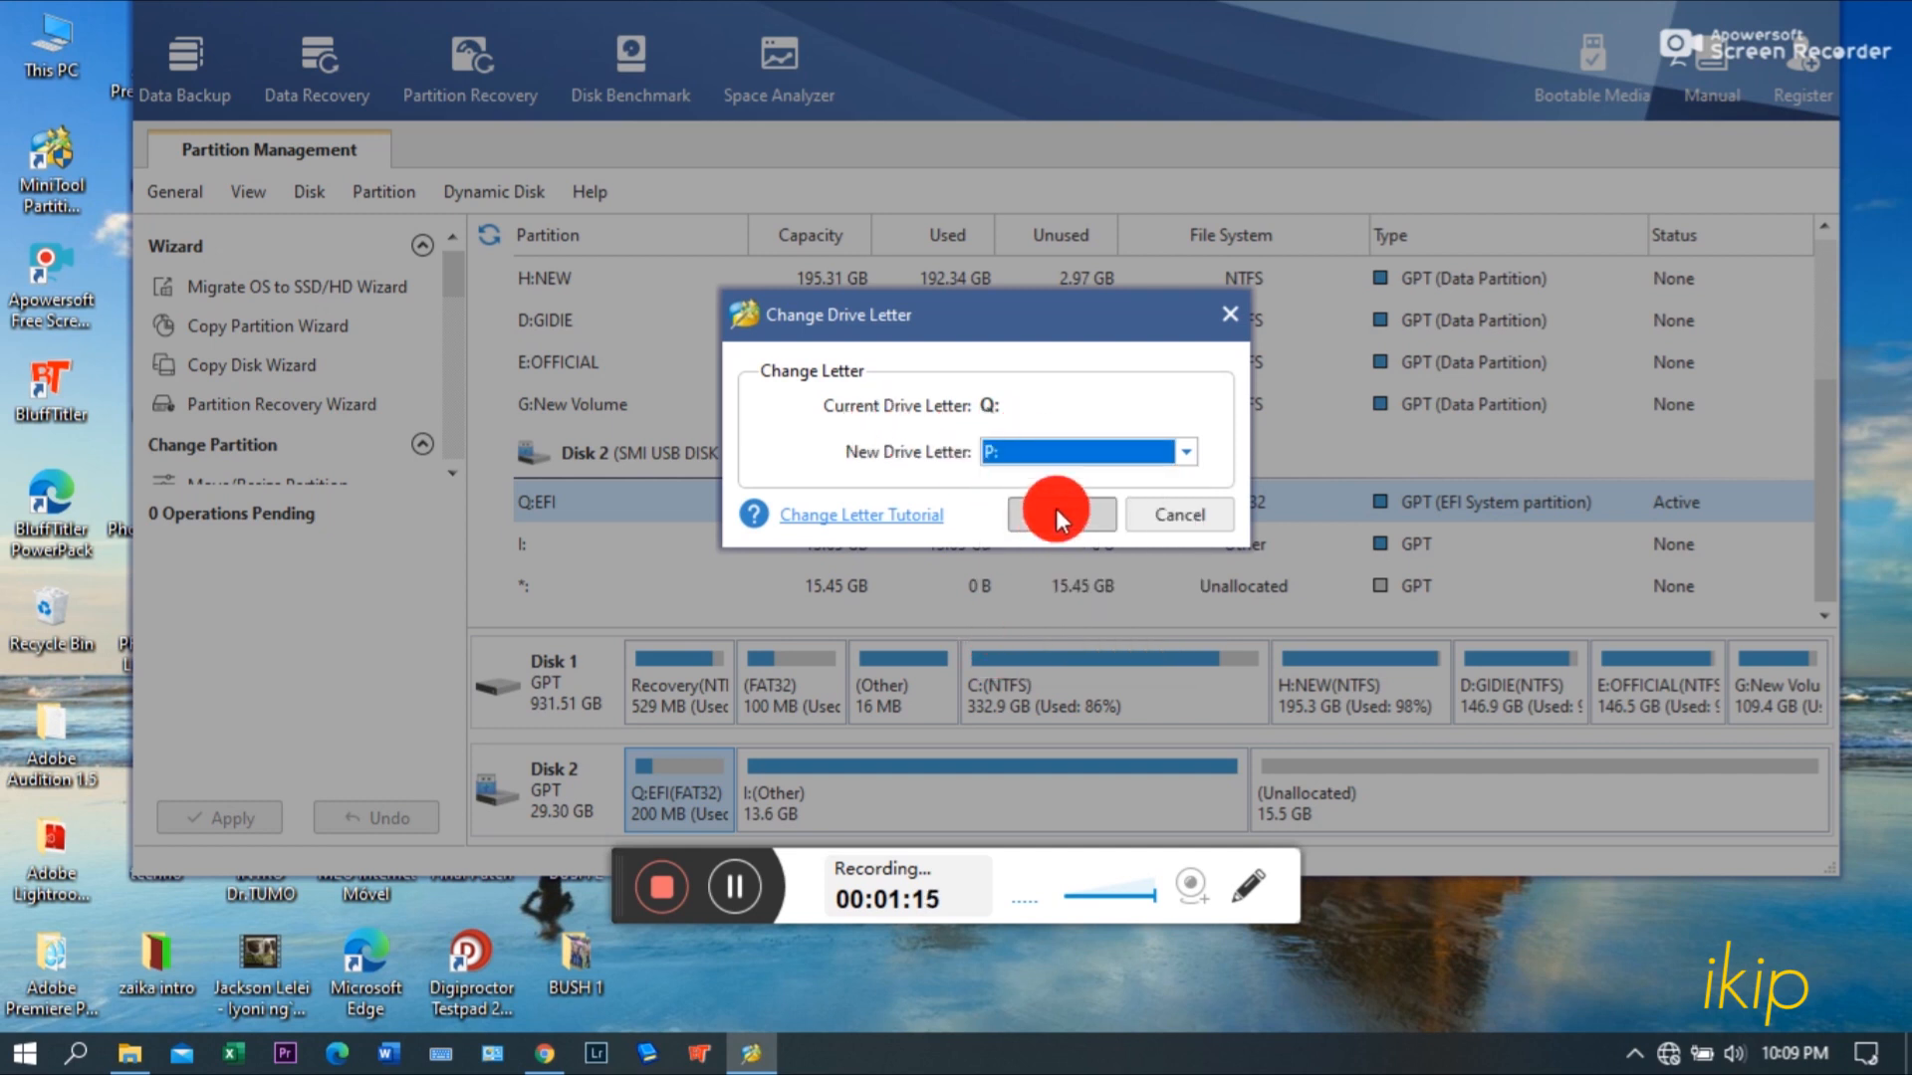
click(1057, 514)
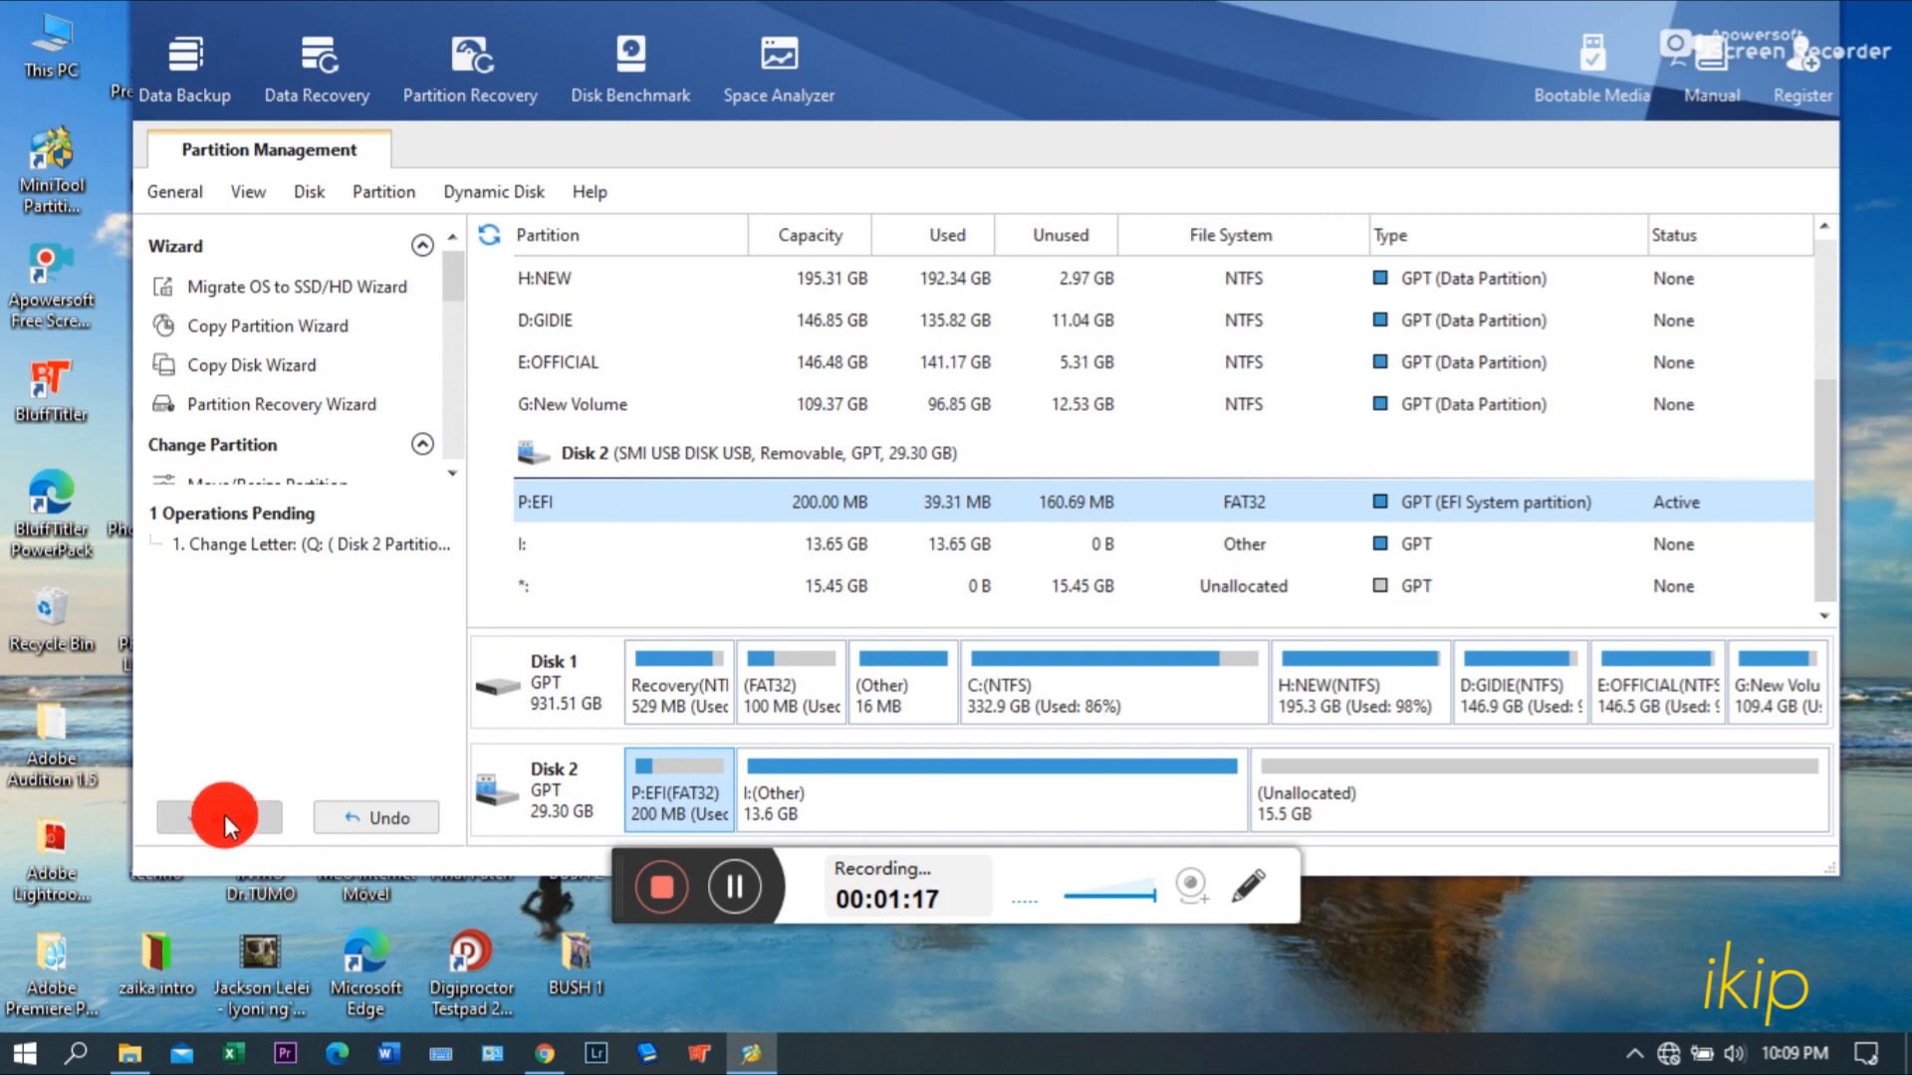
click(219, 817)
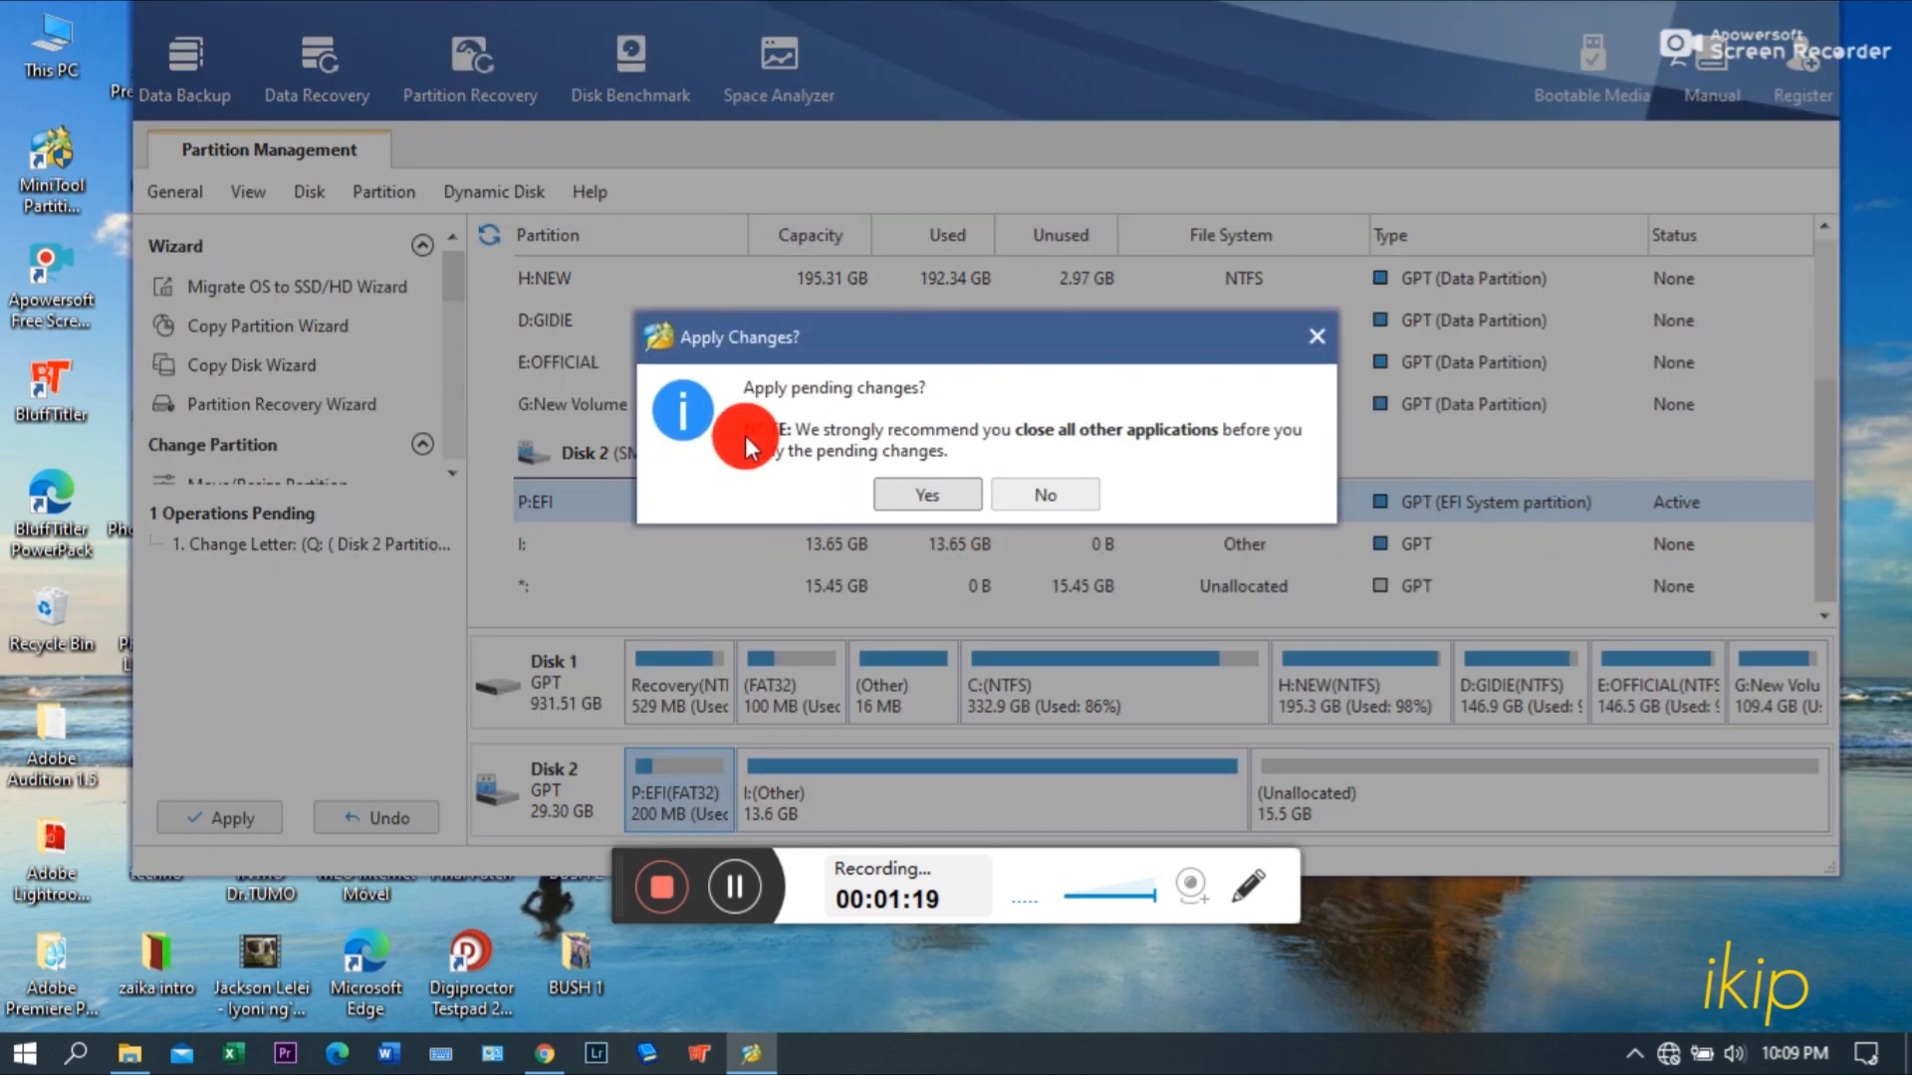
click(926, 494)
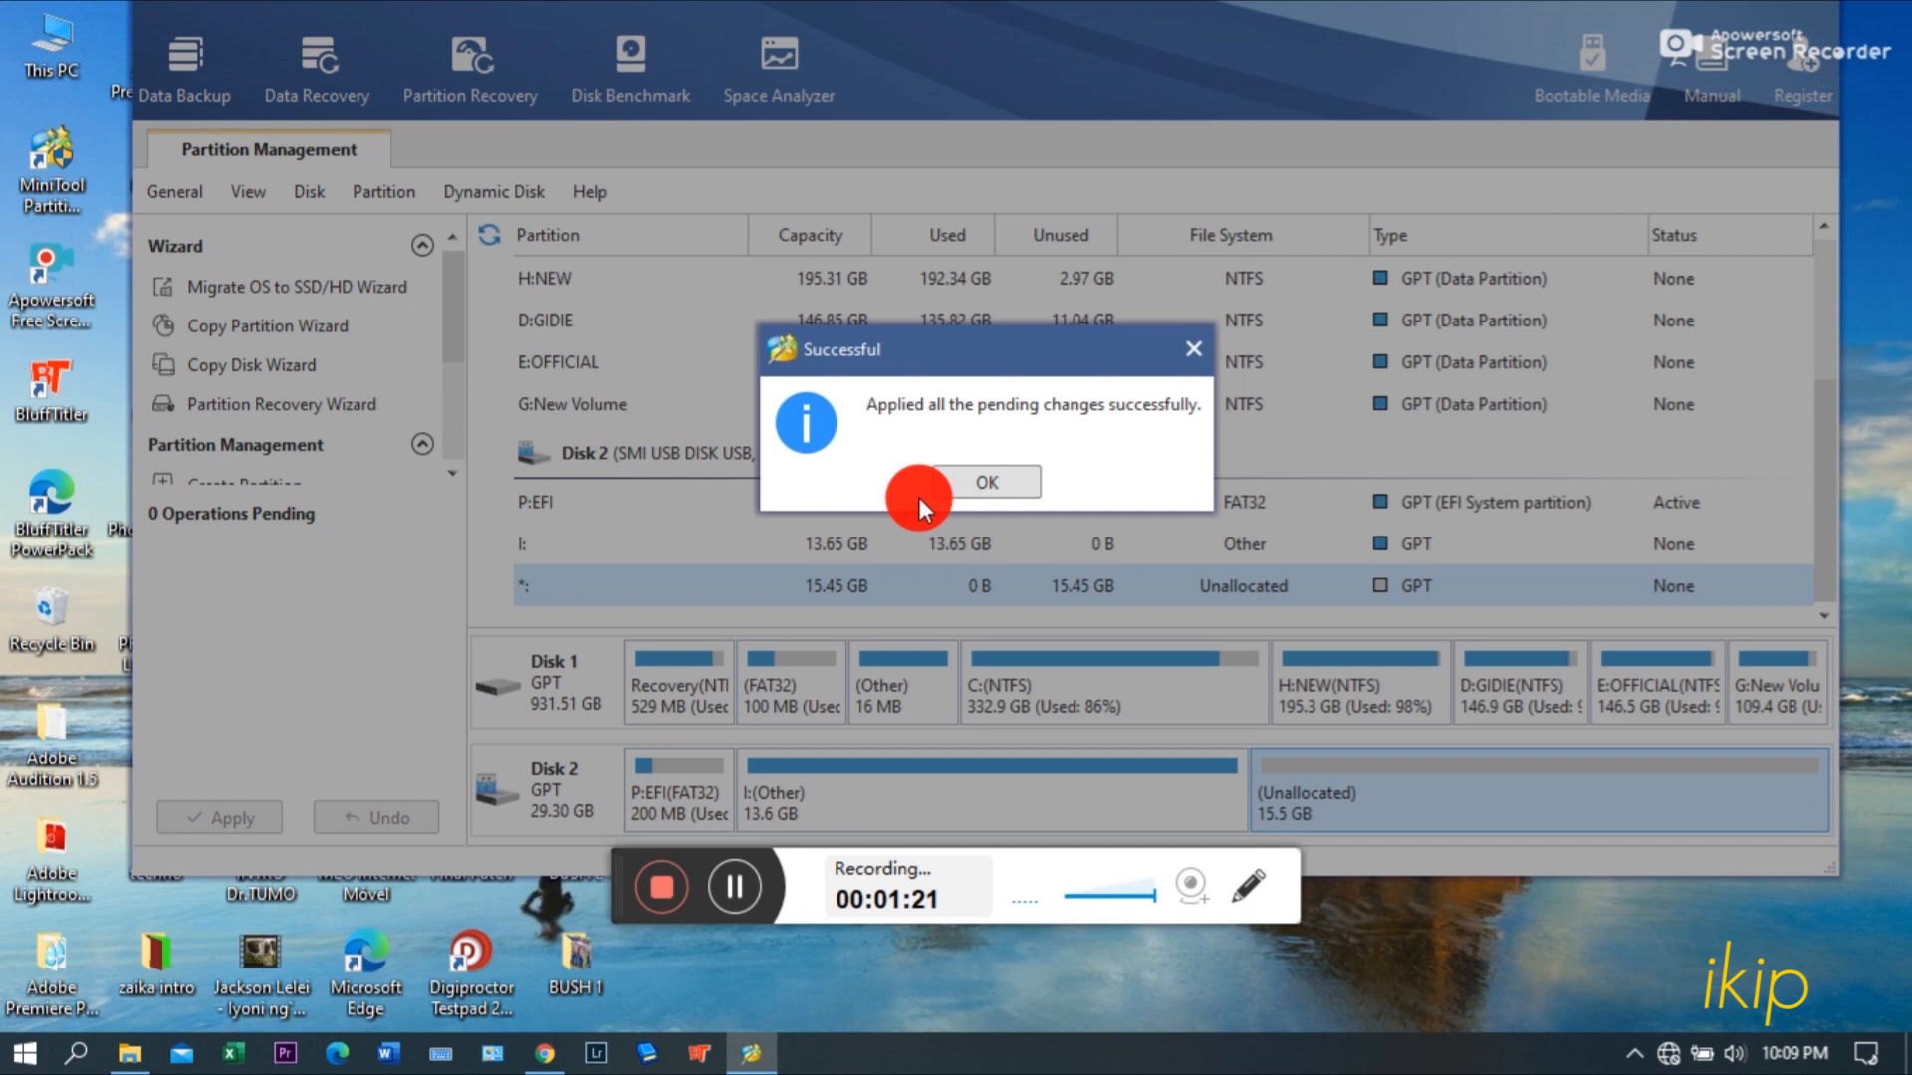
click(986, 480)
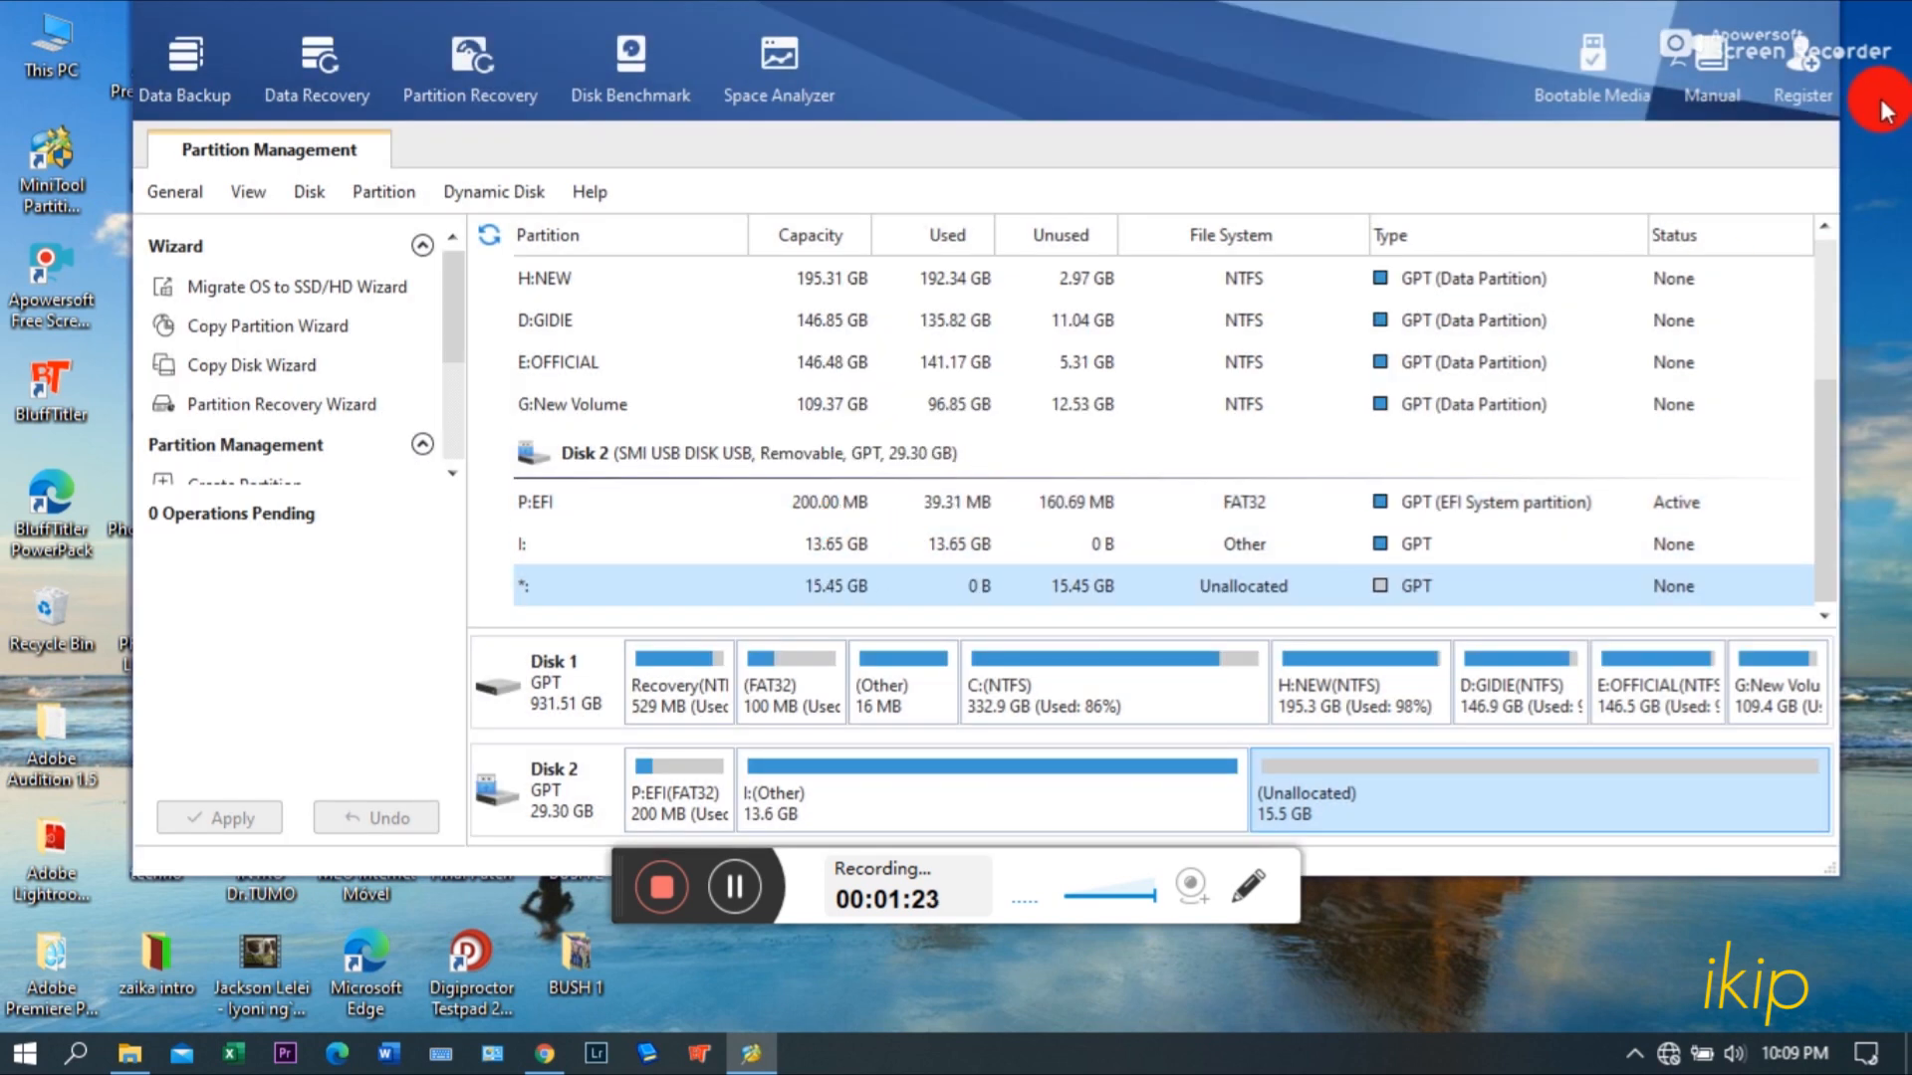
mouse_move(1203, 33)
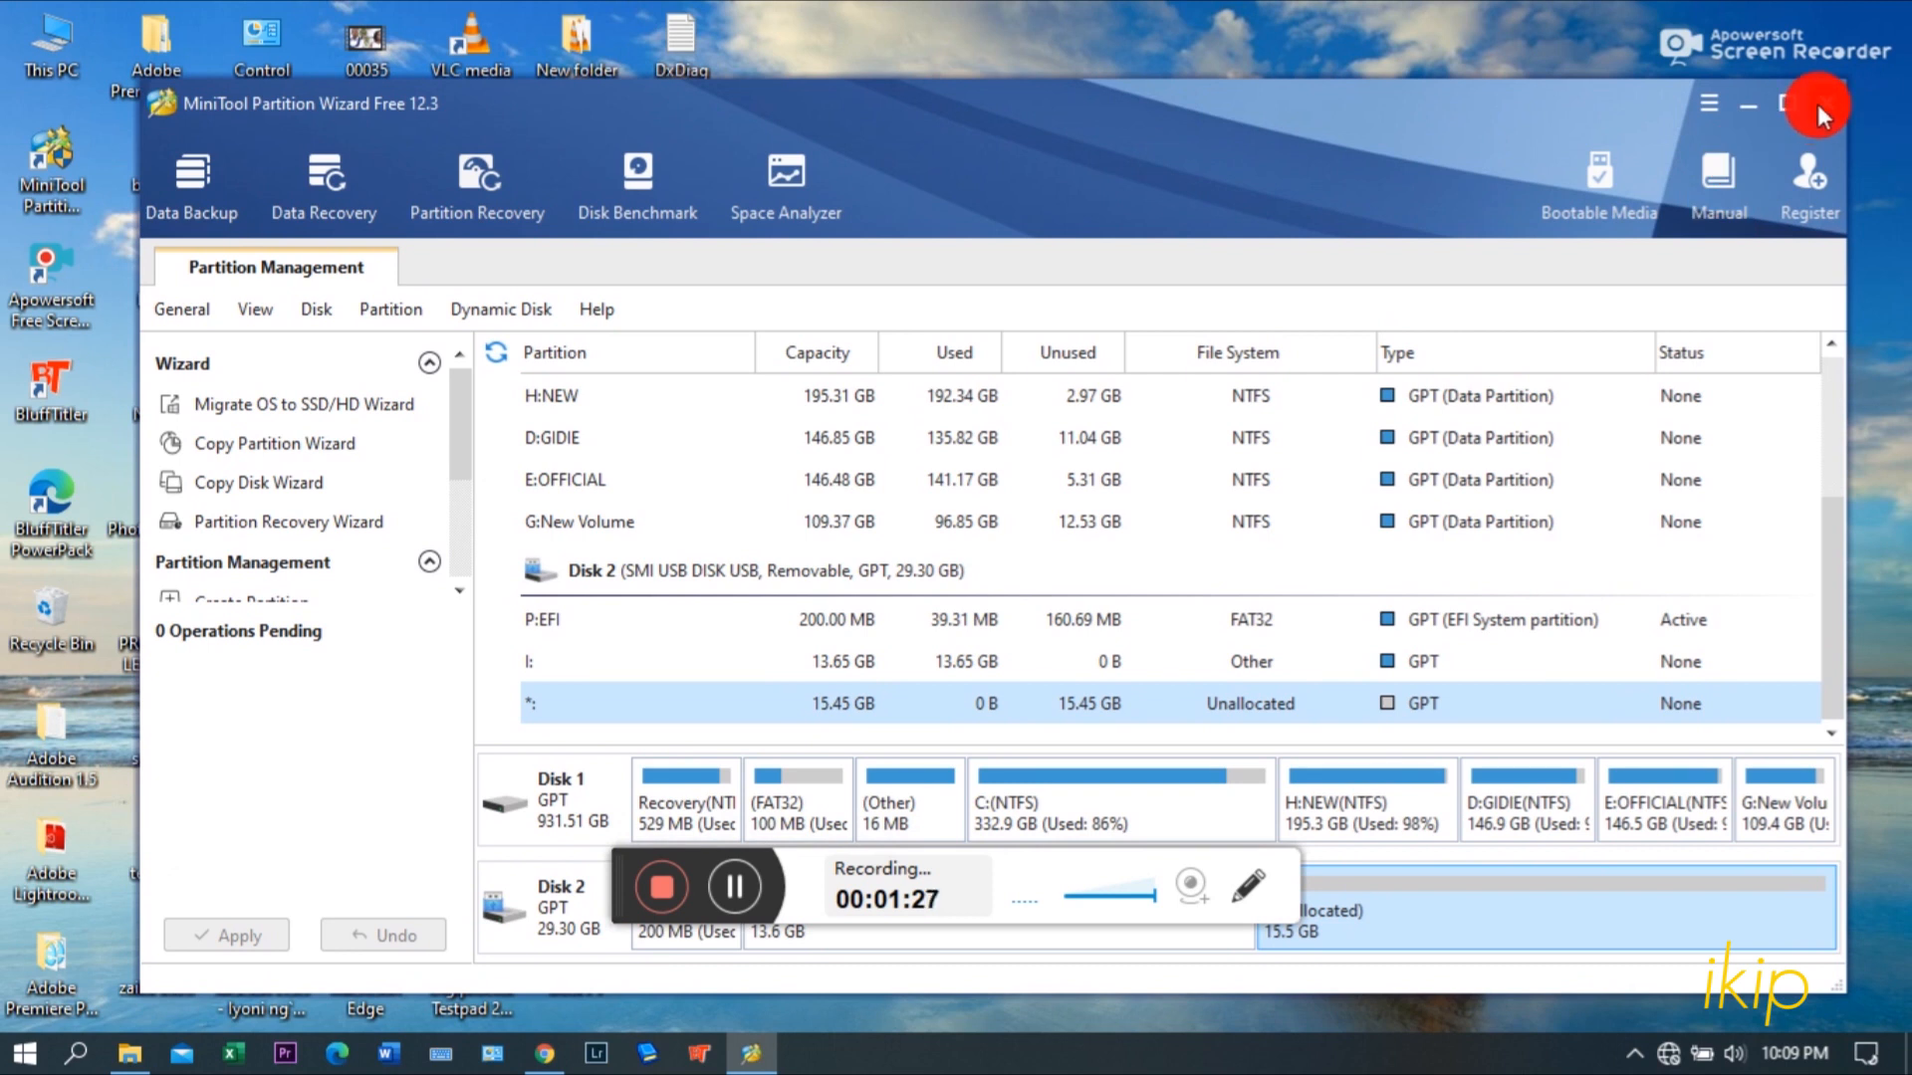
Step: Close Partition Wizard and attempt to open EFI (P:) in This PC, dismissing the access-denied message
click(1816, 101)
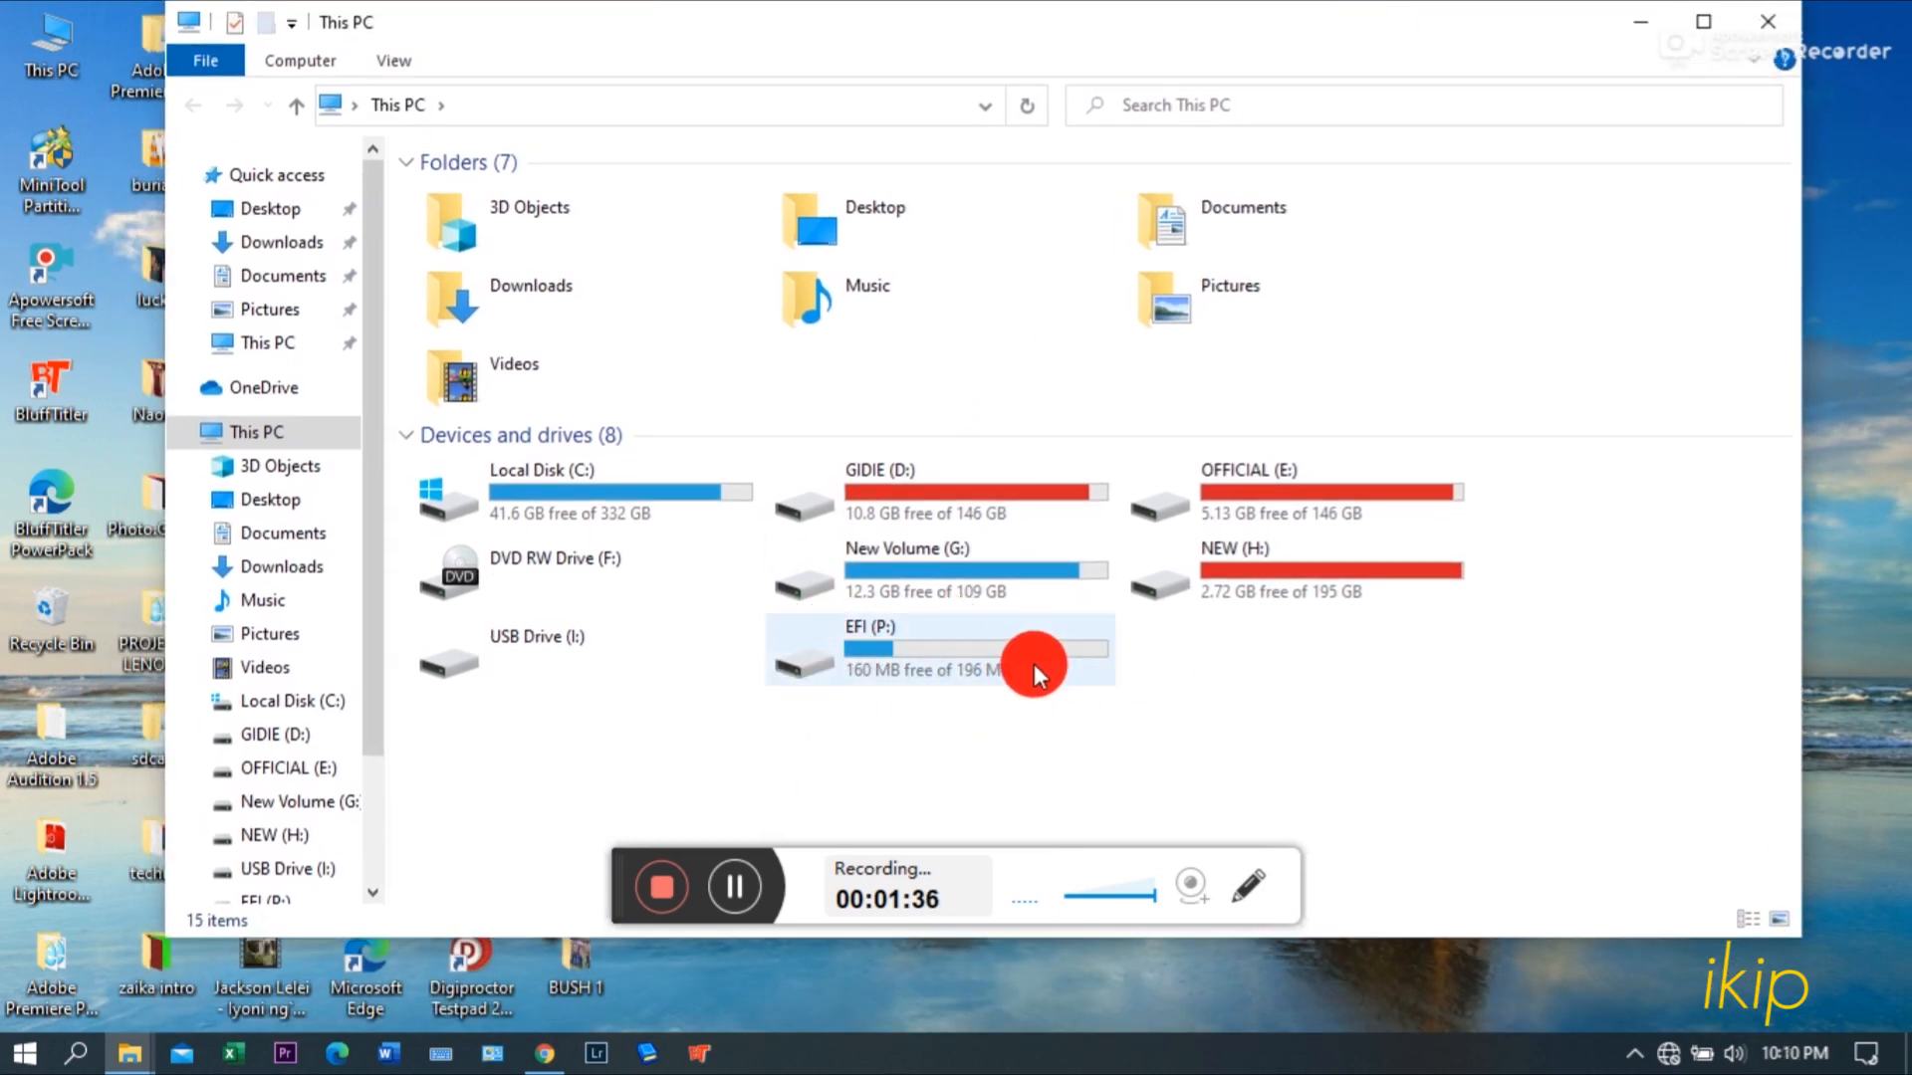
double_click(938, 645)
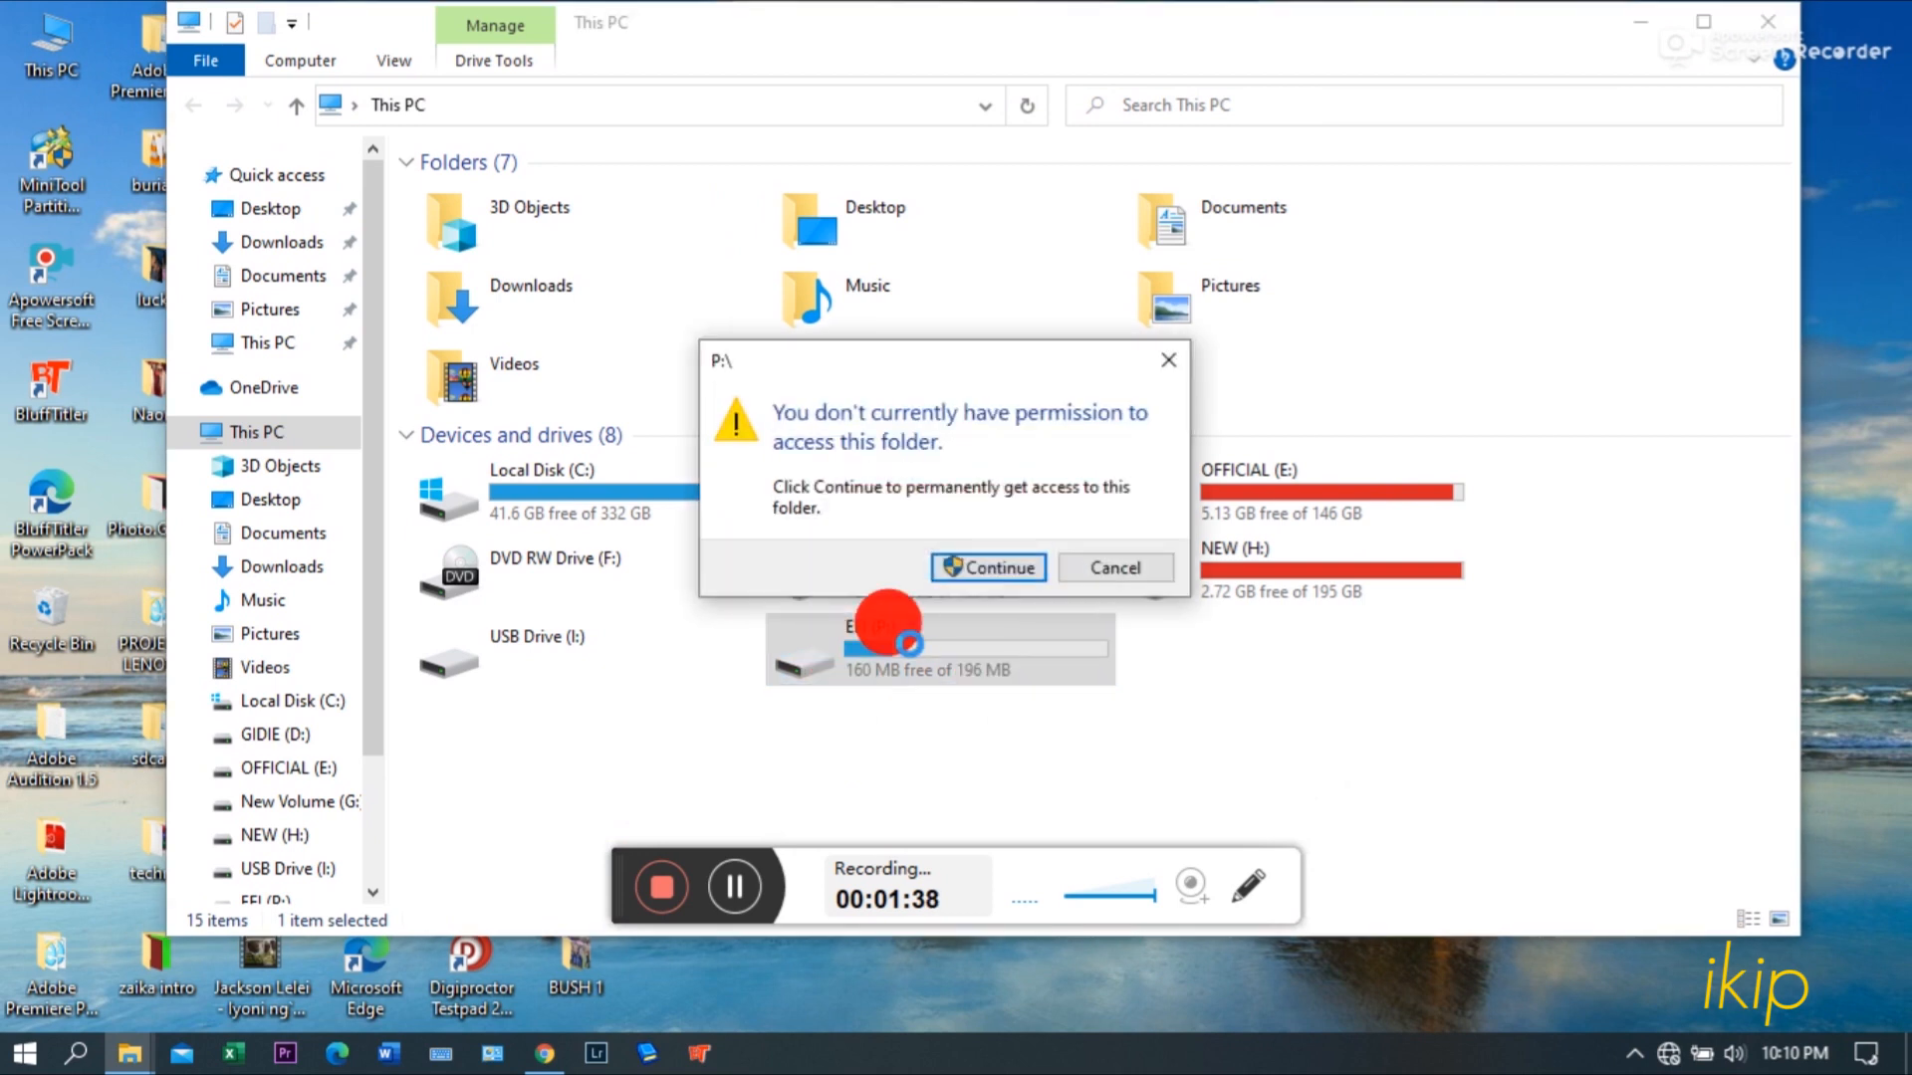
mouse_move(922, 438)
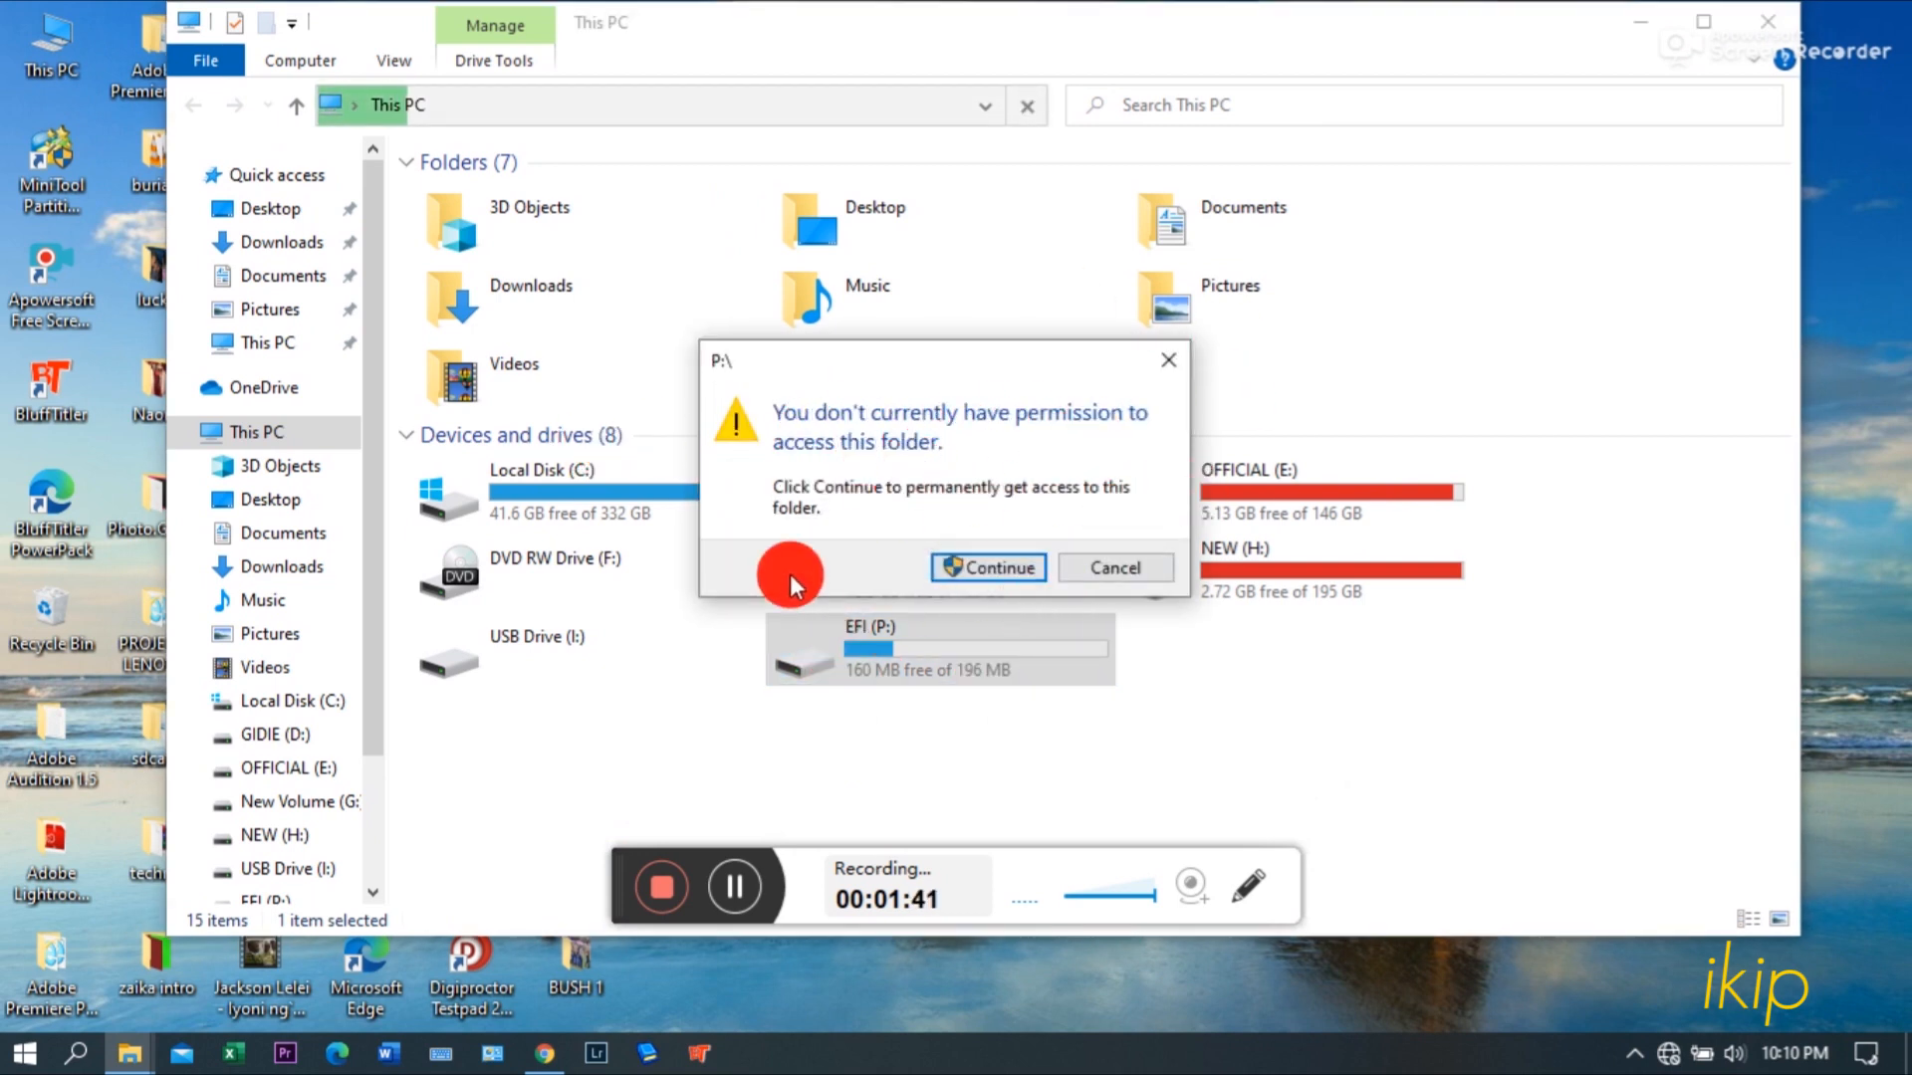
click(988, 567)
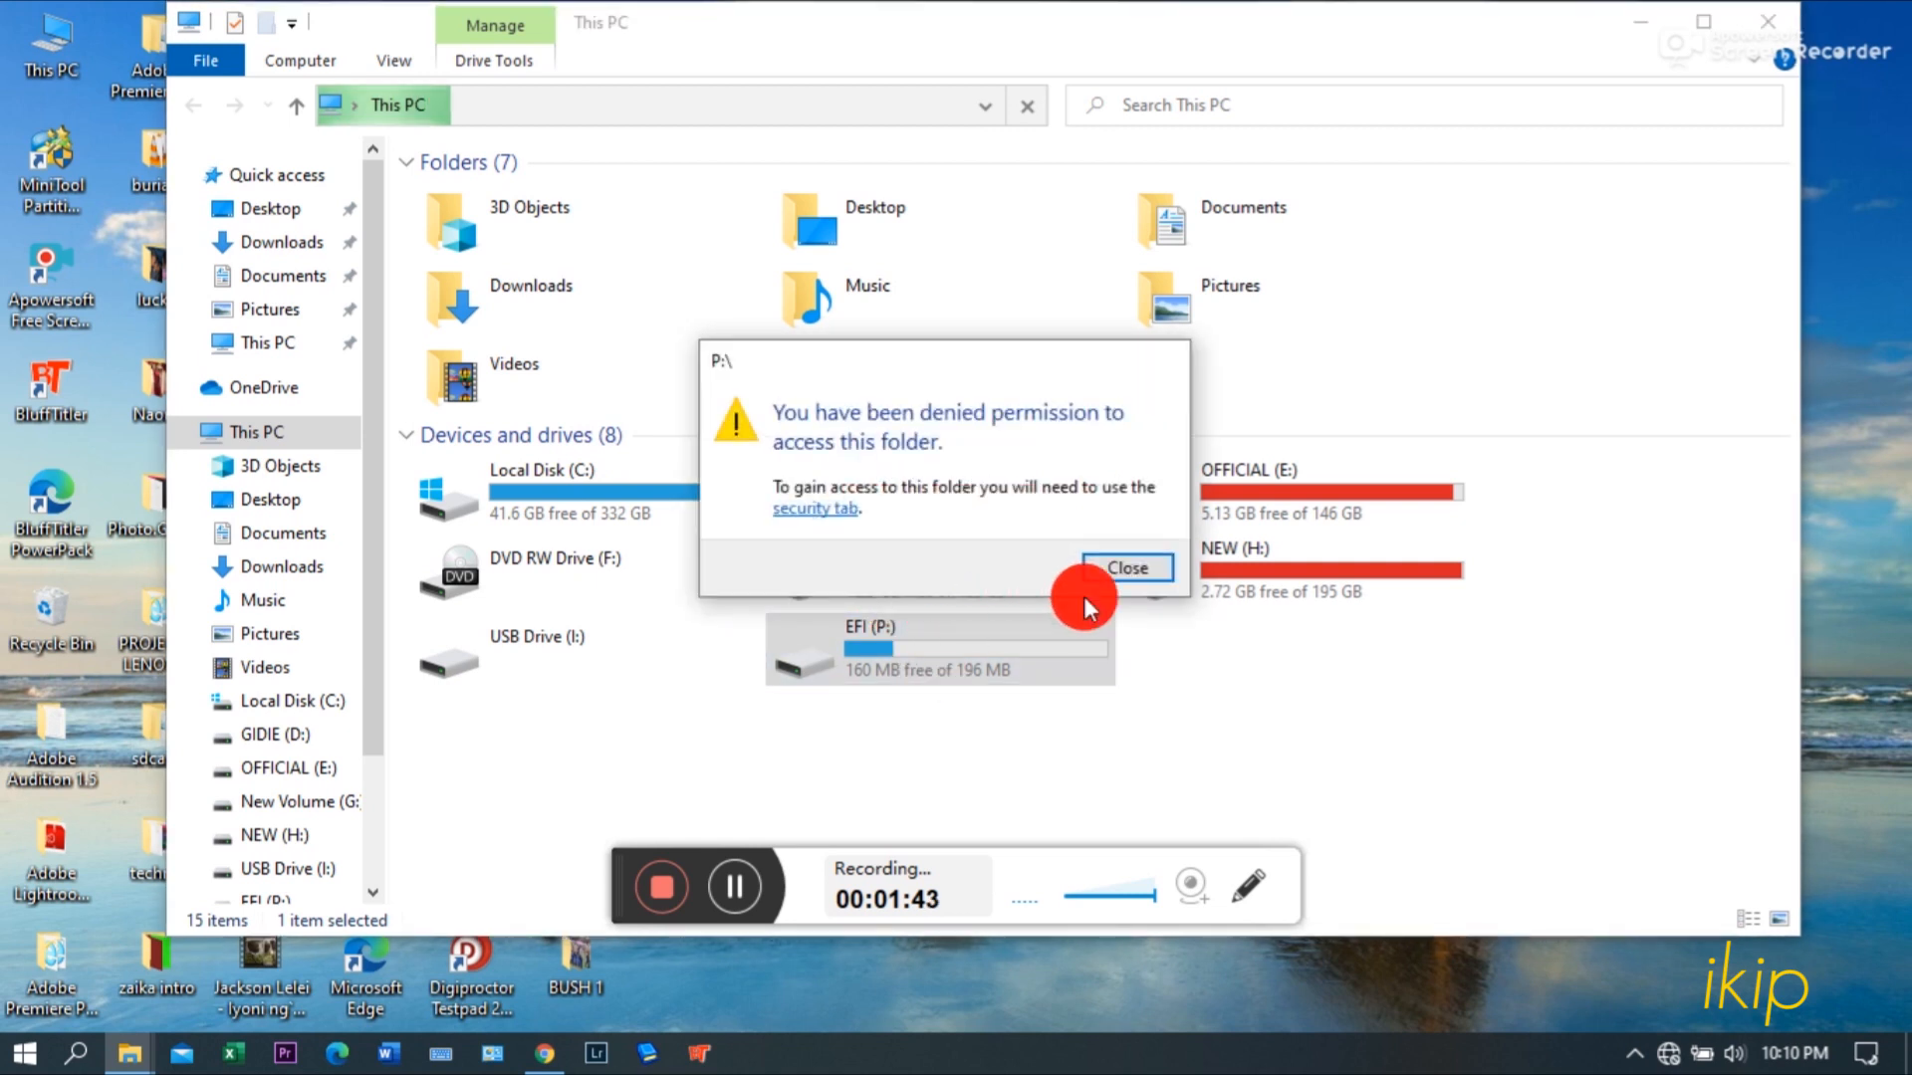
click(1123, 567)
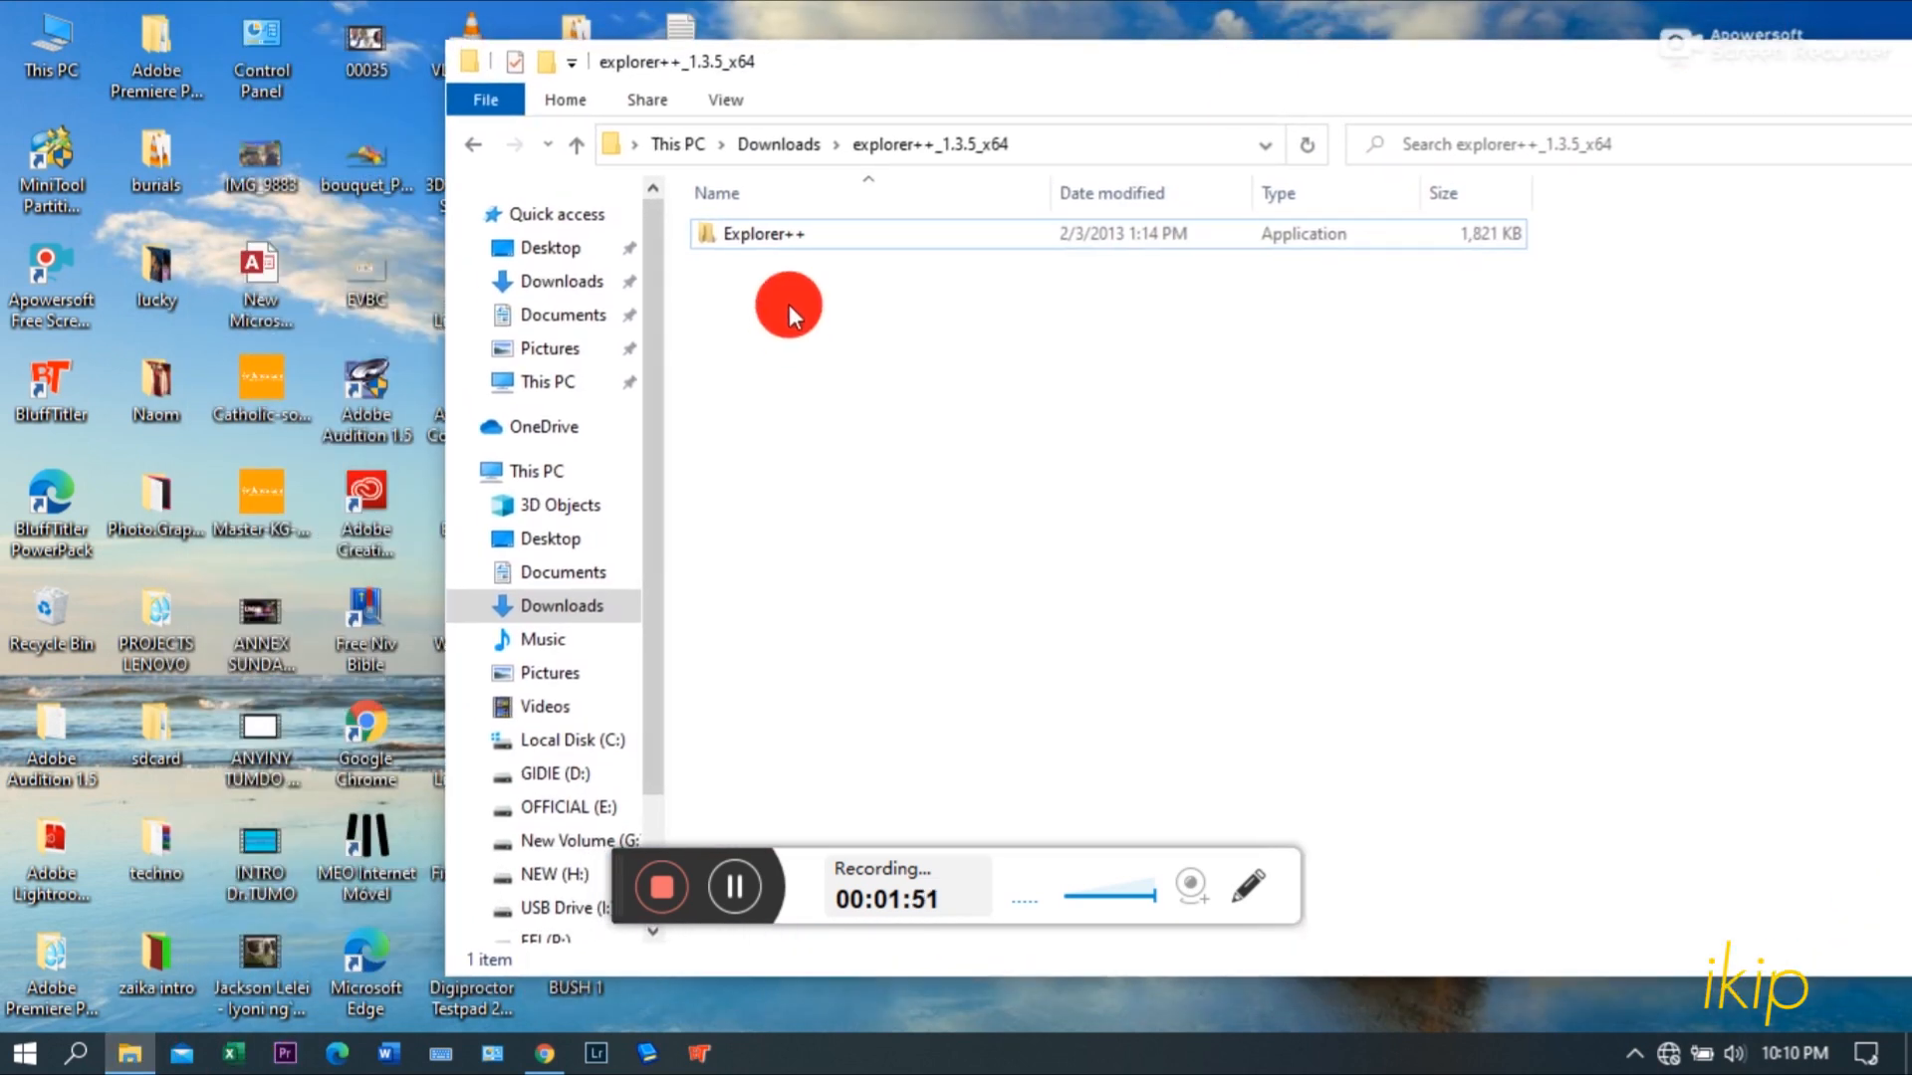
Step: Run Explorer++ from Downloads\explorer++_1.3.5_x64 as administrator
click(761, 233)
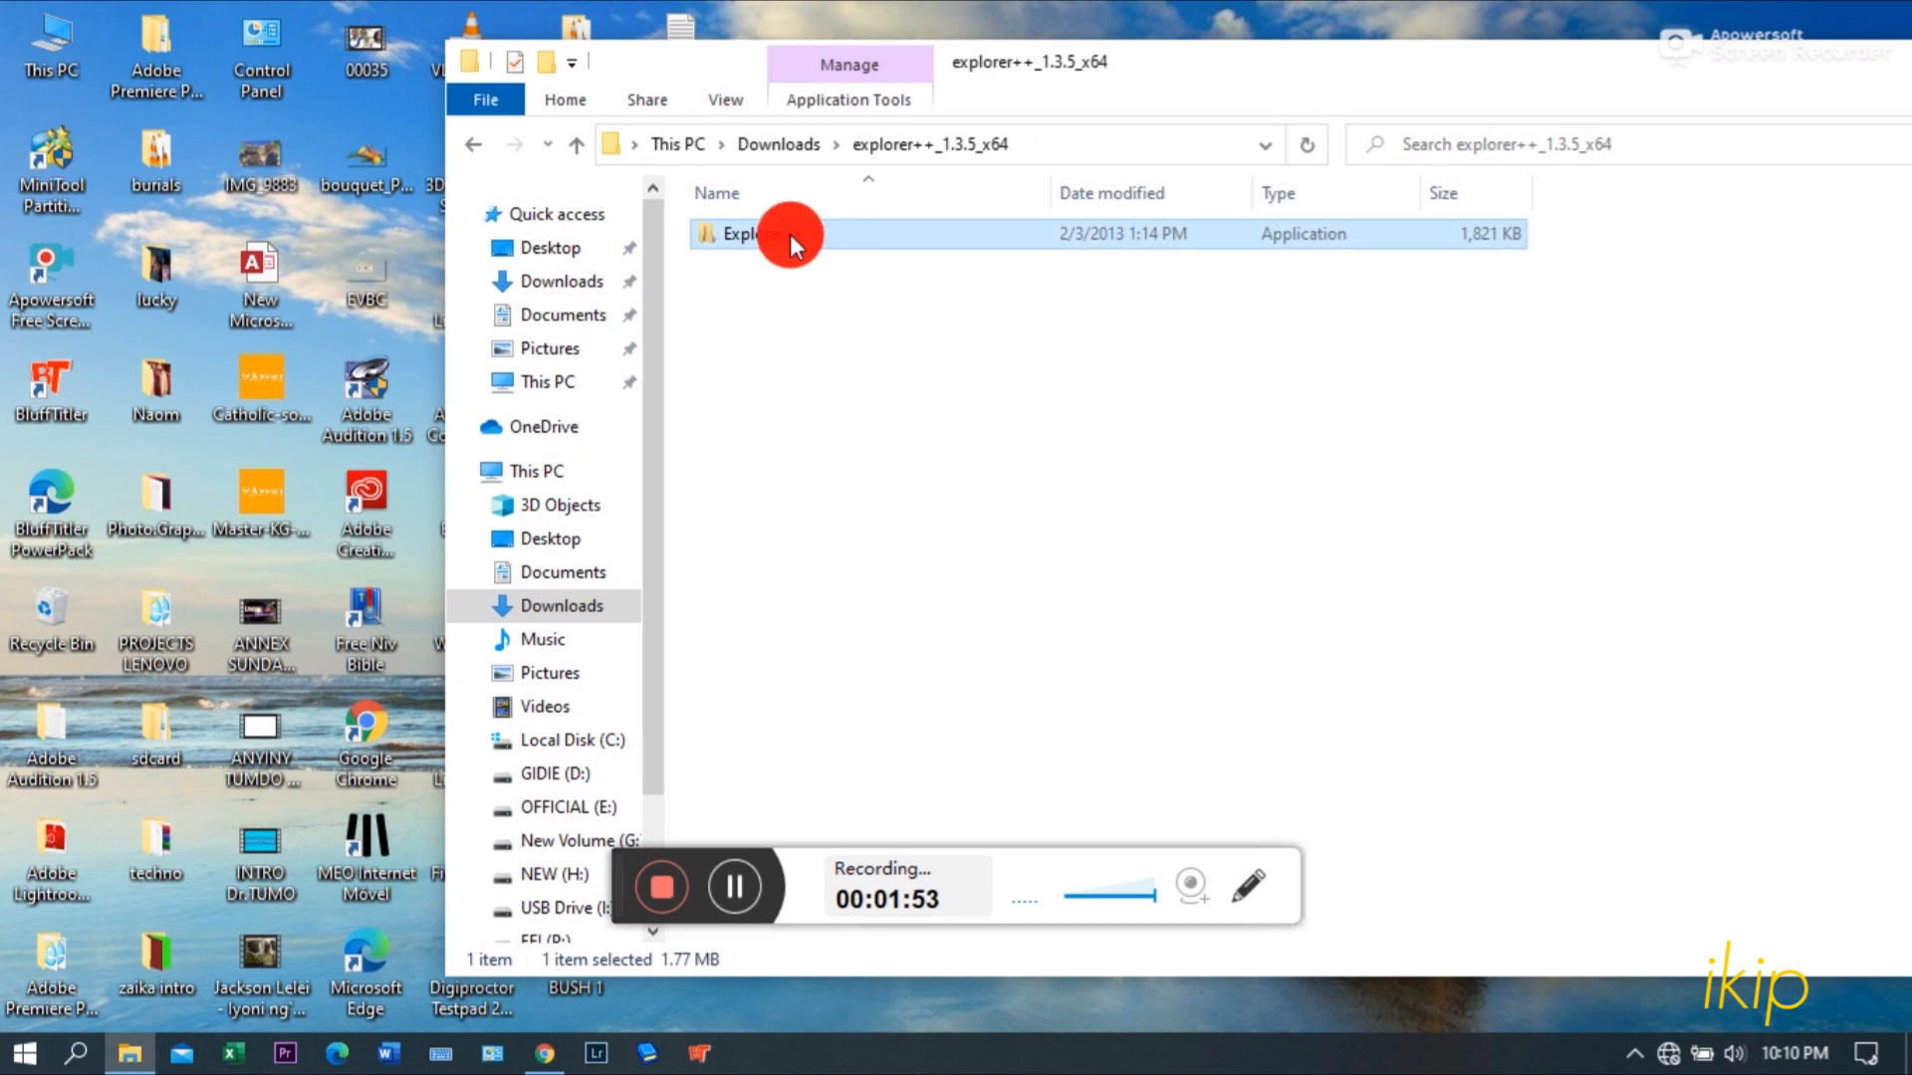
right_click(756, 233)
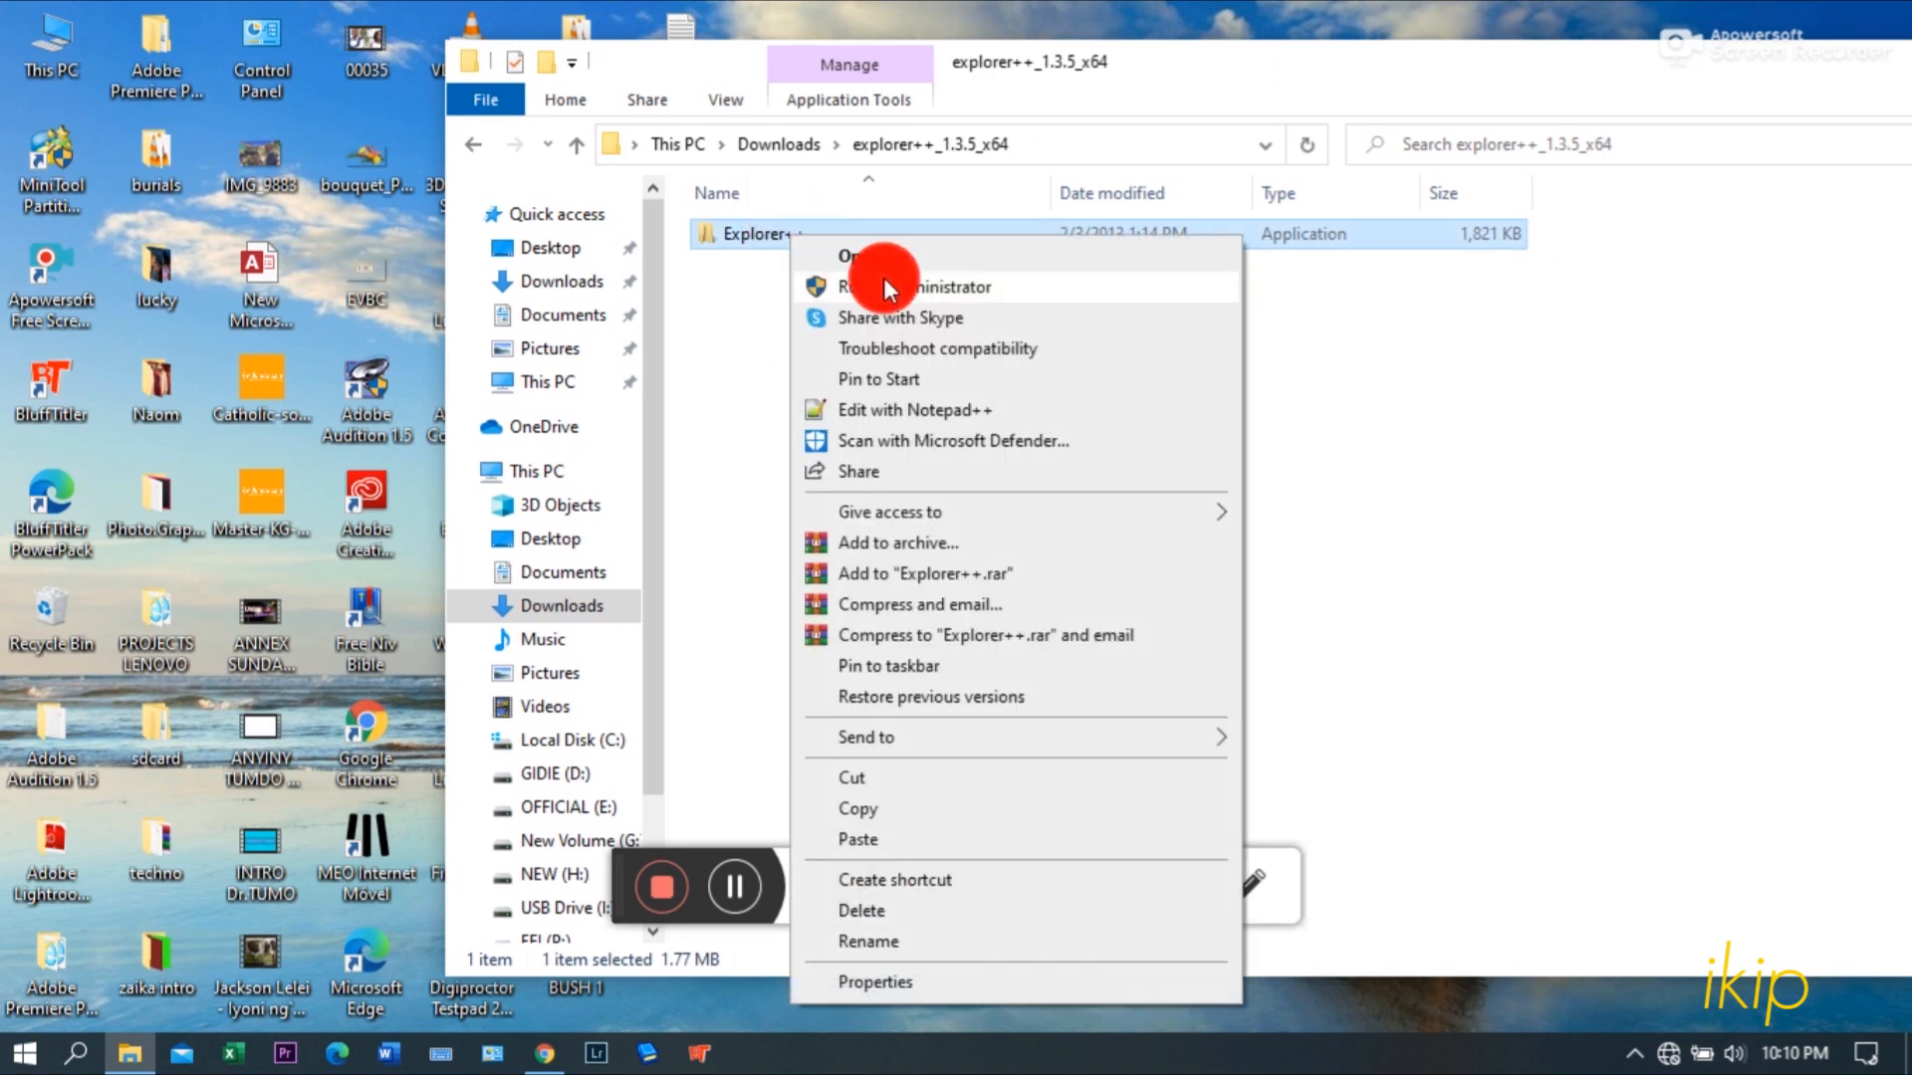
click(1216, 159)
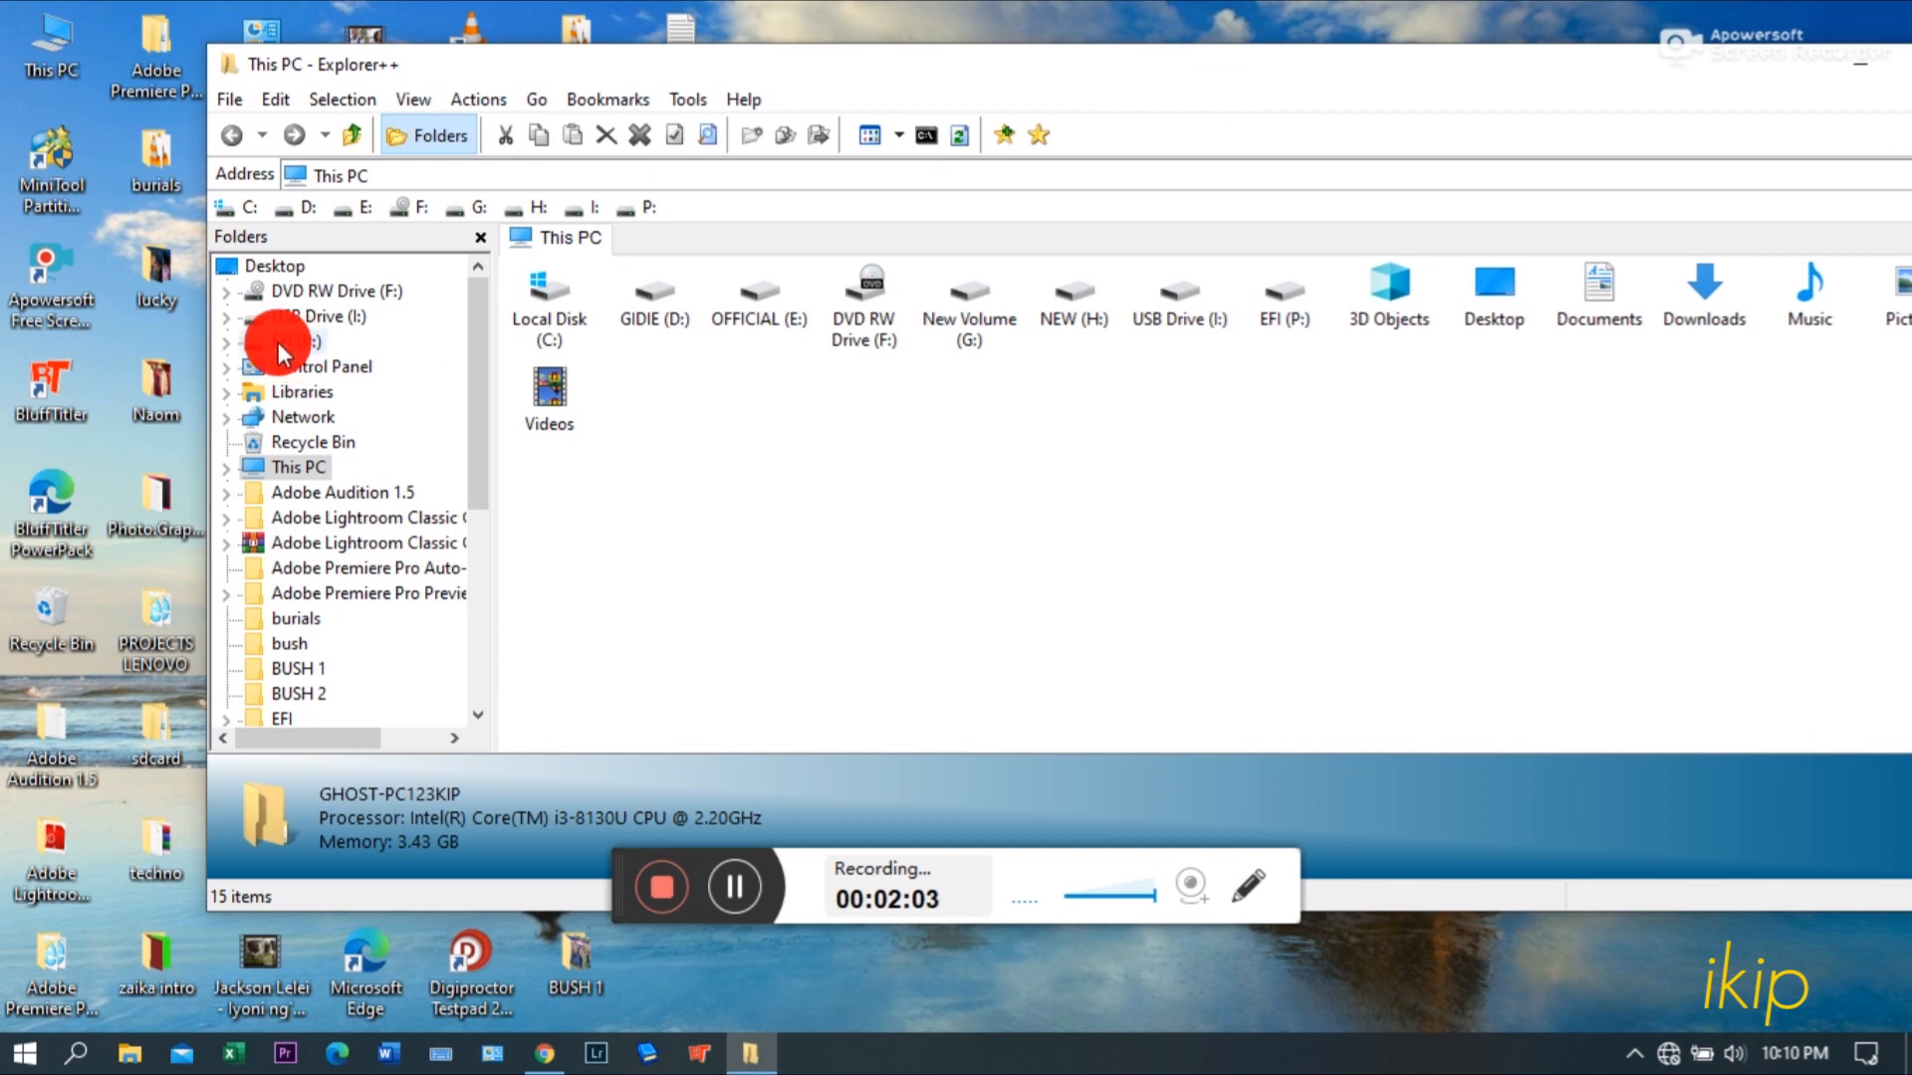
Step: Open EFI (P:) in Explorer++ and permanently delete its old EFI folder
click(295, 340)
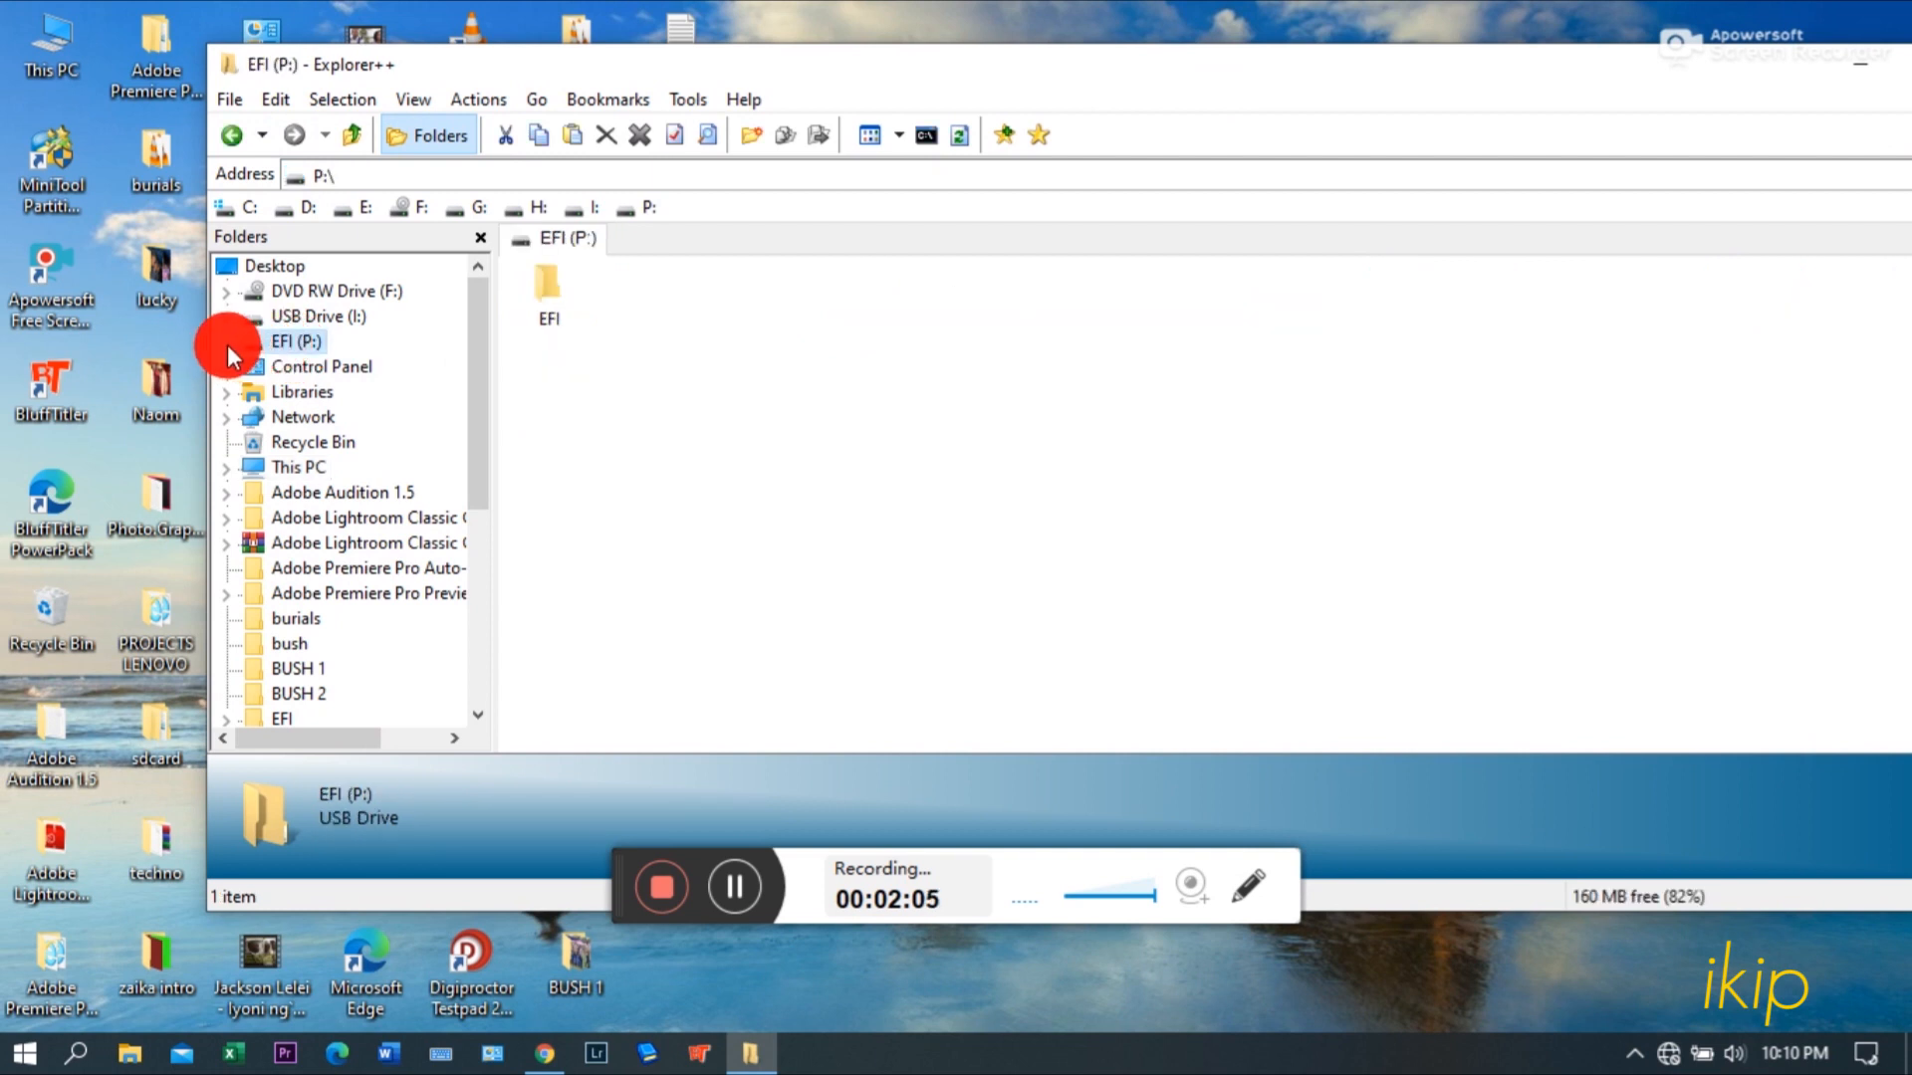
mouse_move(526, 321)
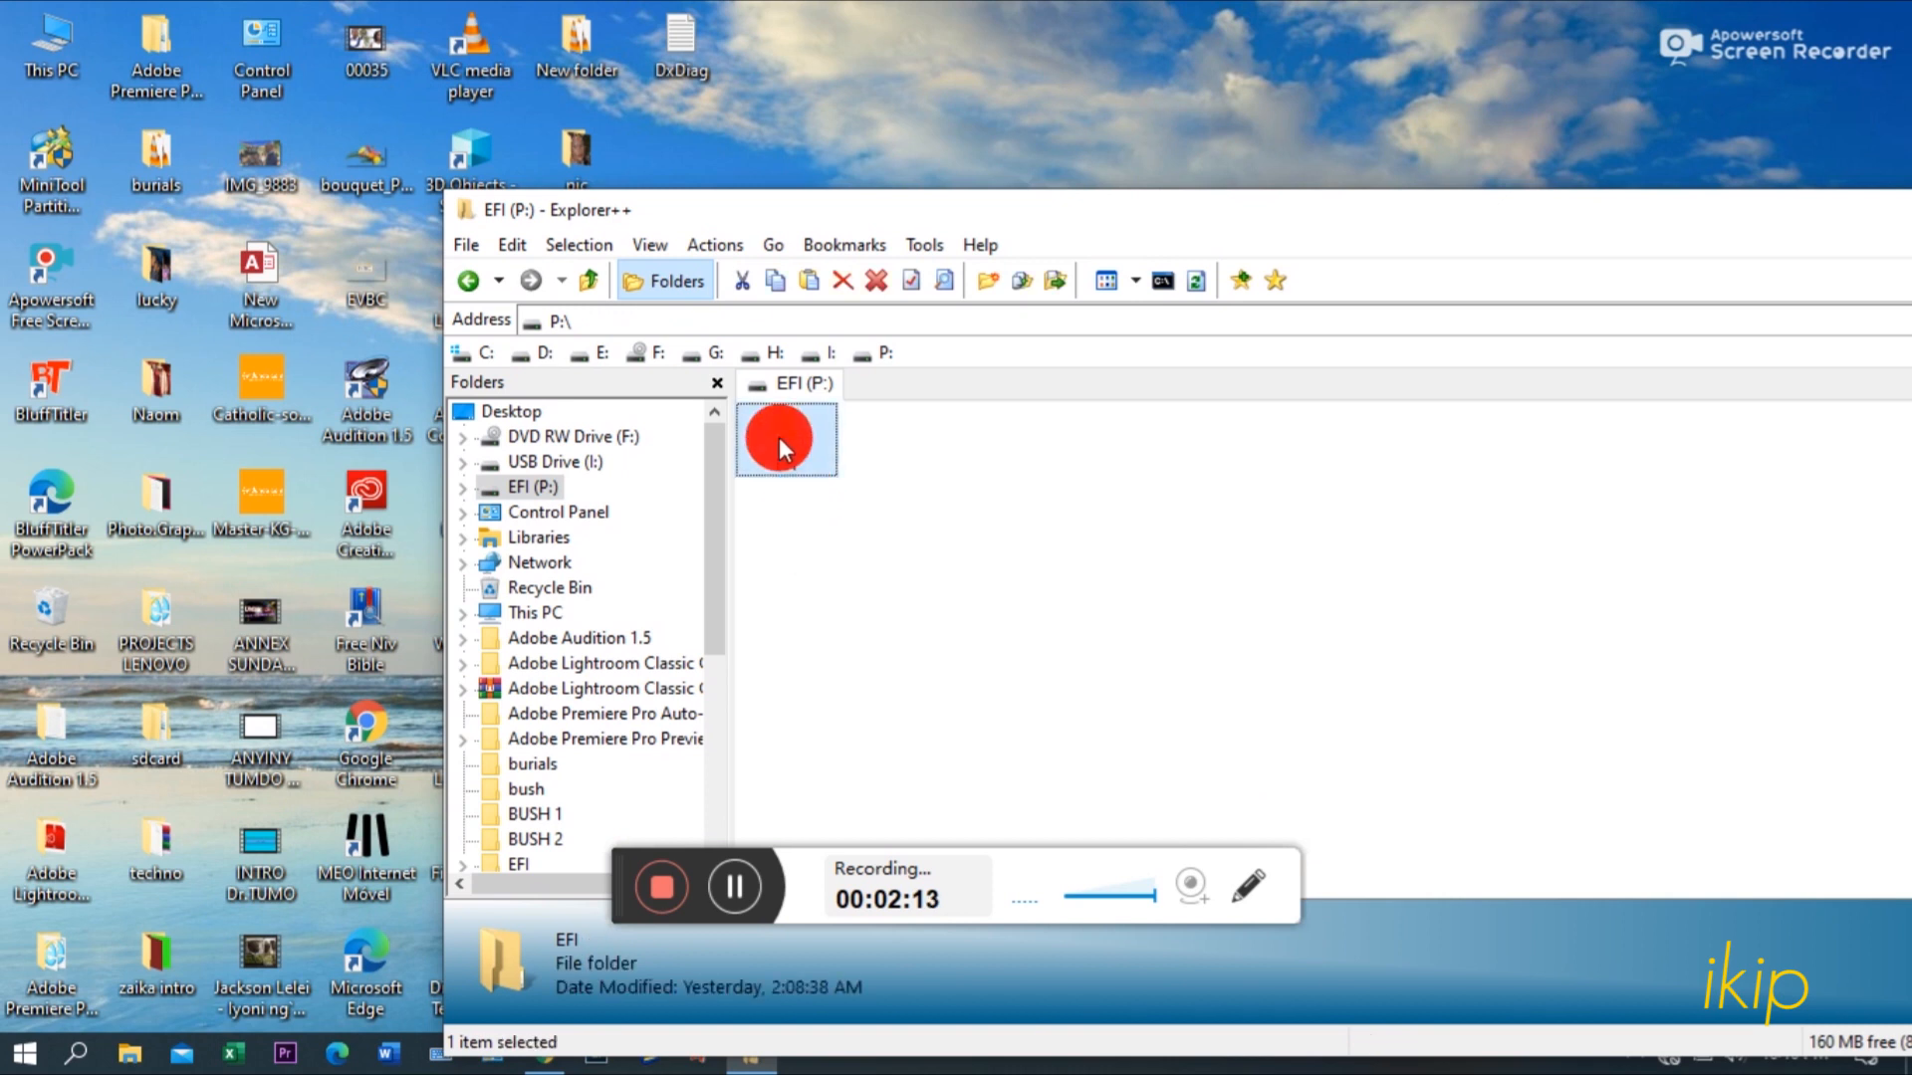
right_click(784, 438)
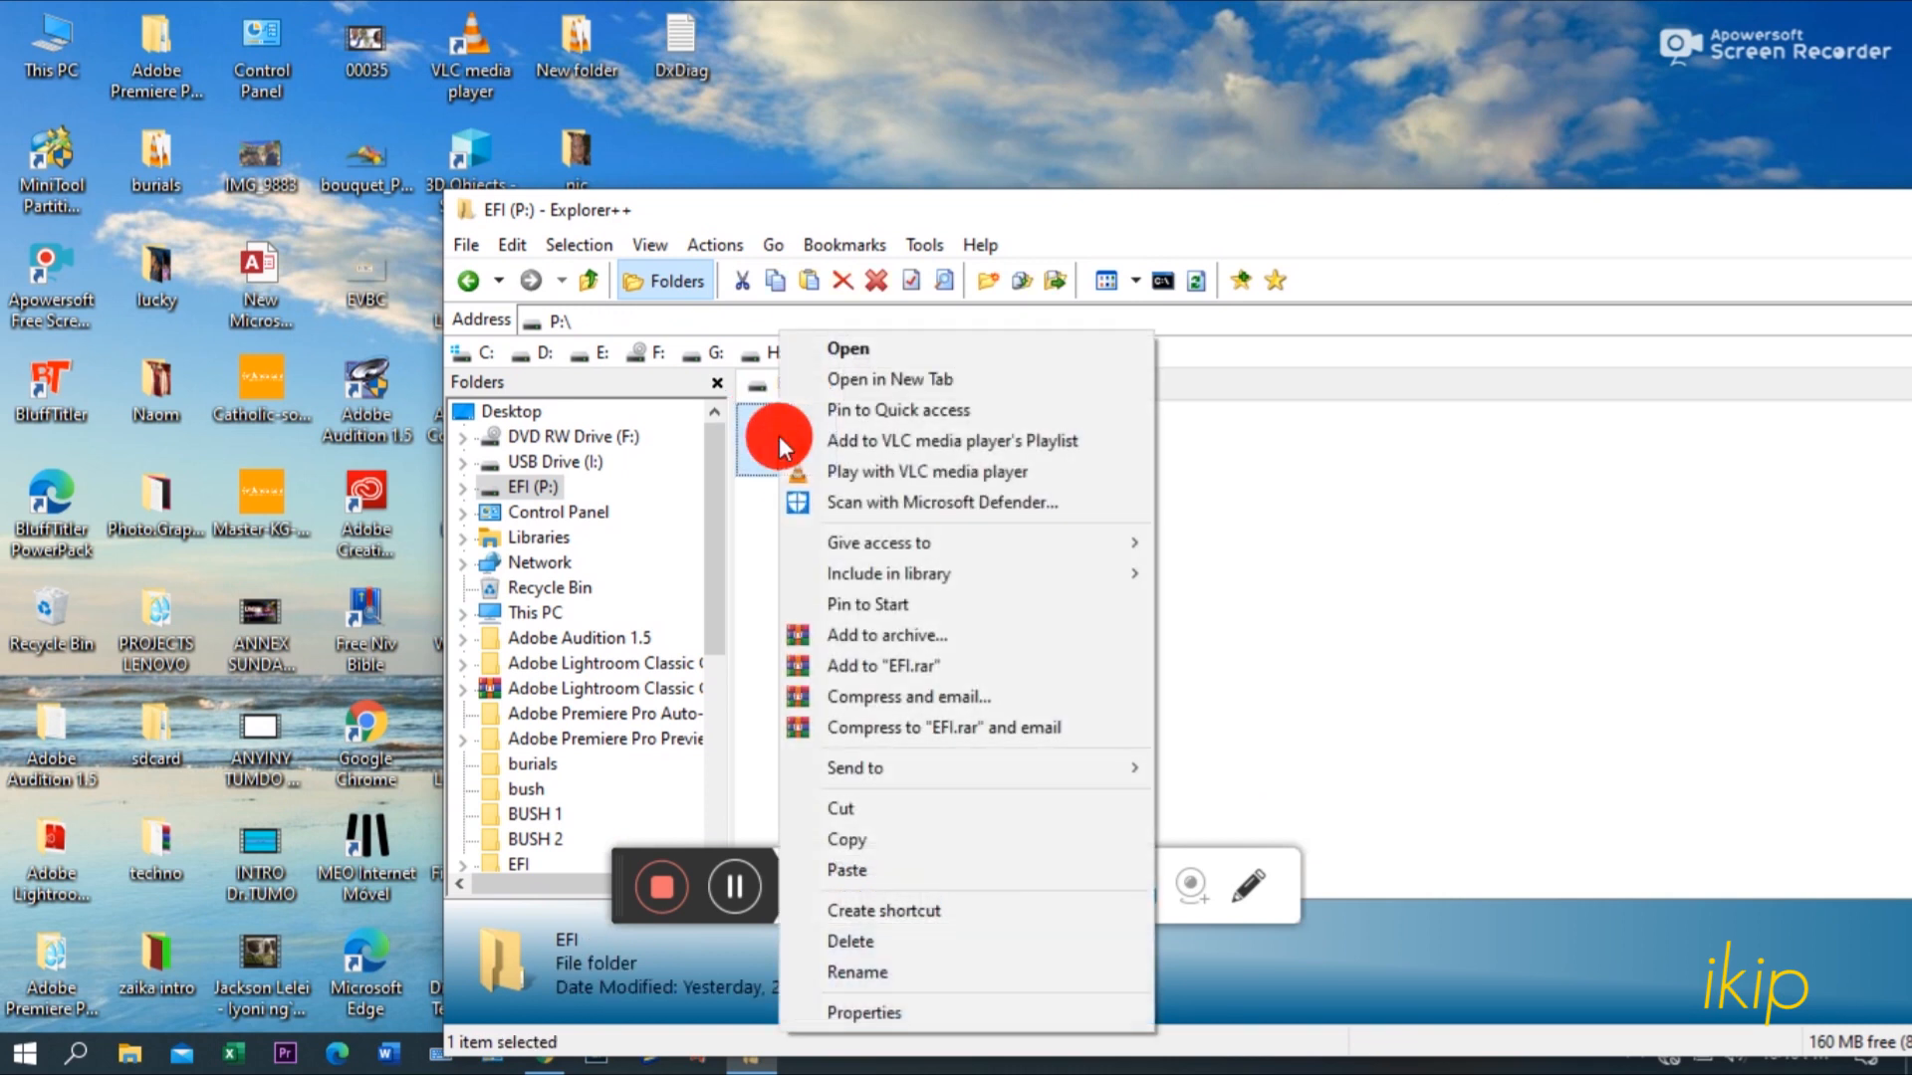
click(851, 940)
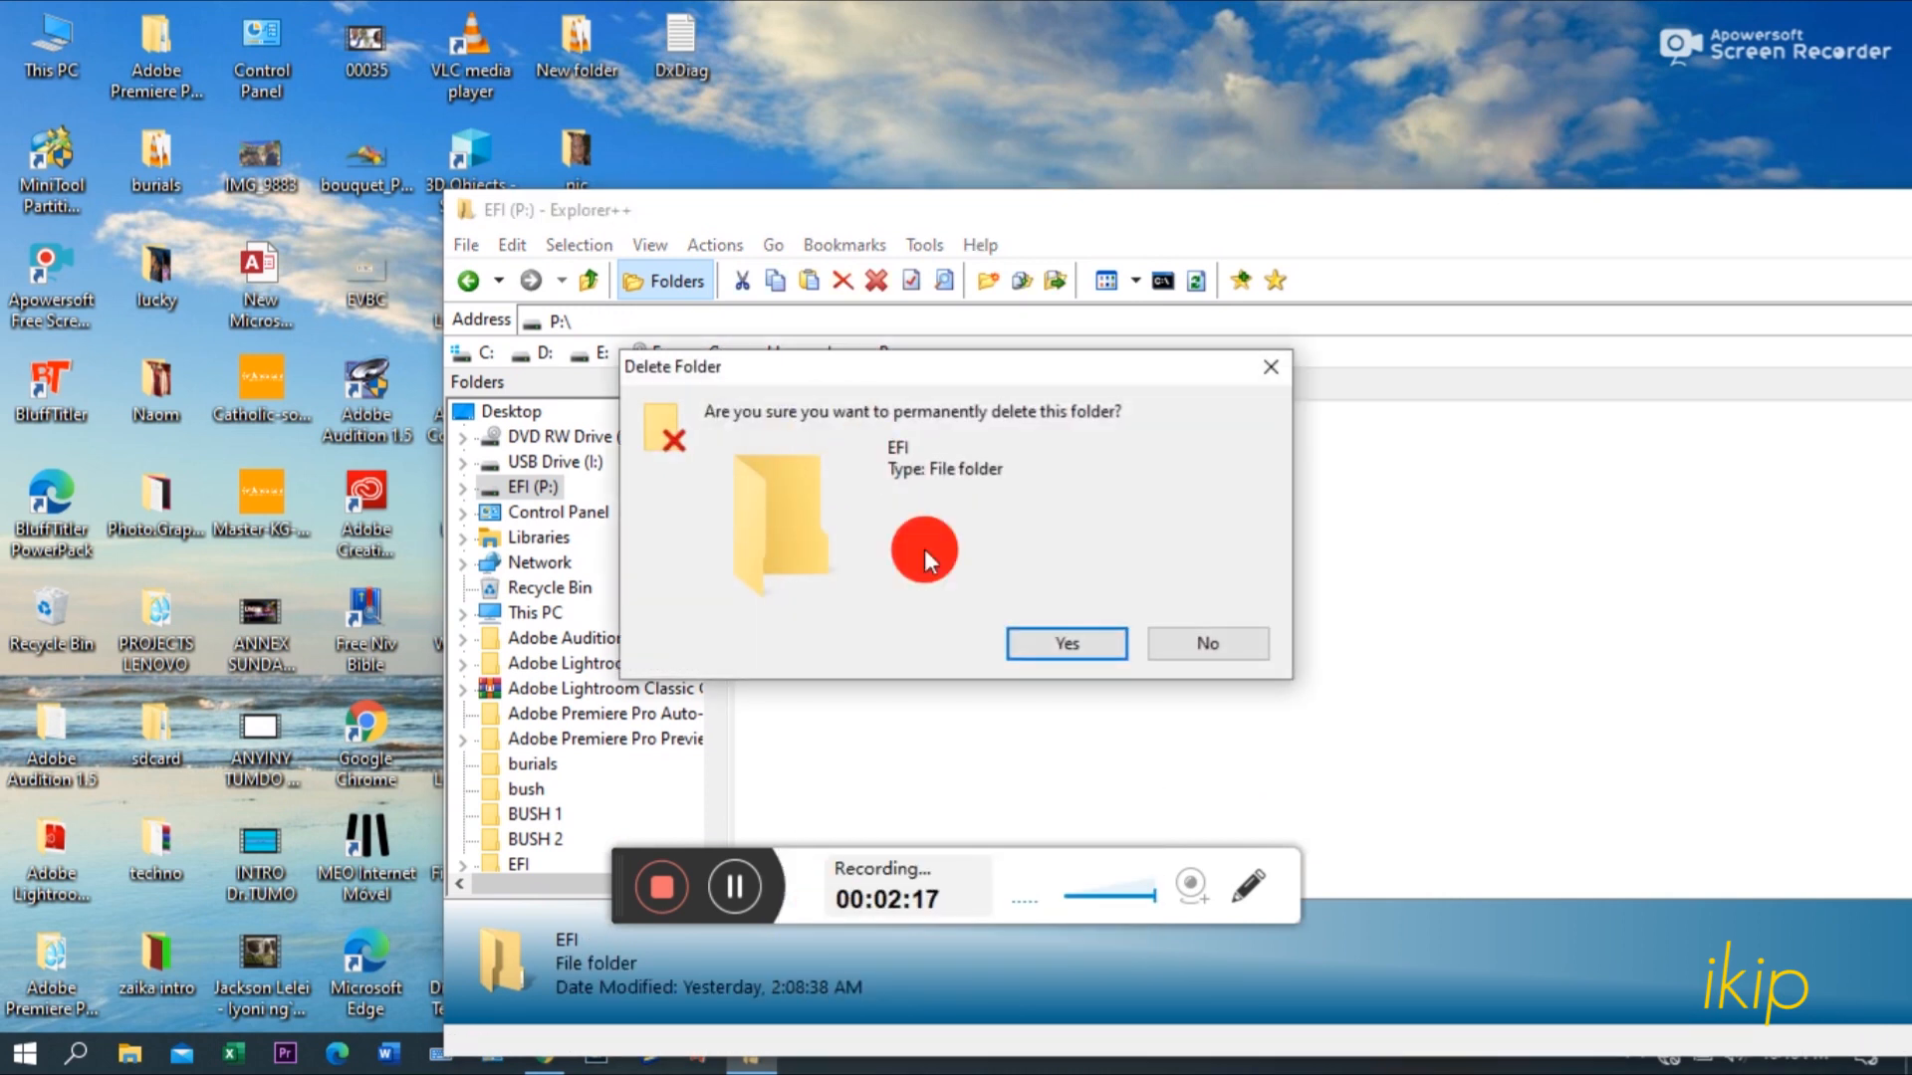
click(1063, 643)
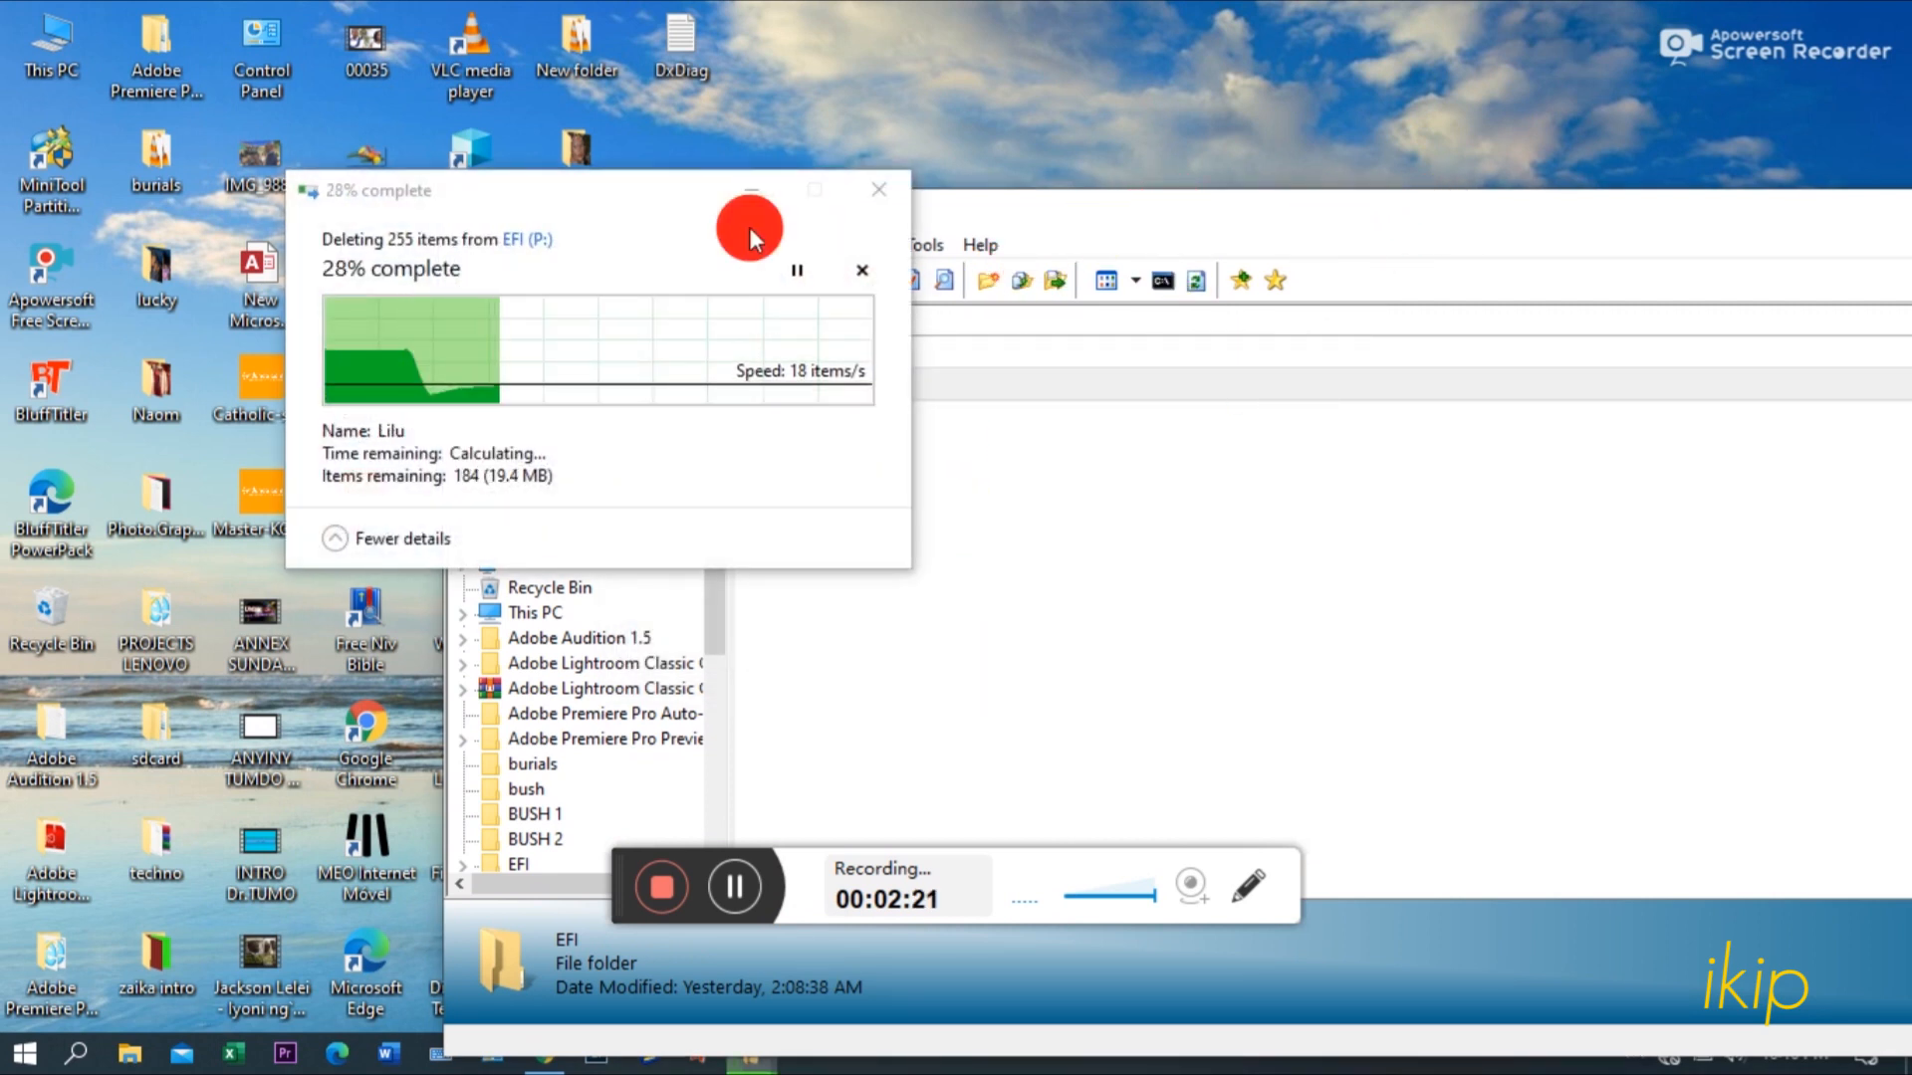
mouse_move(751, 189)
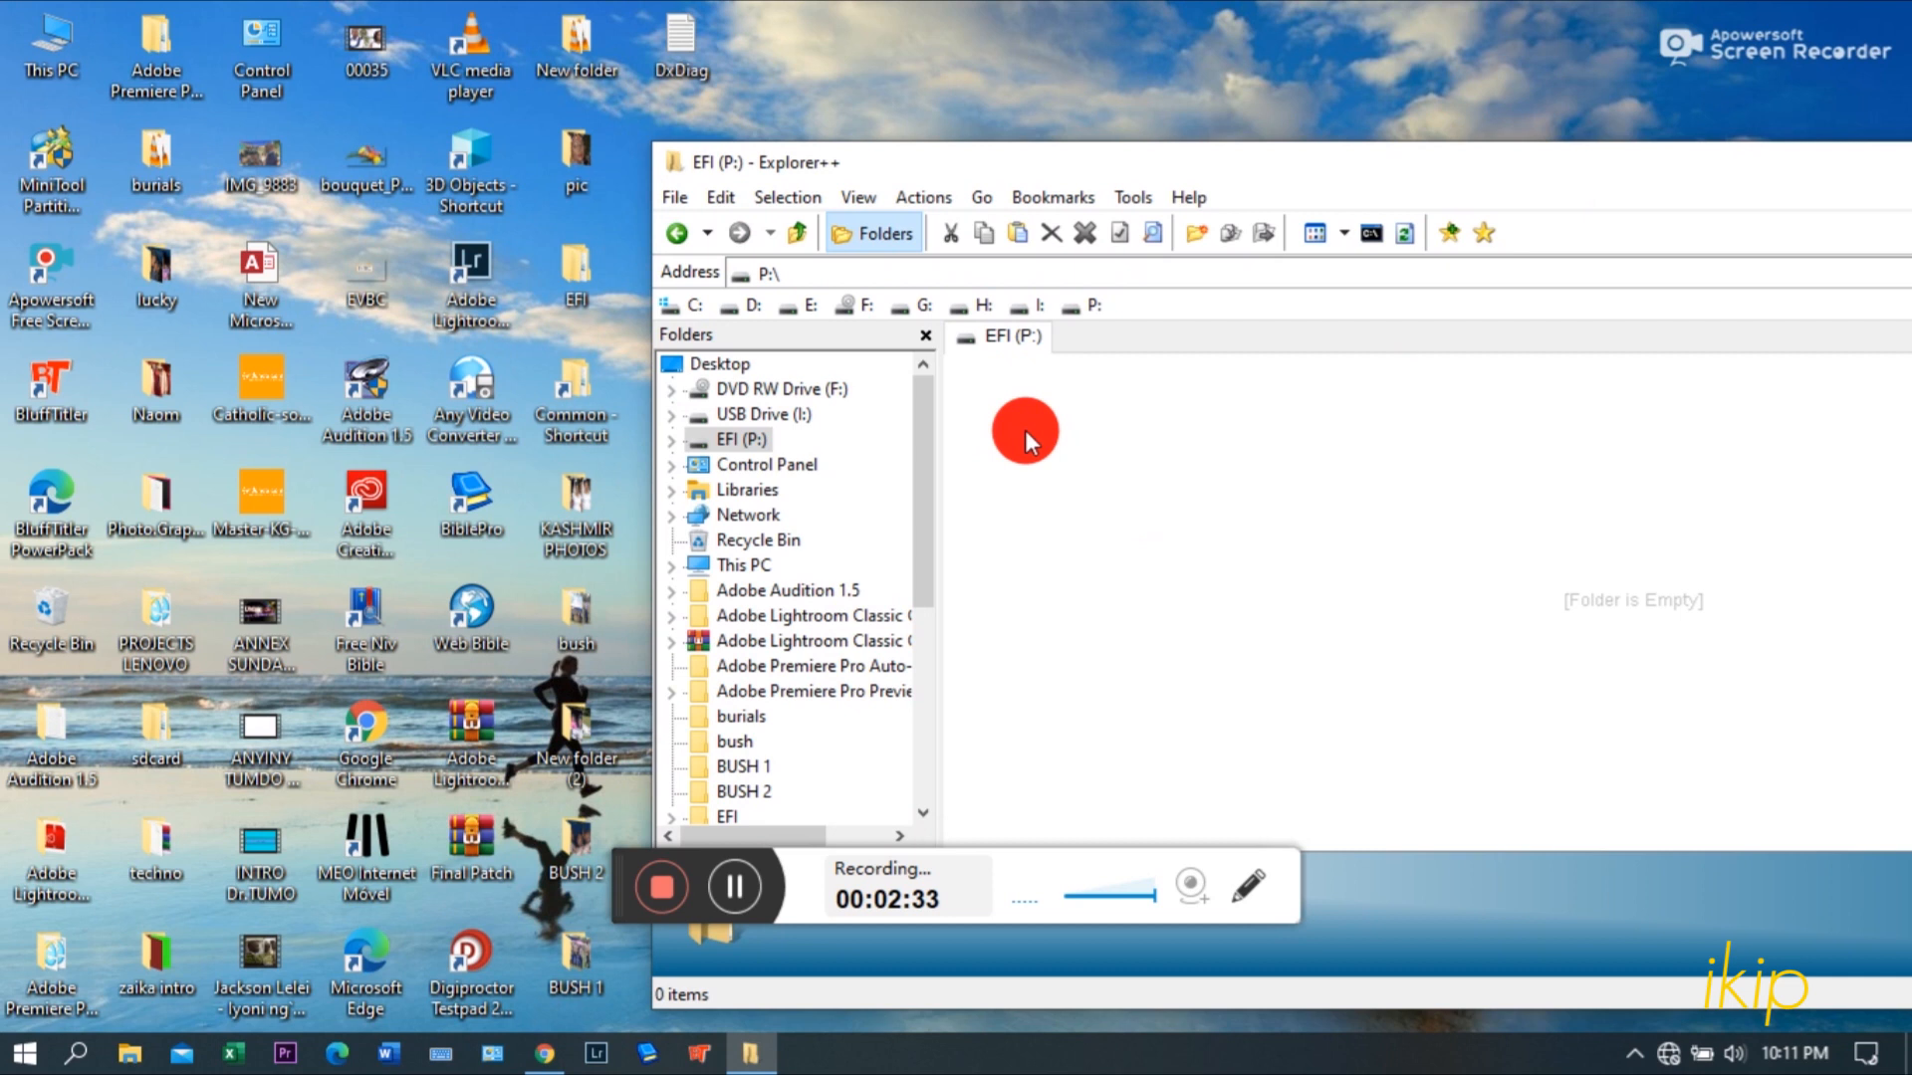
Step: Paste the new EFI folder into the empty P:\ drive
right_click(574, 275)
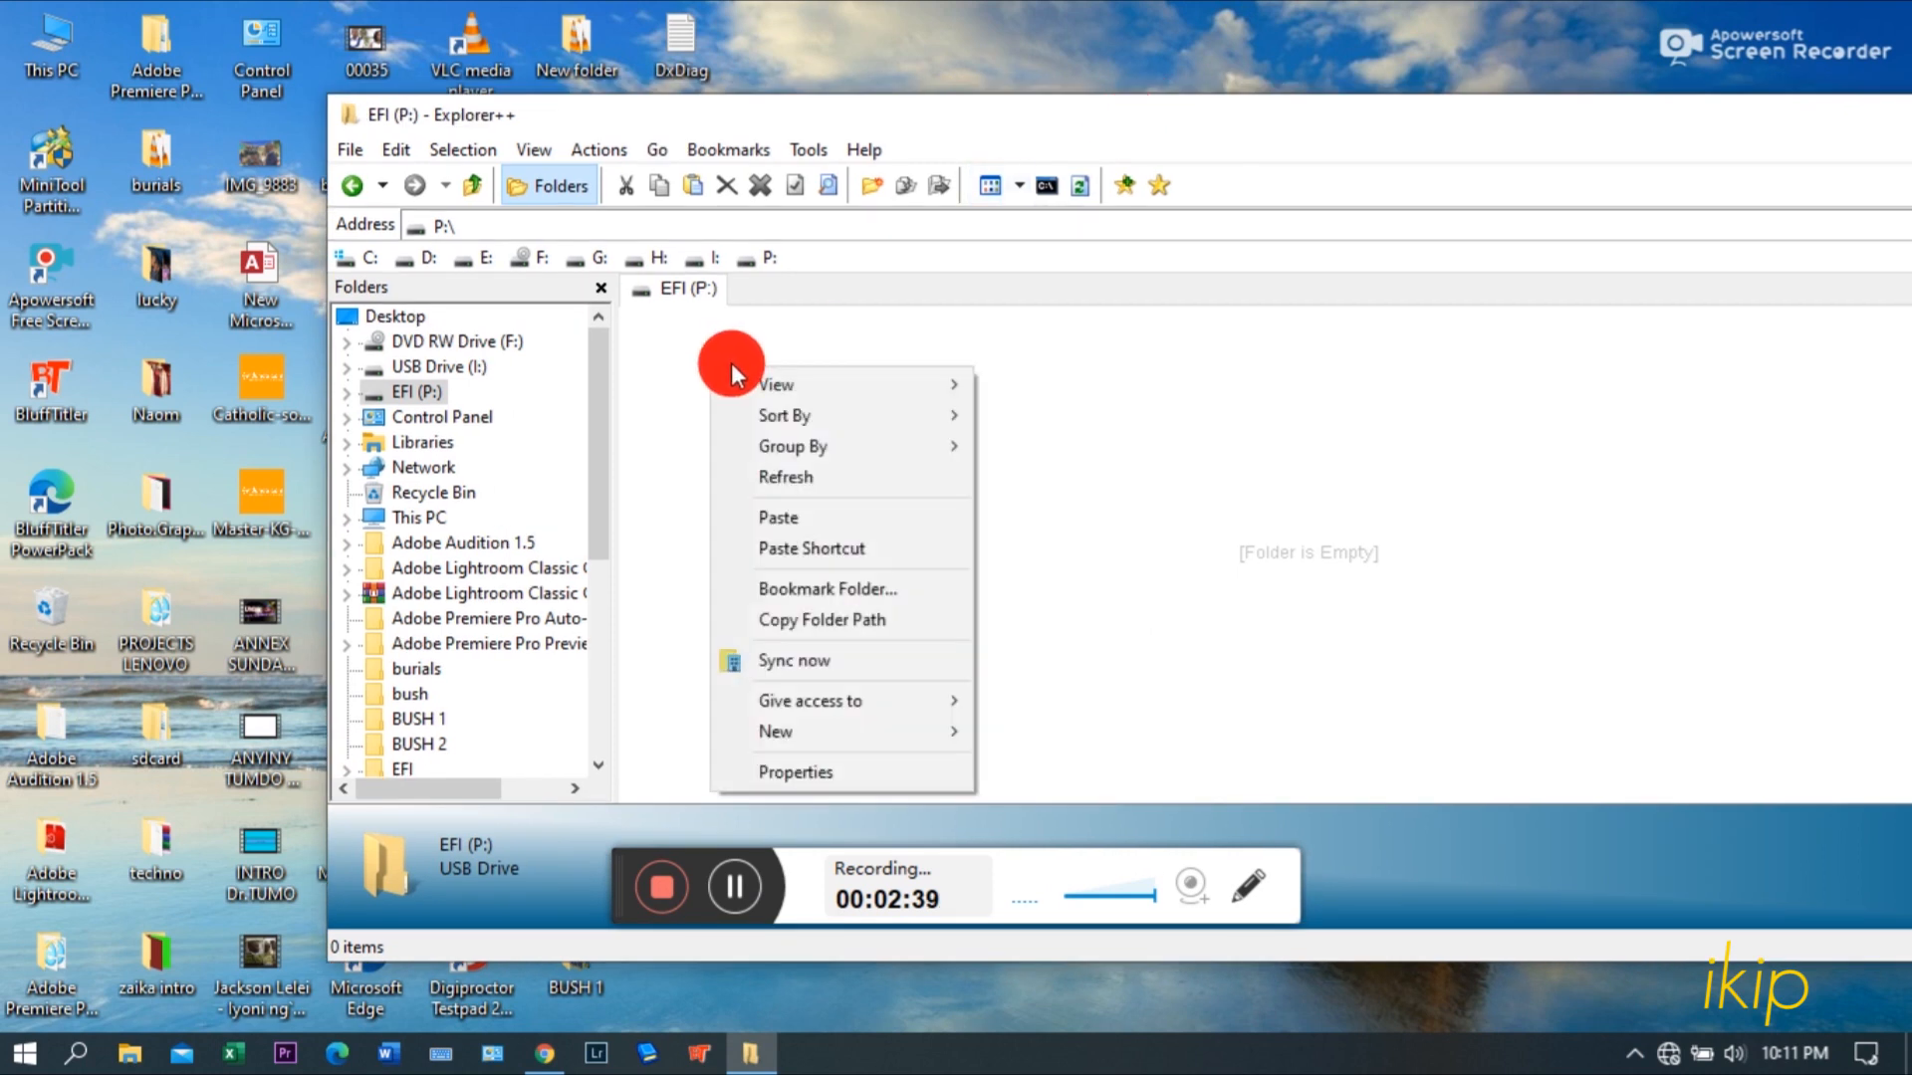
click(779, 515)
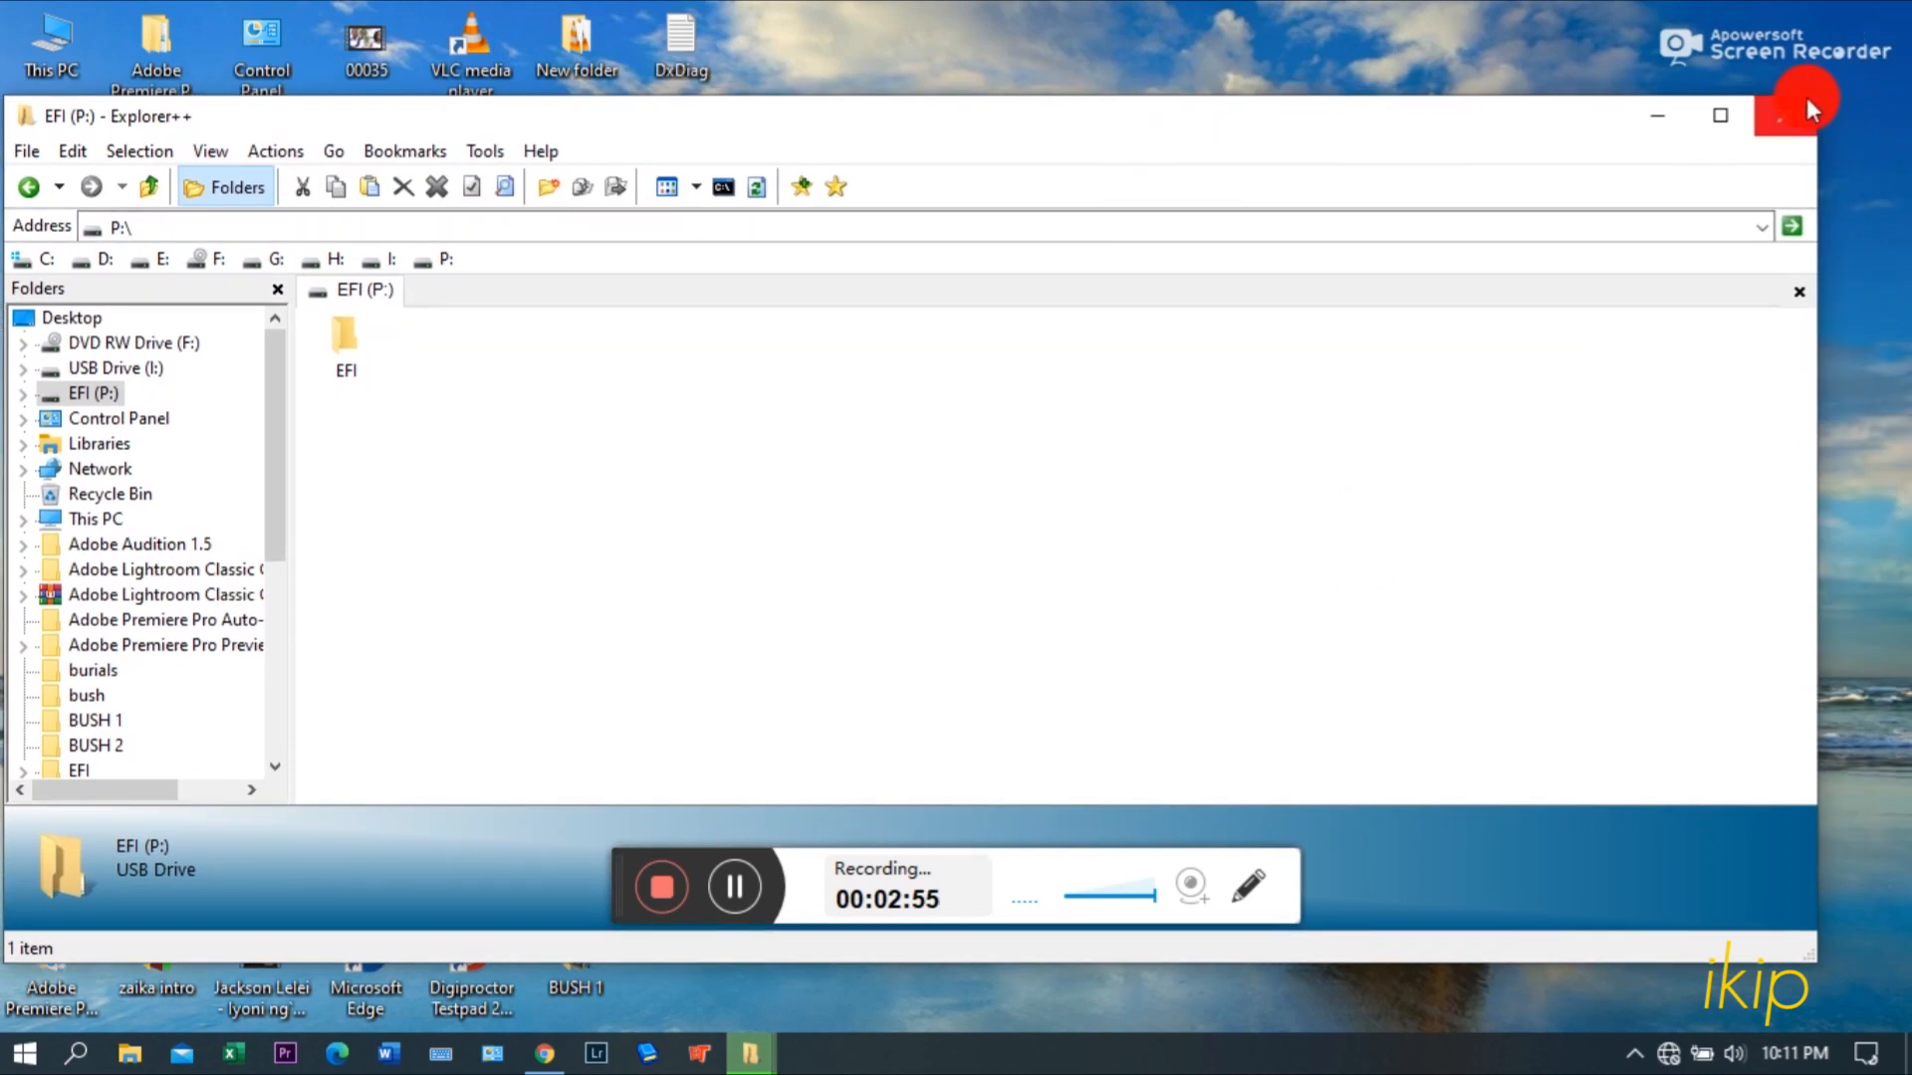
click(345, 334)
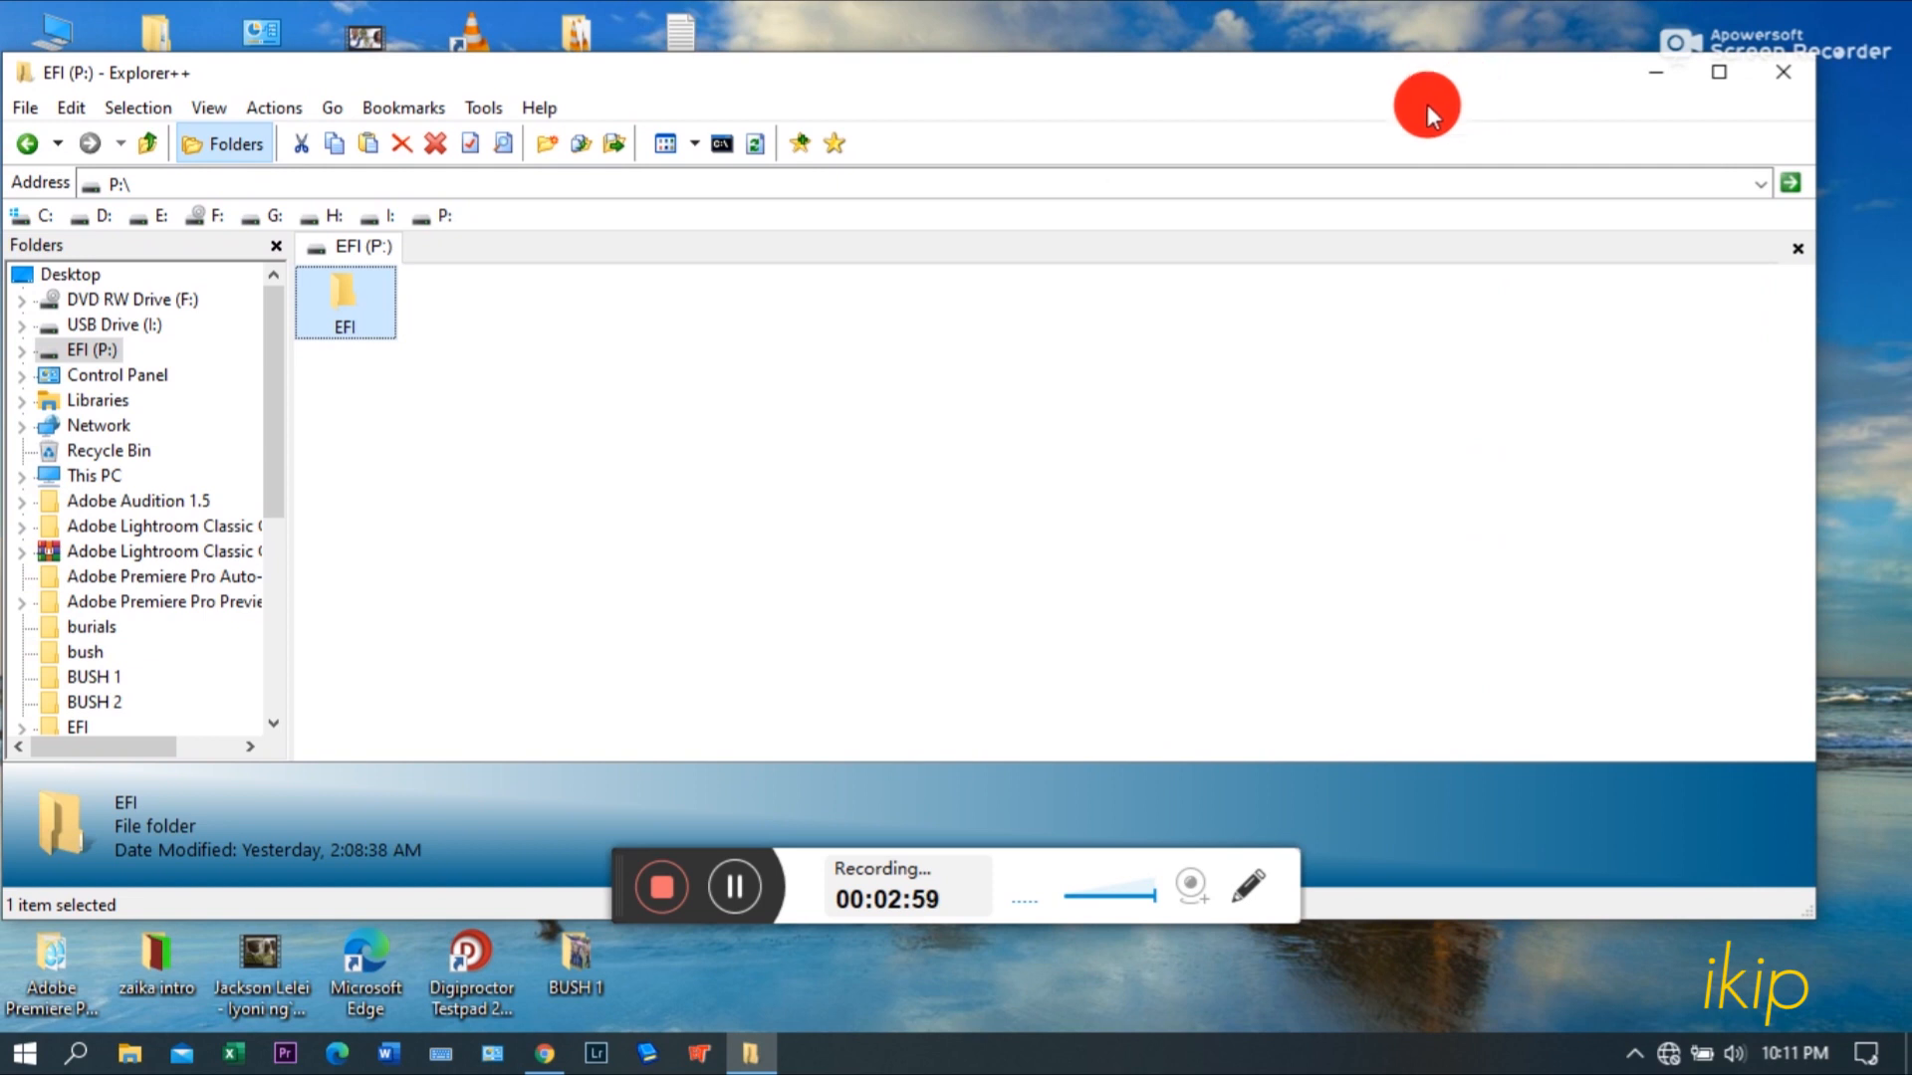
mouse_move(922, 628)
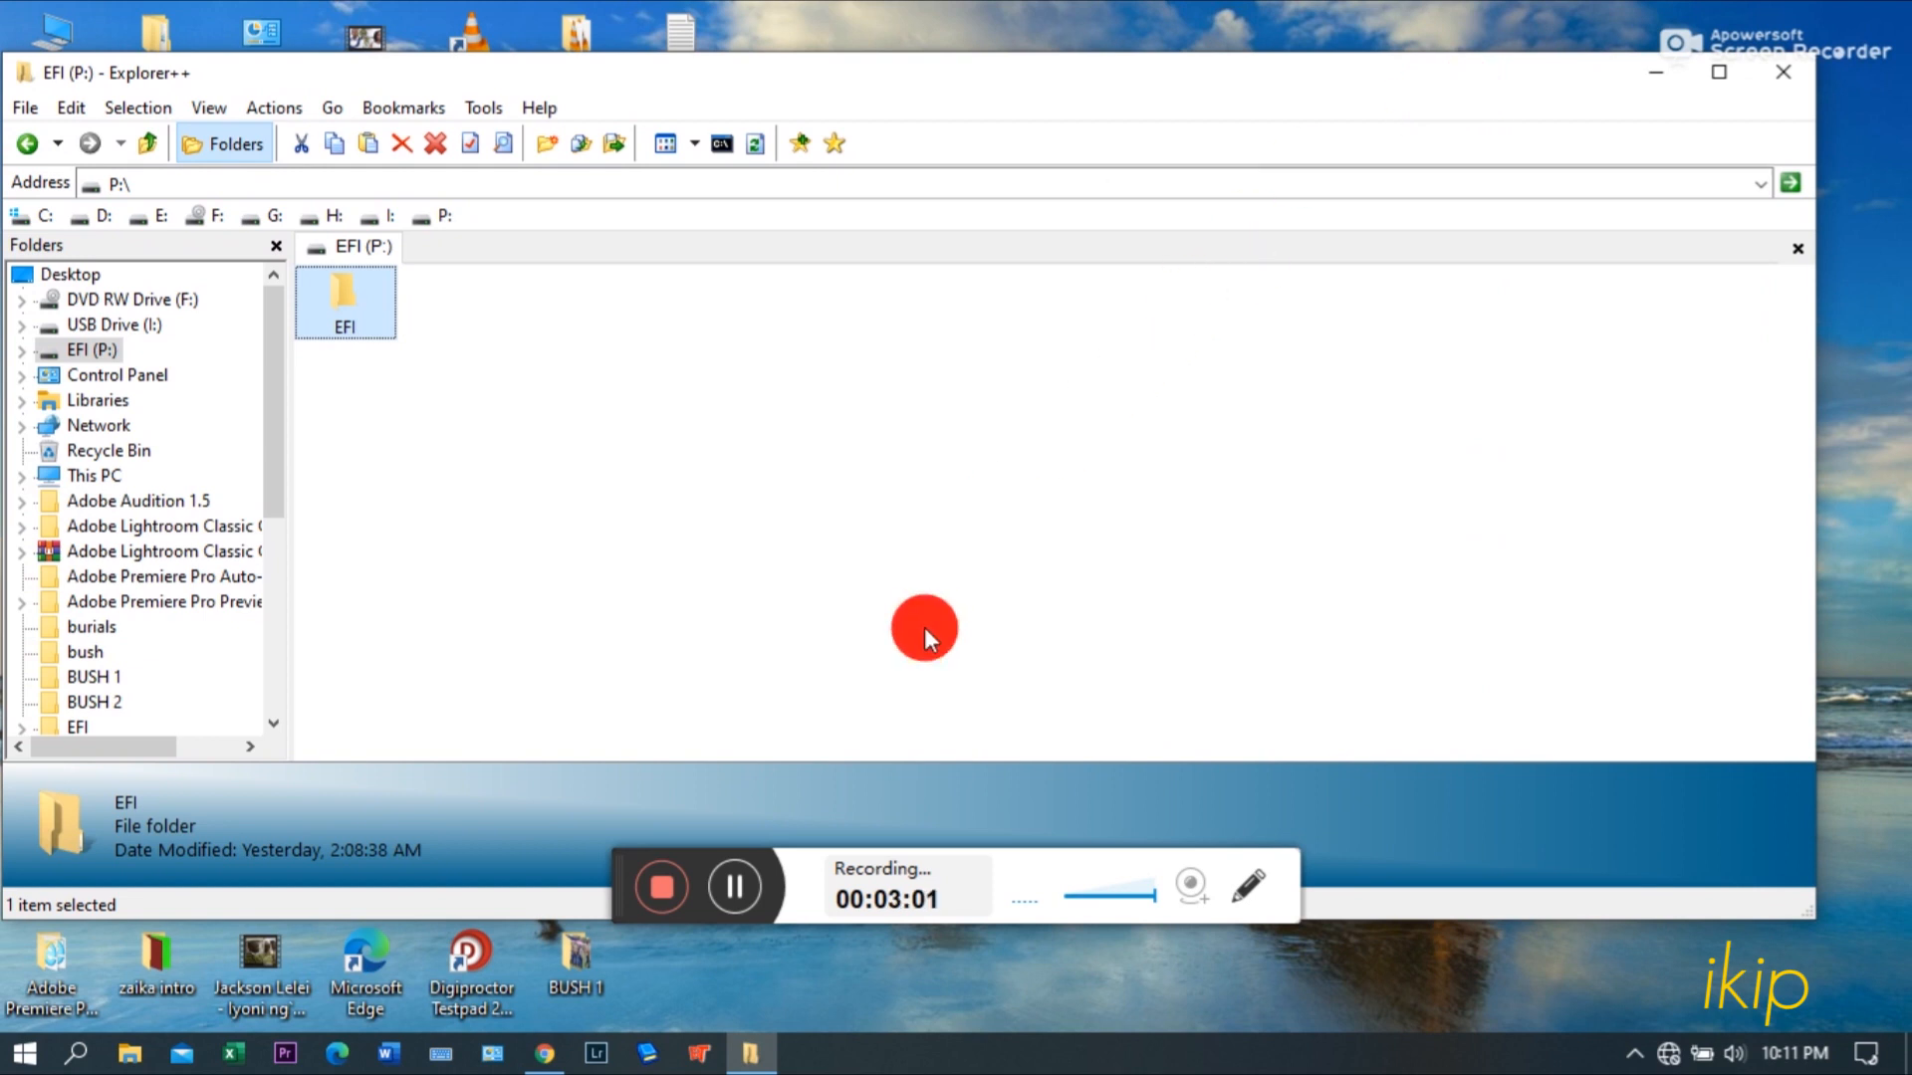